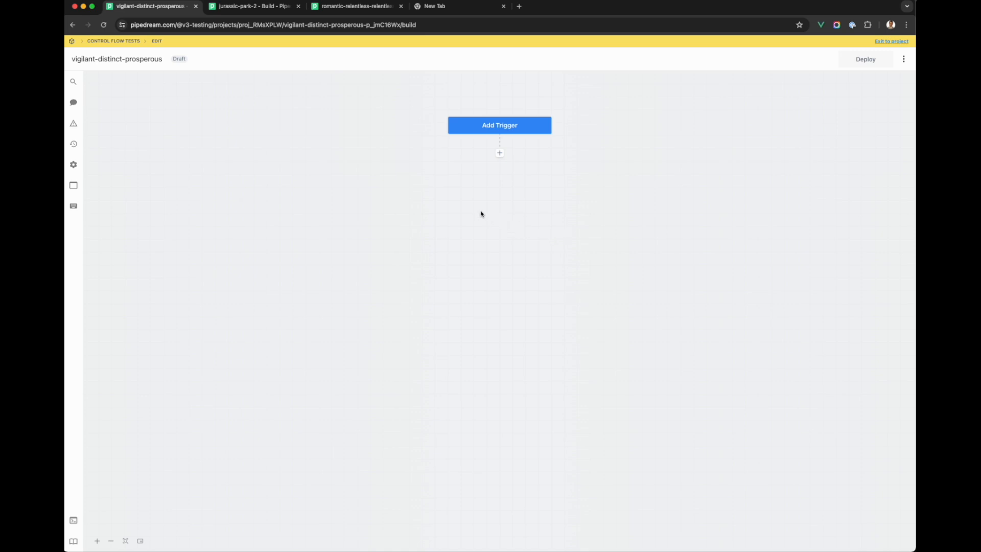
pyautogui.moveTo(290, 111)
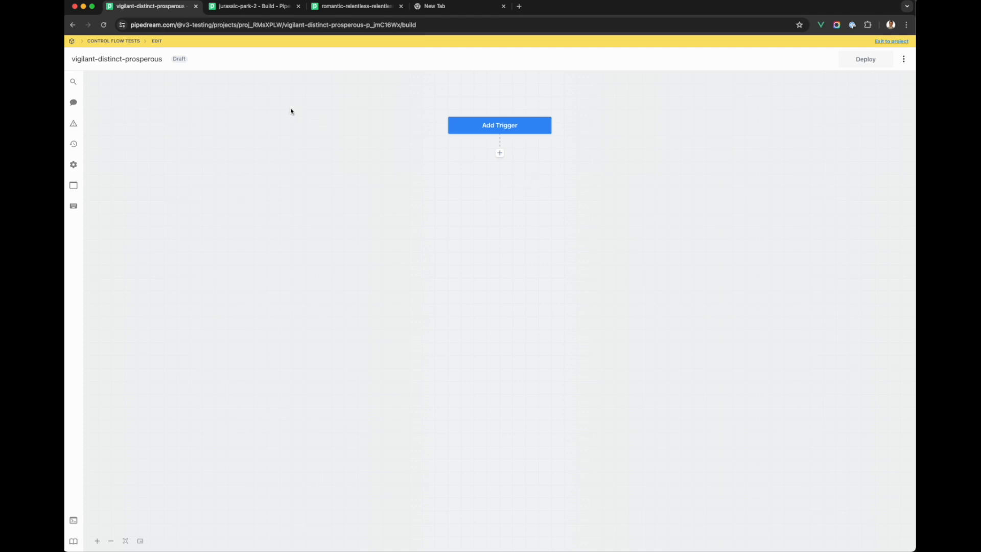
# - Add an HTTP / Webhook Requests trigger and send a test request to /foo
pyautogui.click(254, 6)
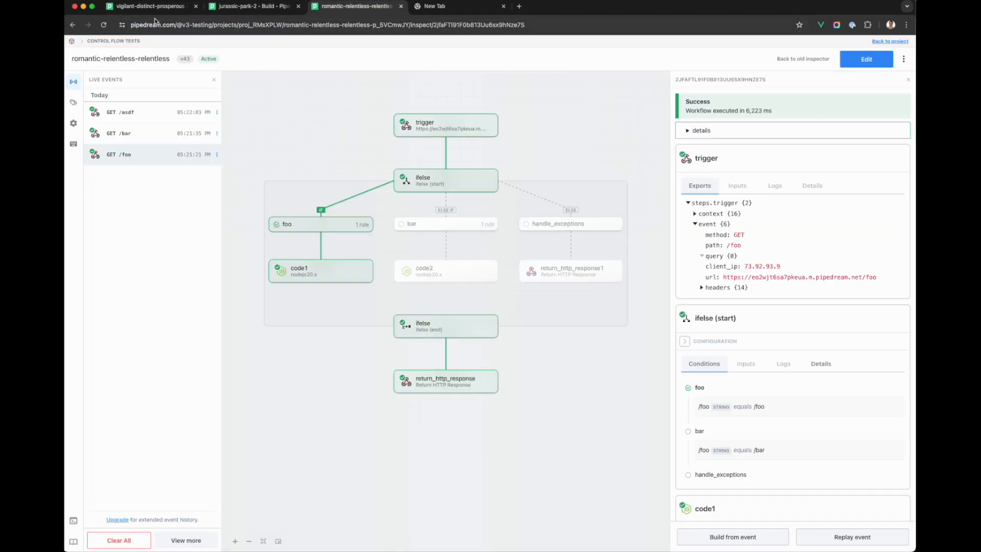
pyautogui.click(150, 6)
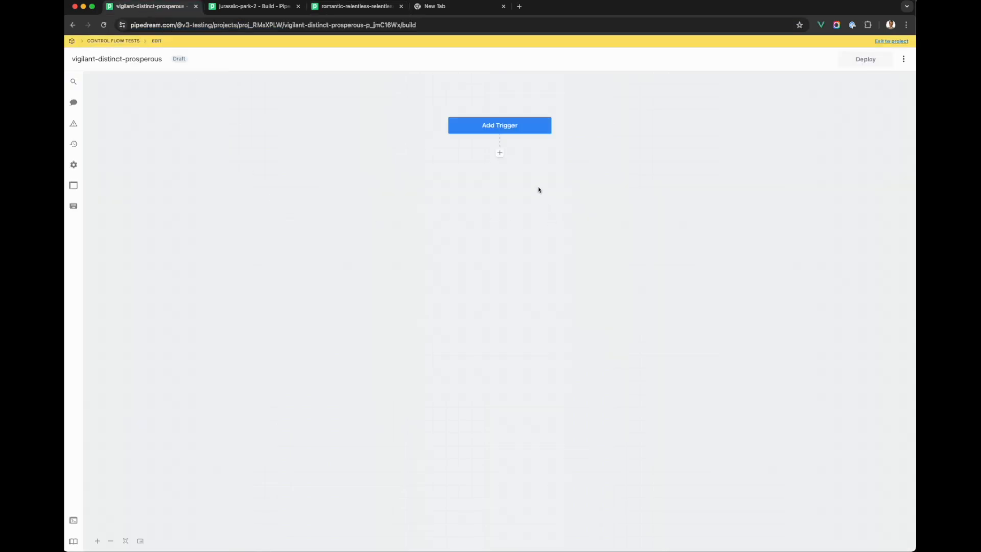
pyautogui.click(499, 124)
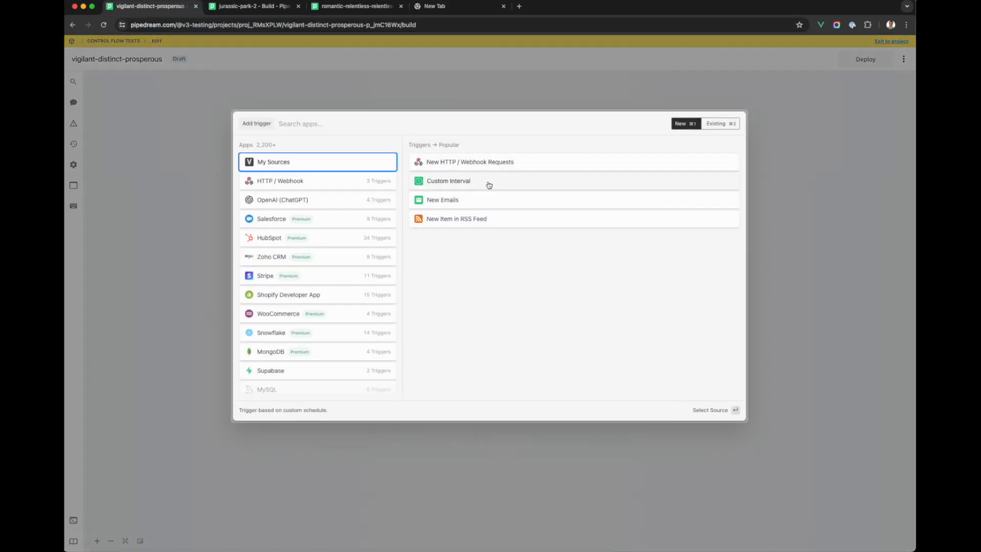
pyautogui.click(469, 161)
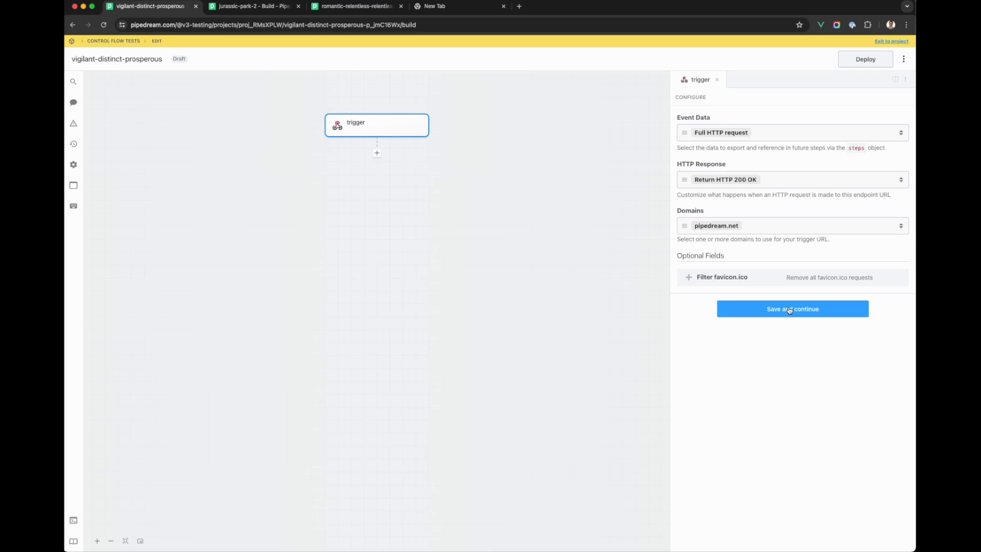
pyautogui.click(792, 309)
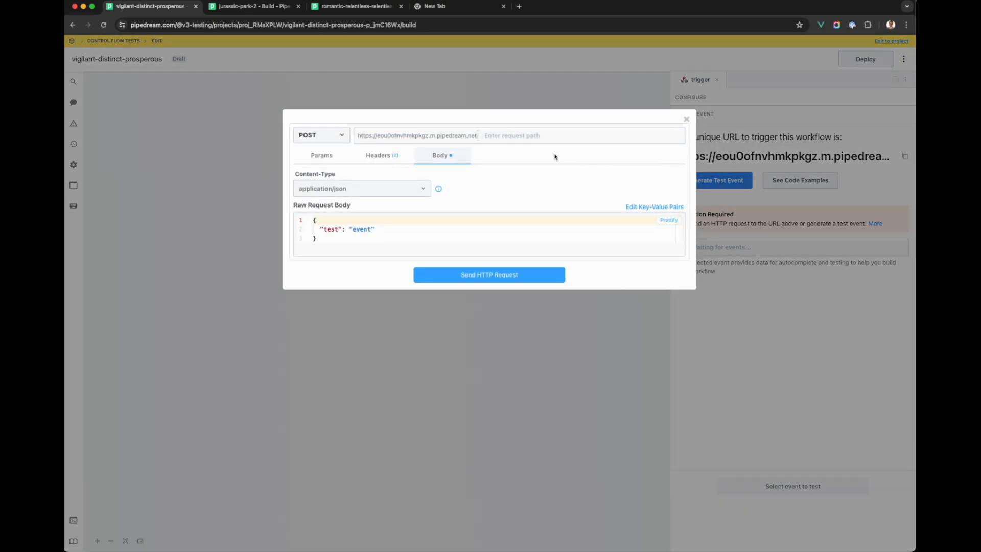
pyautogui.write('foo')
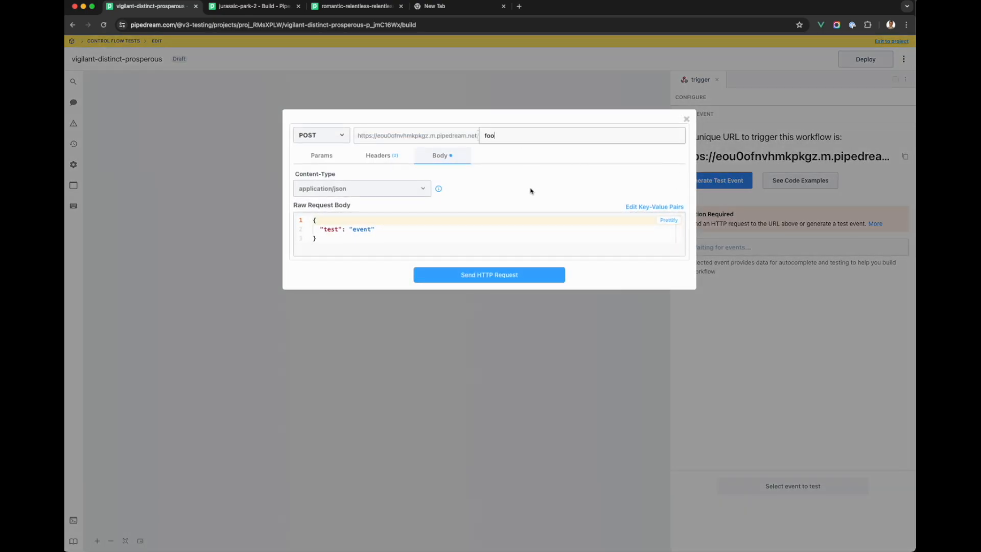
pyautogui.click(489, 275)
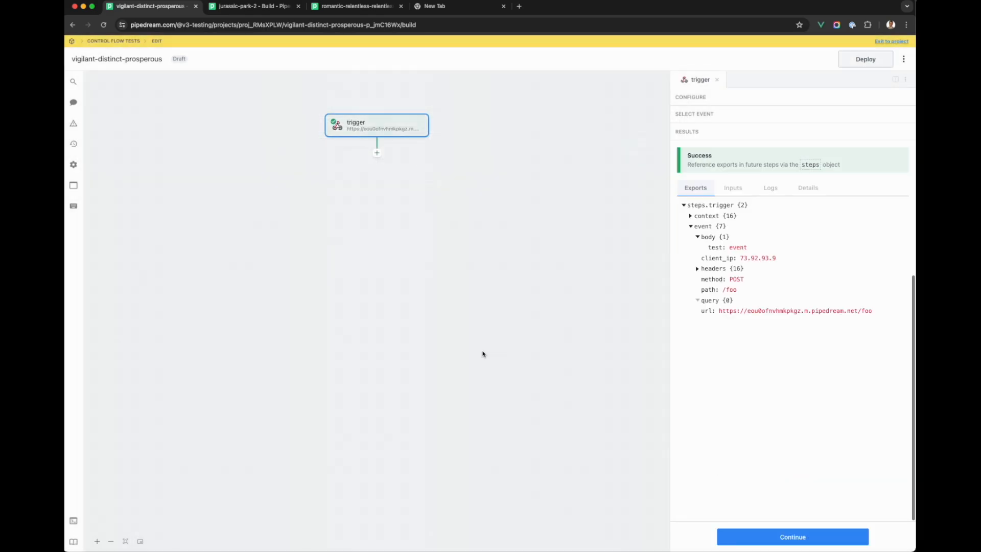
# - Add a Node code step returning steps.trigger.event.path and test it successfully
pyautogui.click(377, 152)
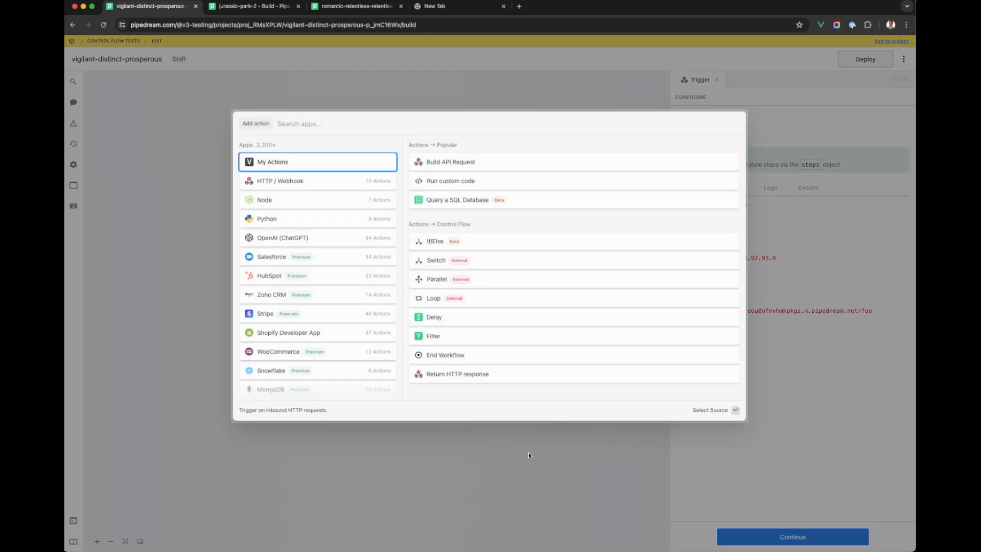
pyautogui.click(450, 181)
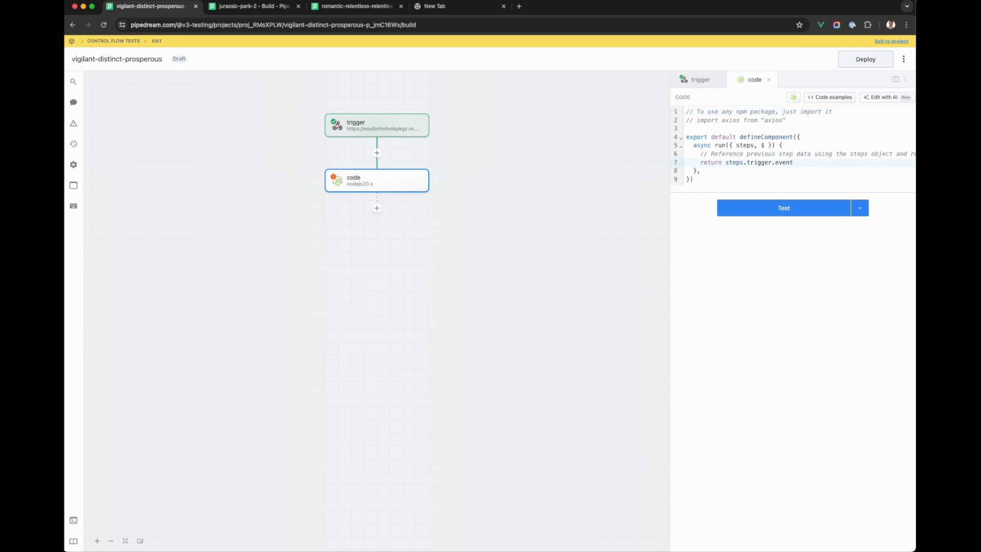
pyautogui.write('.')
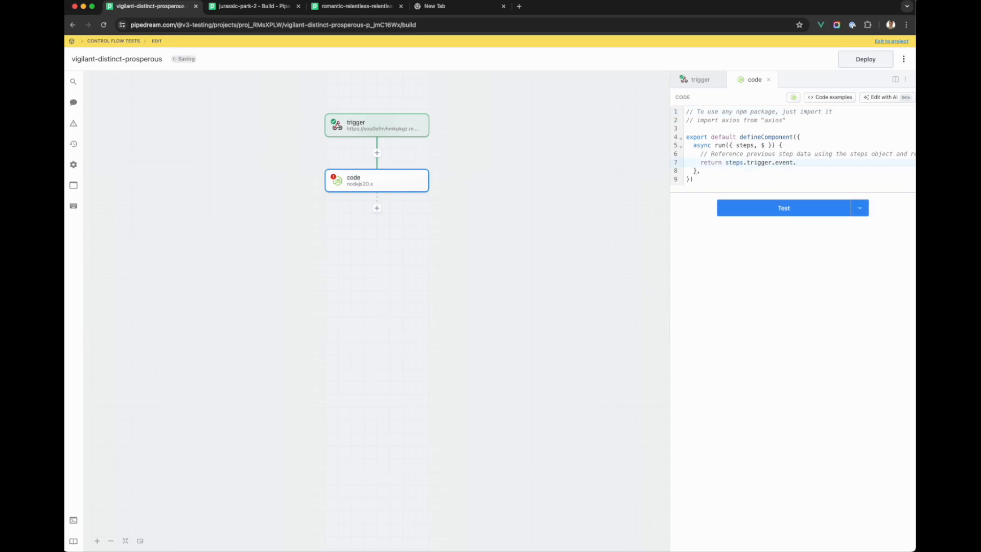
pyautogui.write('path')
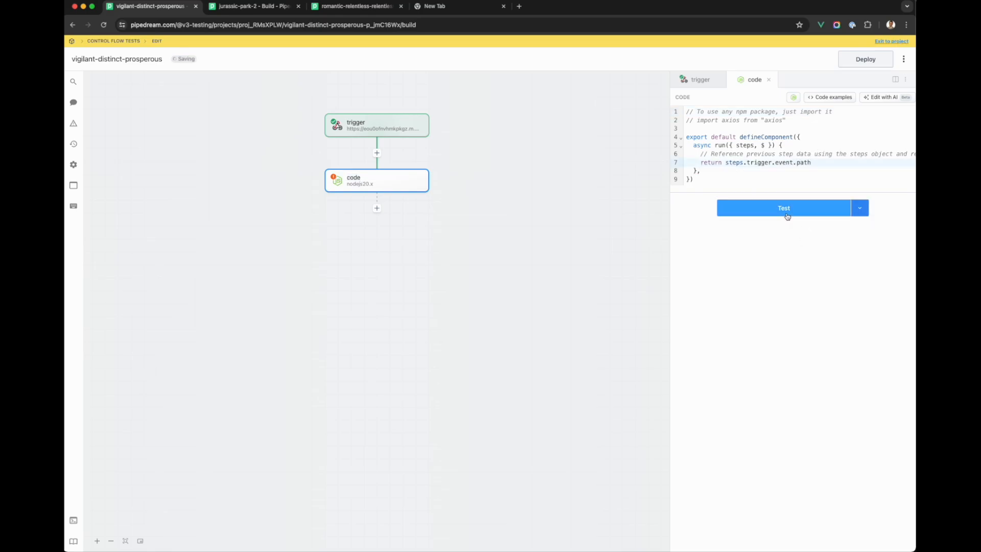
pyautogui.click(783, 208)
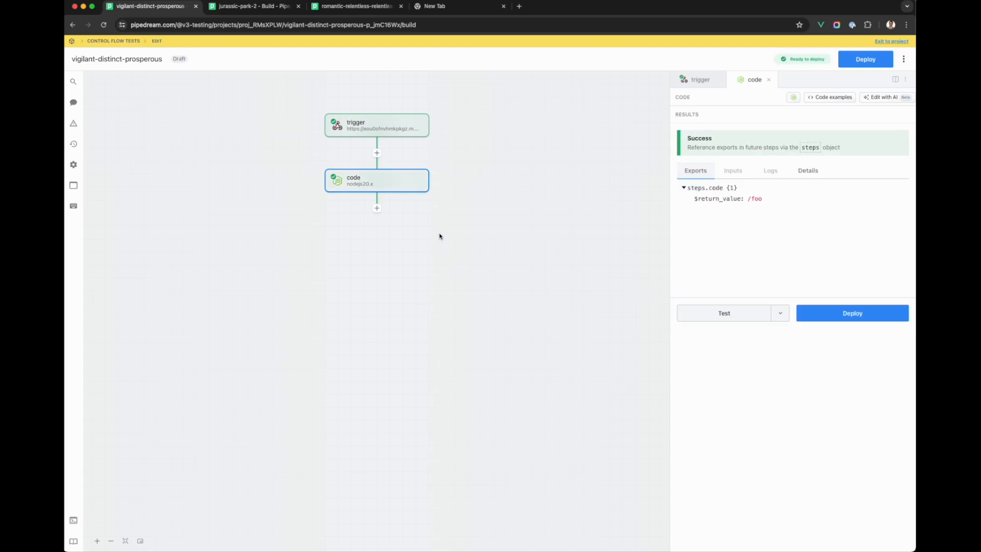
pyautogui.moveTo(396, 203)
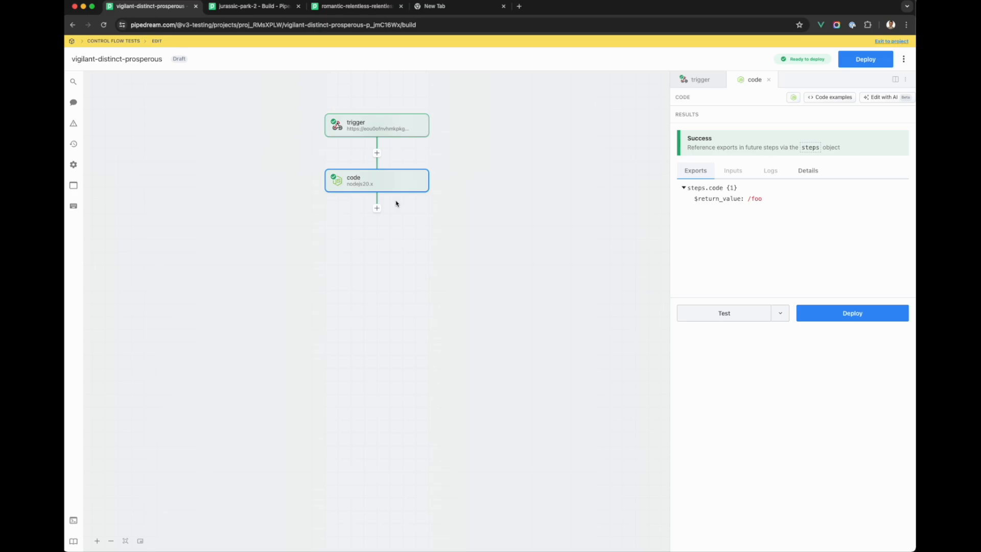
pyautogui.moveTo(416, 278)
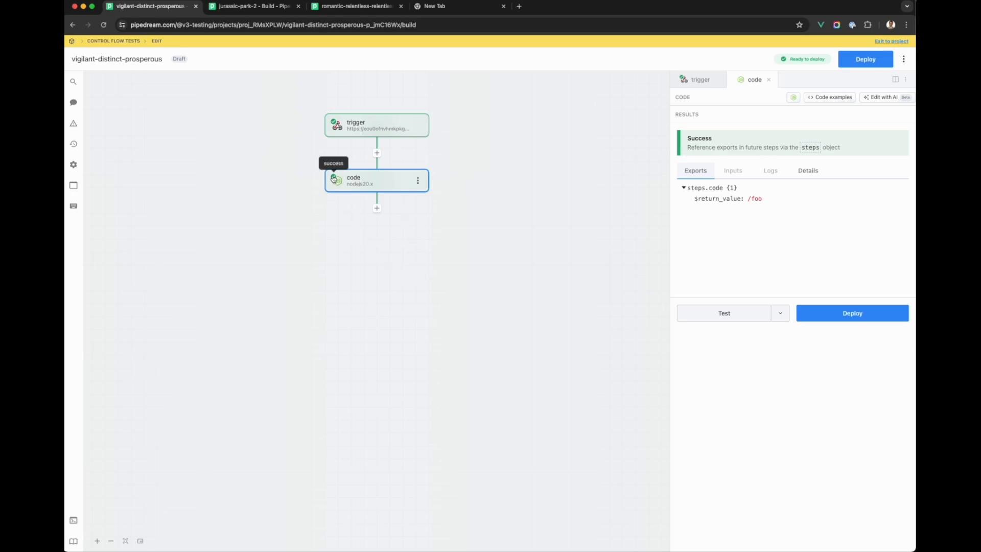
pyautogui.moveTo(301, 204)
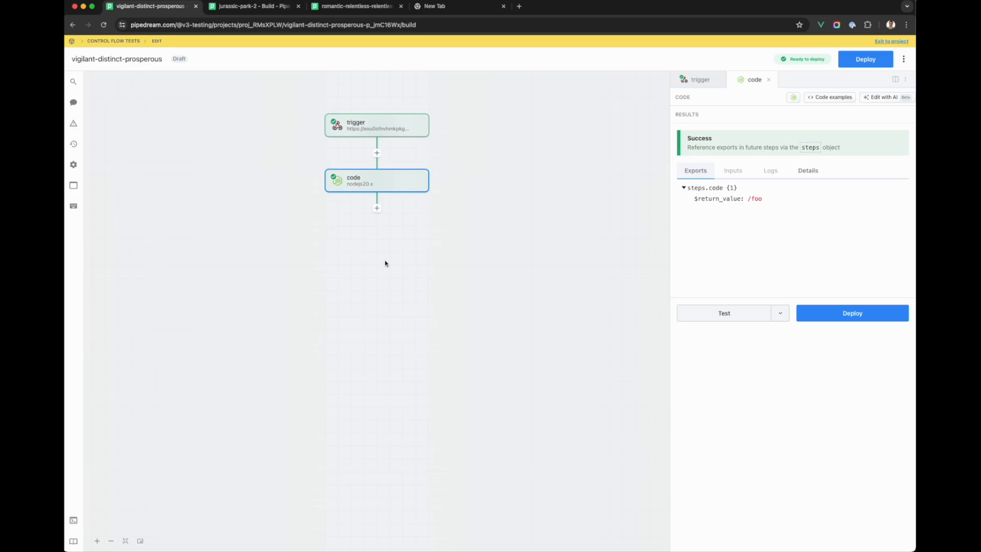
pyautogui.moveTo(435, 289)
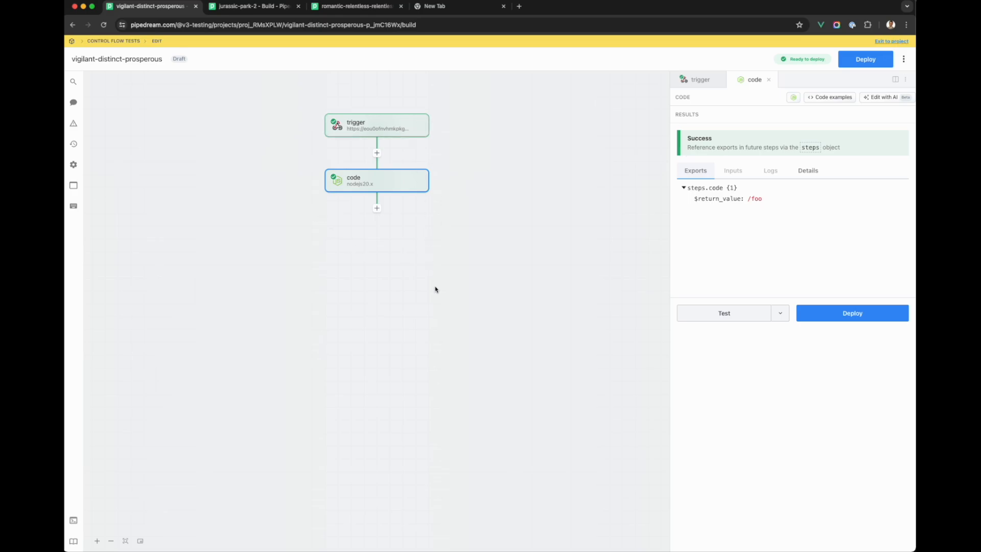
pyautogui.moveTo(430, 128)
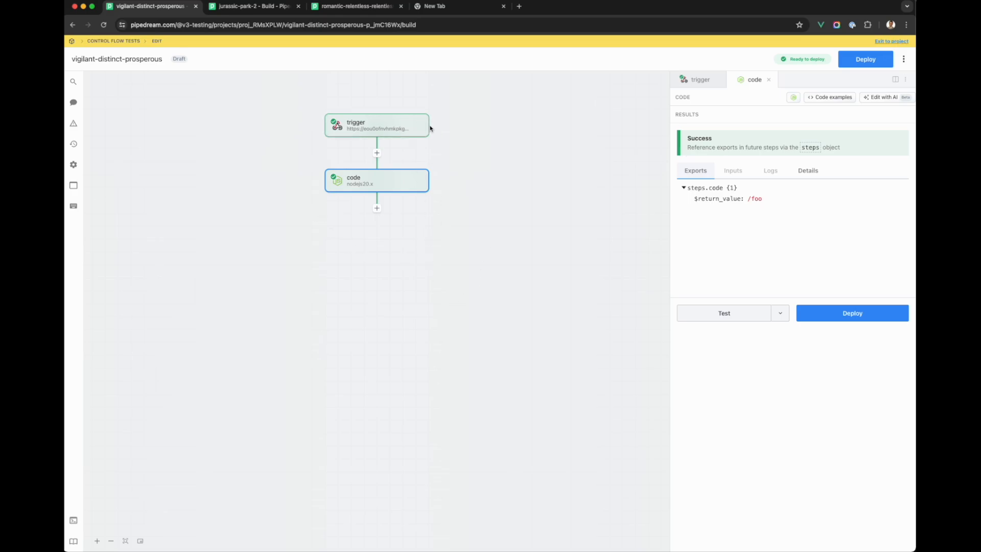
pyautogui.moveTo(443, 325)
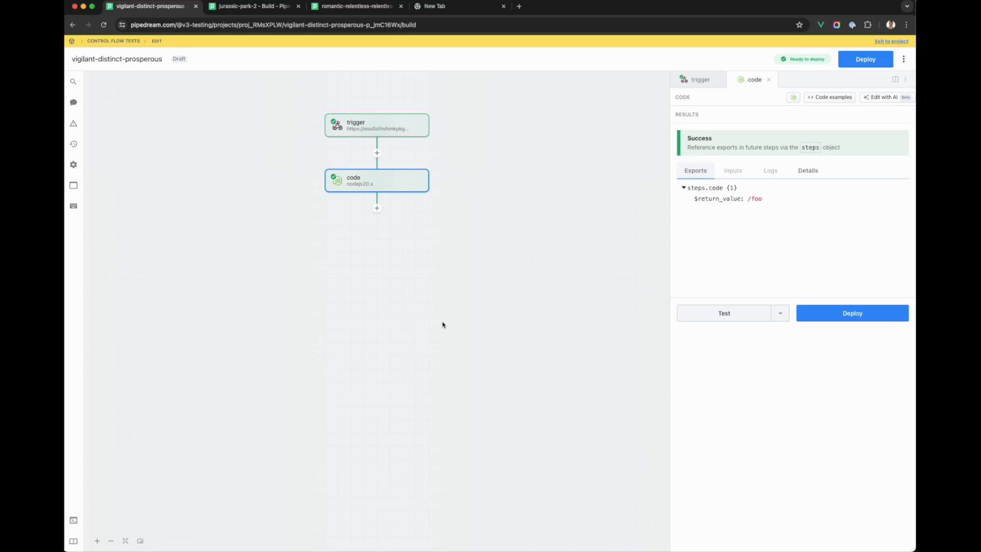
pyautogui.moveTo(390, 92)
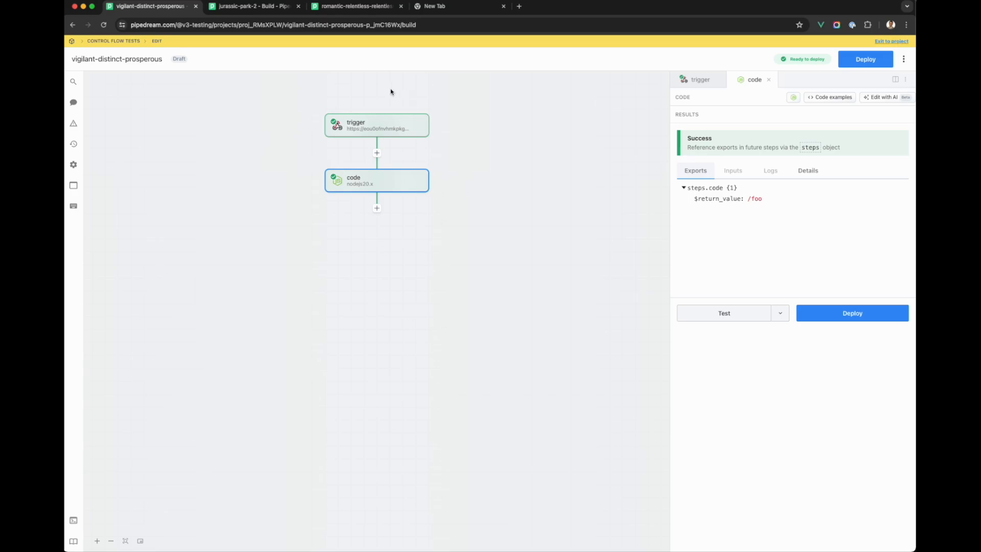
pyautogui.moveTo(339, 363)
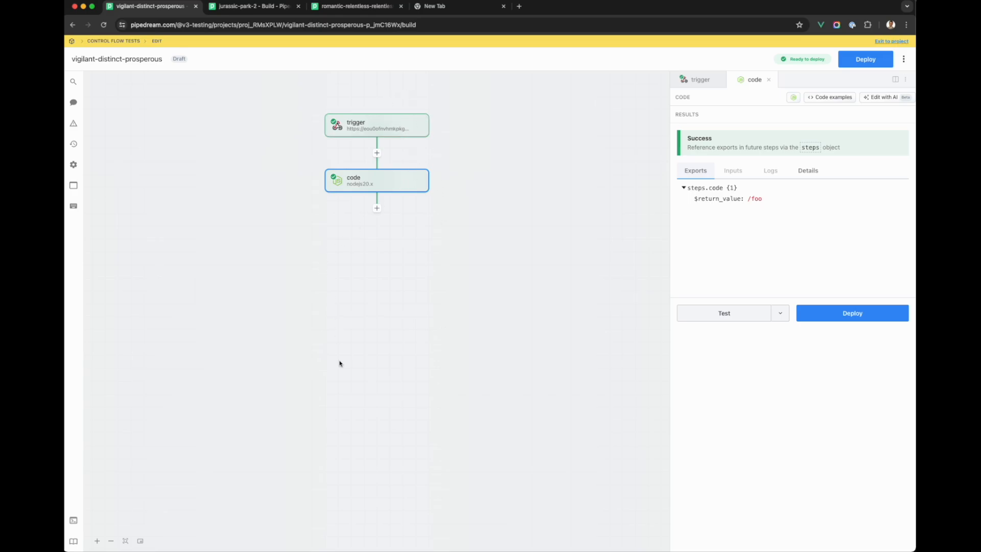
pyautogui.moveTo(342, 261)
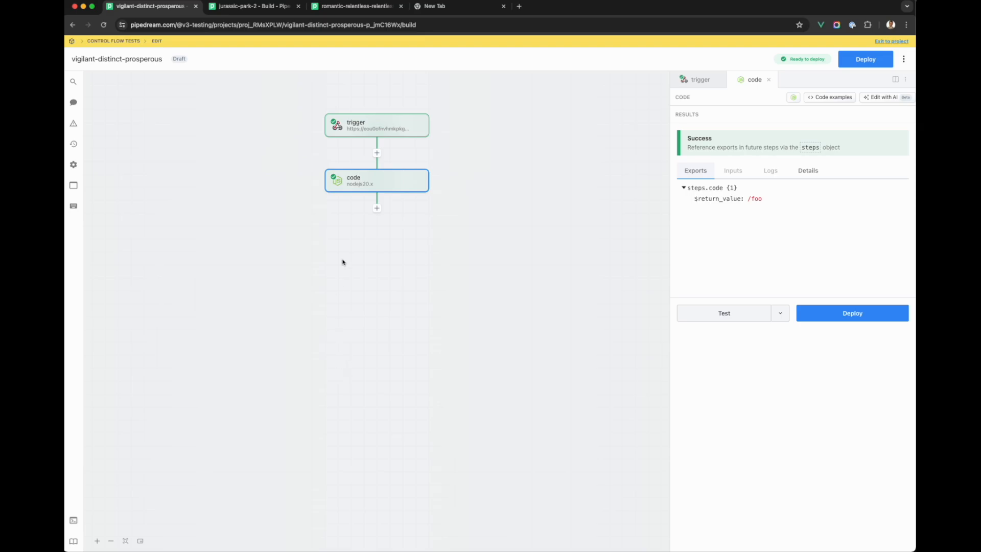
pyautogui.moveTo(479, 235)
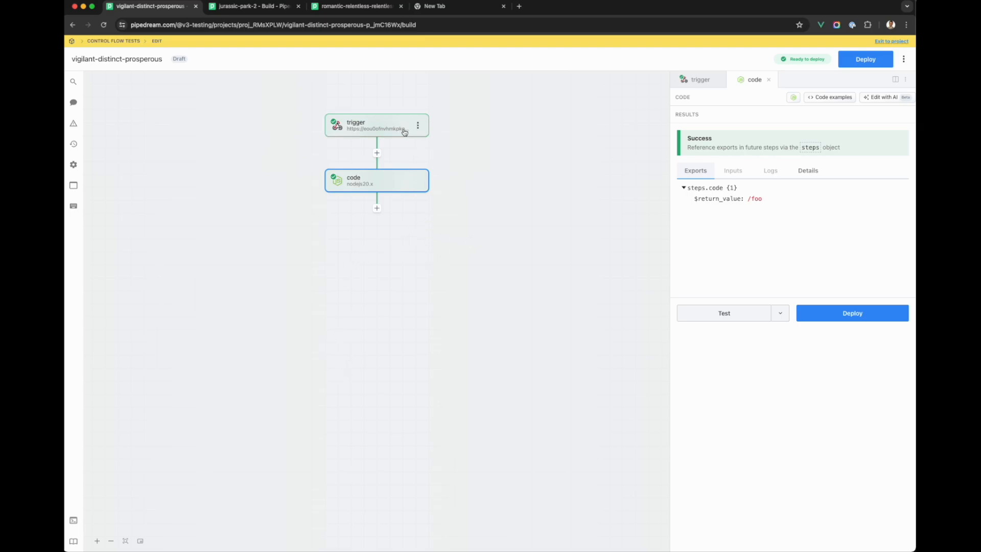
# - Add an If/Else step with branches foo and not_foo, ruling trigger path equals /foo
pyautogui.click(376, 208)
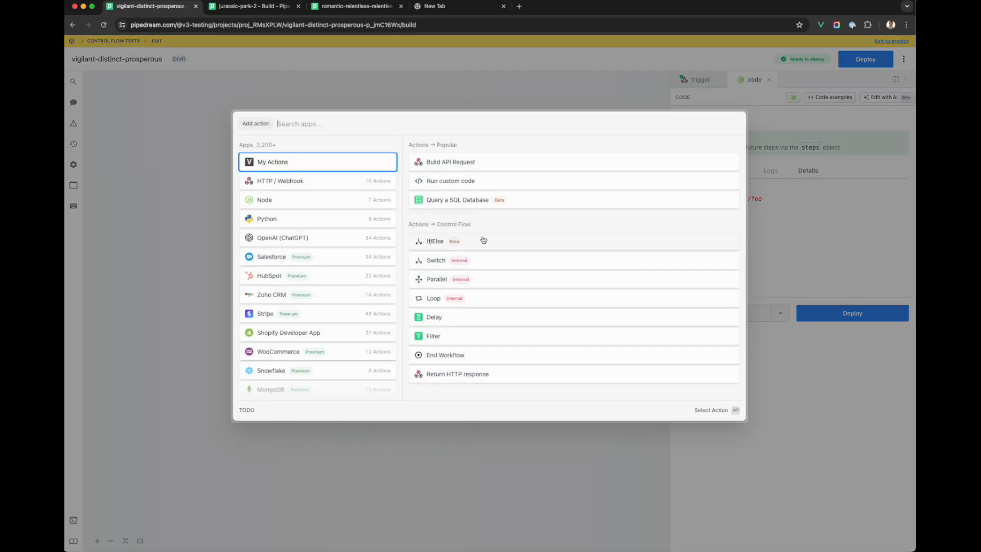
pyautogui.click(434, 241)
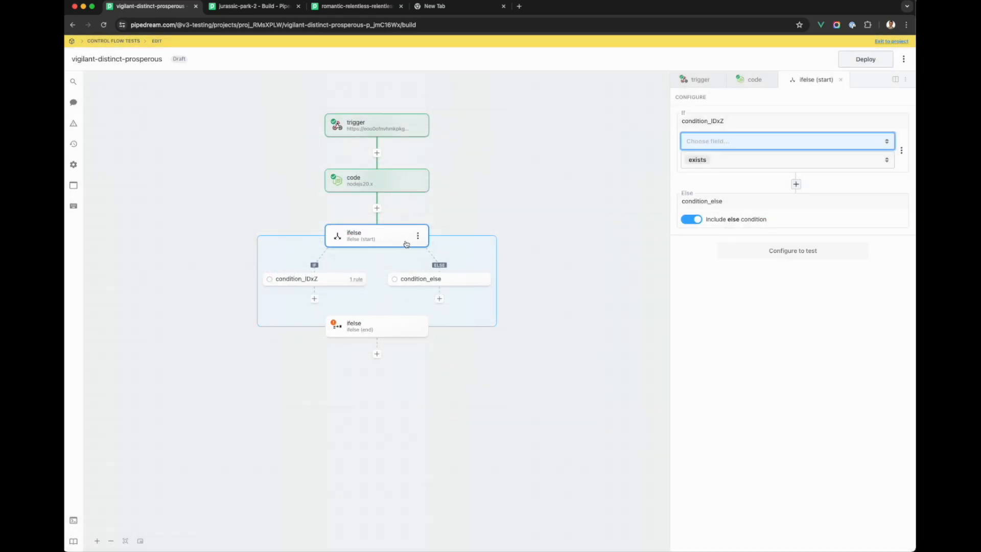
pyautogui.write('foo')
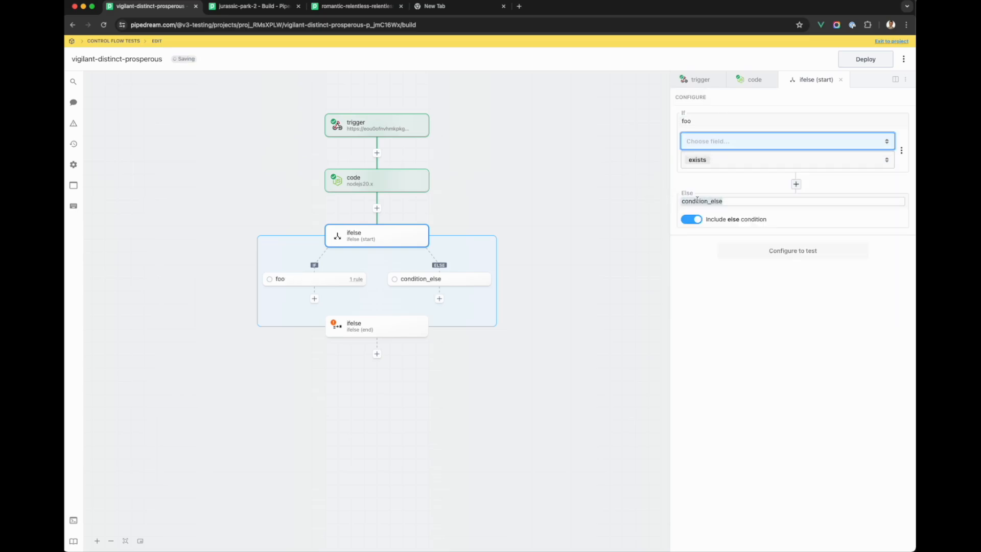
pyautogui.write('not_')
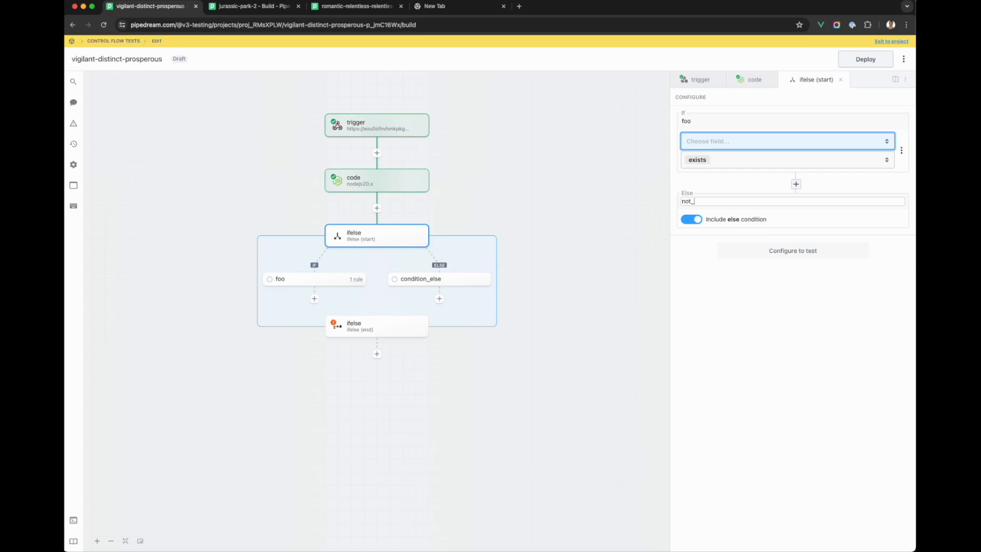
pyautogui.write('foo')
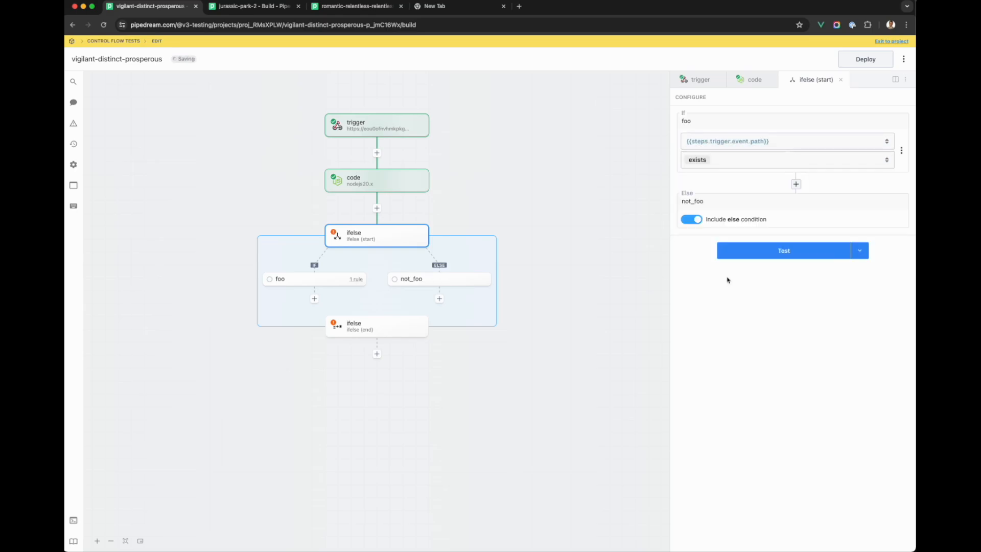
pyautogui.click(785, 160)
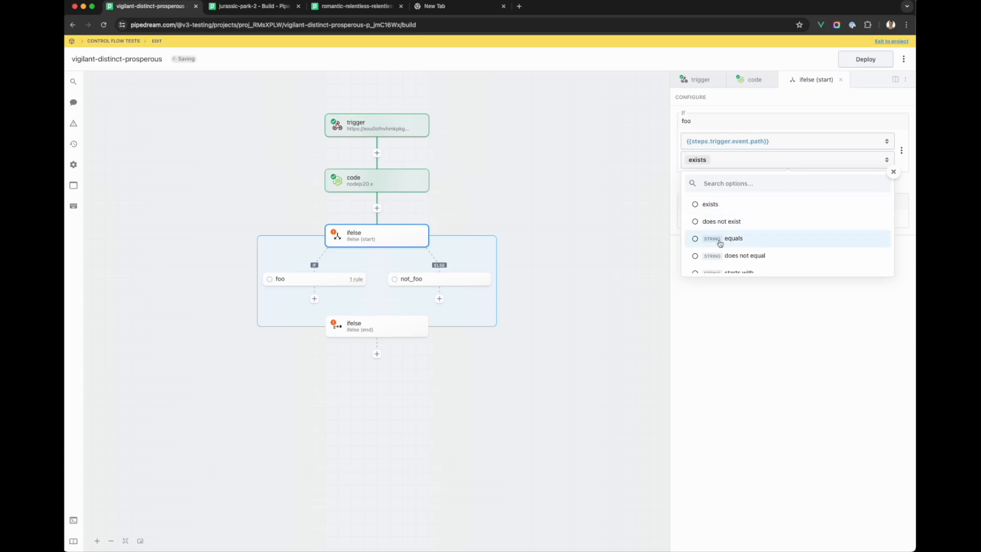
pyautogui.click(733, 239)
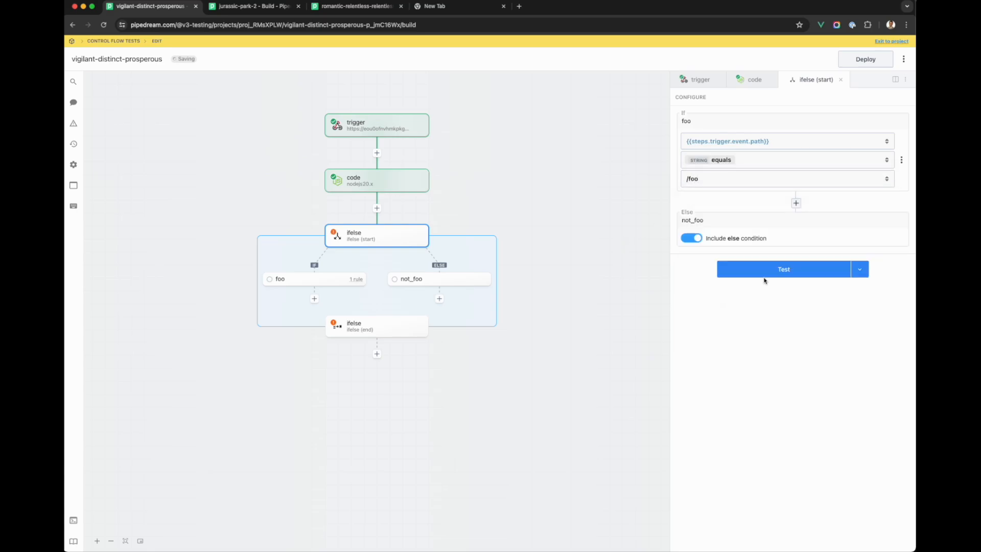
# - Test the If/Else condition, then add and test a foo-branch code step returning 'this is the foo path'
pyautogui.click(783, 269)
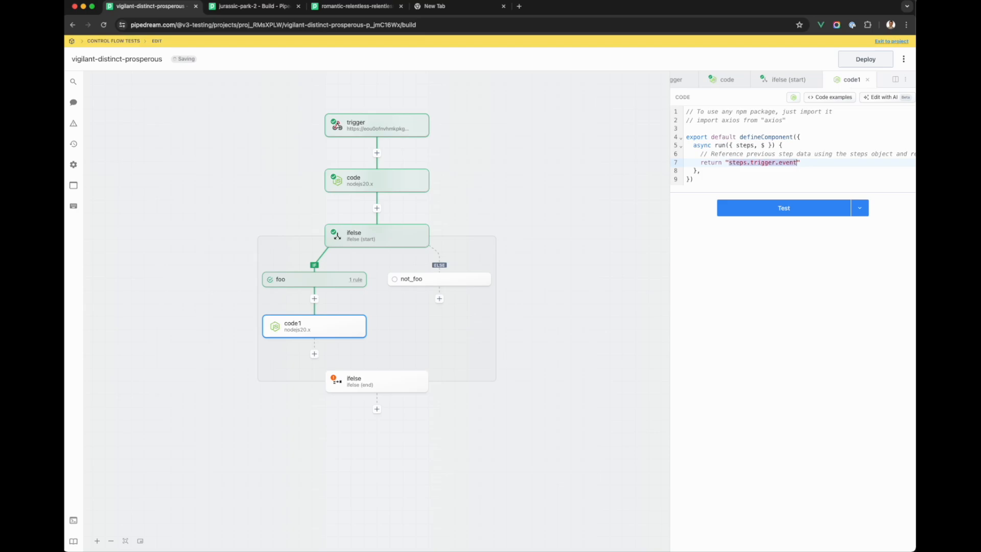
pyautogui.write('this is the foo pat')
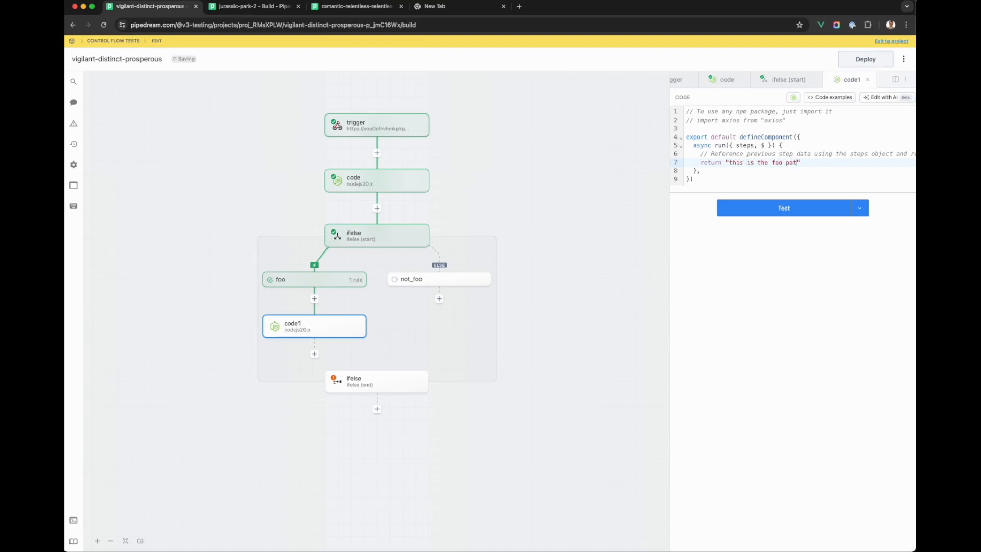
pyautogui.click(783, 208)
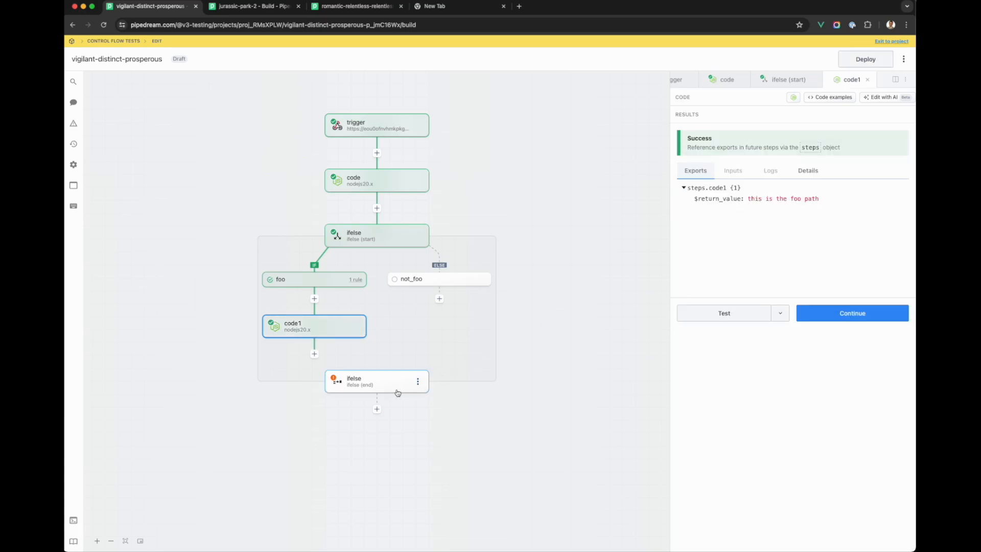
pyautogui.moveTo(413, 369)
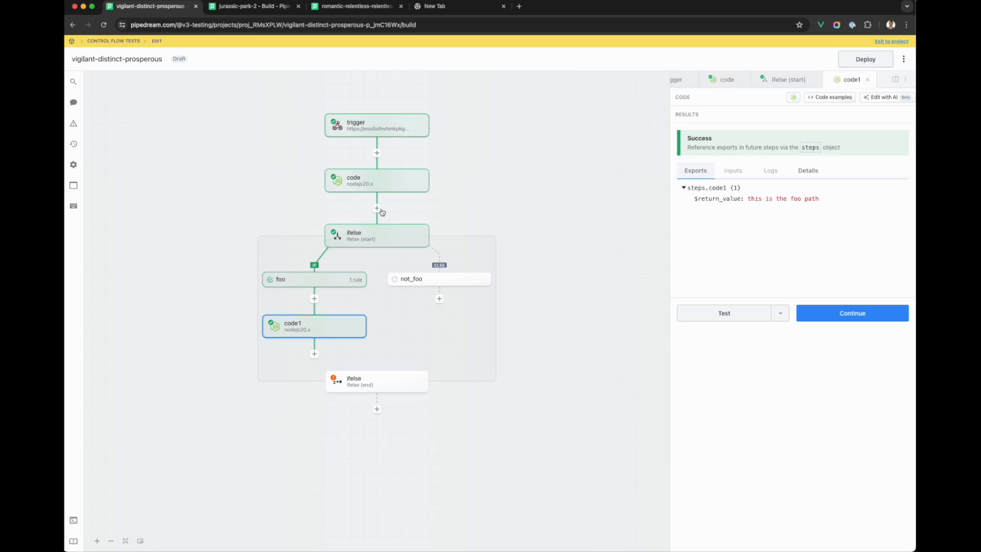
pyautogui.moveTo(382, 257)
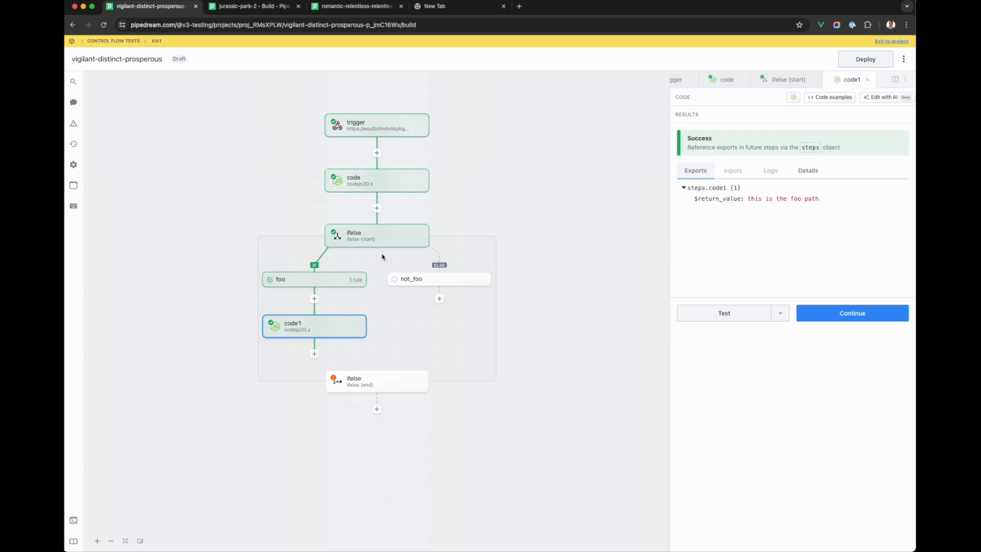
pyautogui.moveTo(331, 286)
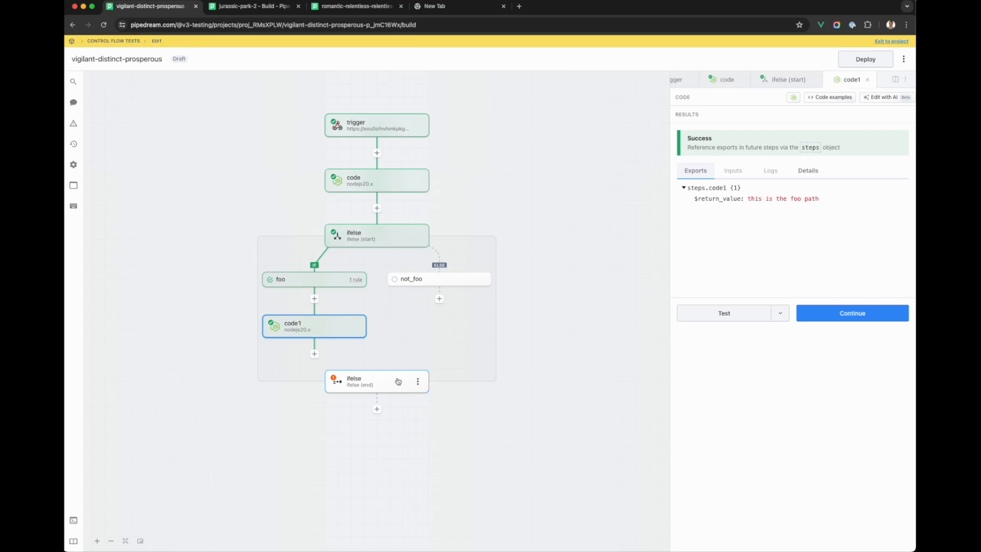
pyautogui.moveTo(385, 391)
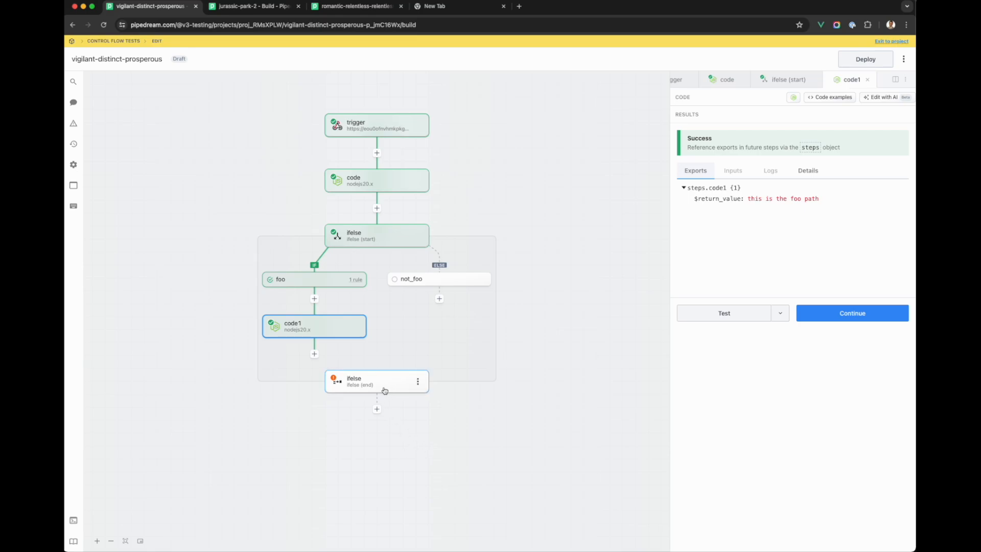
# - Test the ifelse (end) step to export 'this is the foo path'
pyautogui.click(376, 381)
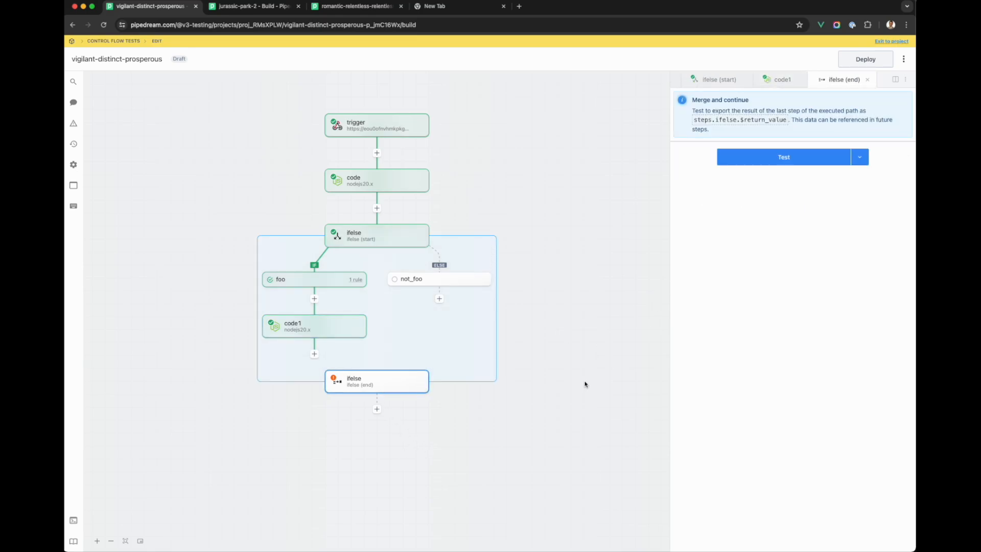
pyautogui.moveTo(407, 331)
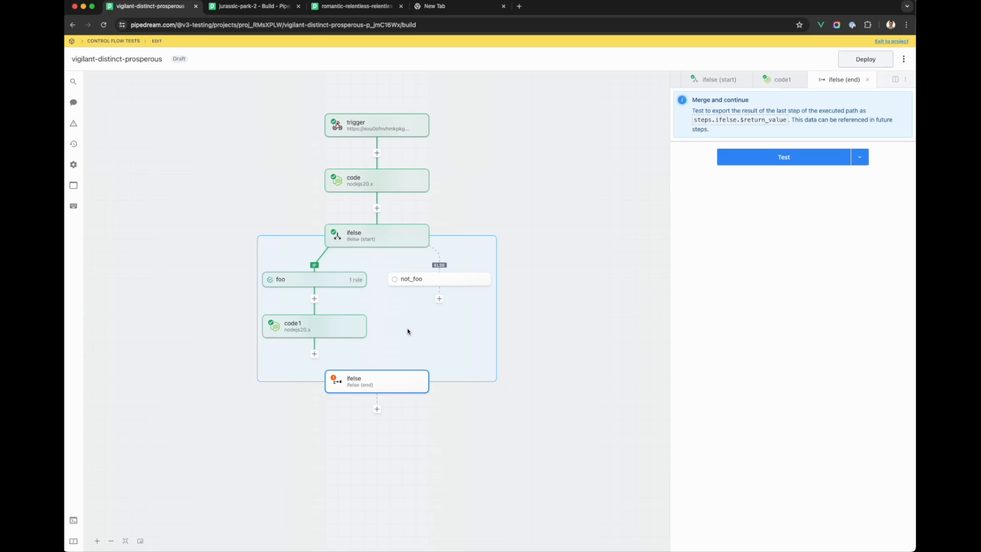
pyautogui.click(783, 157)
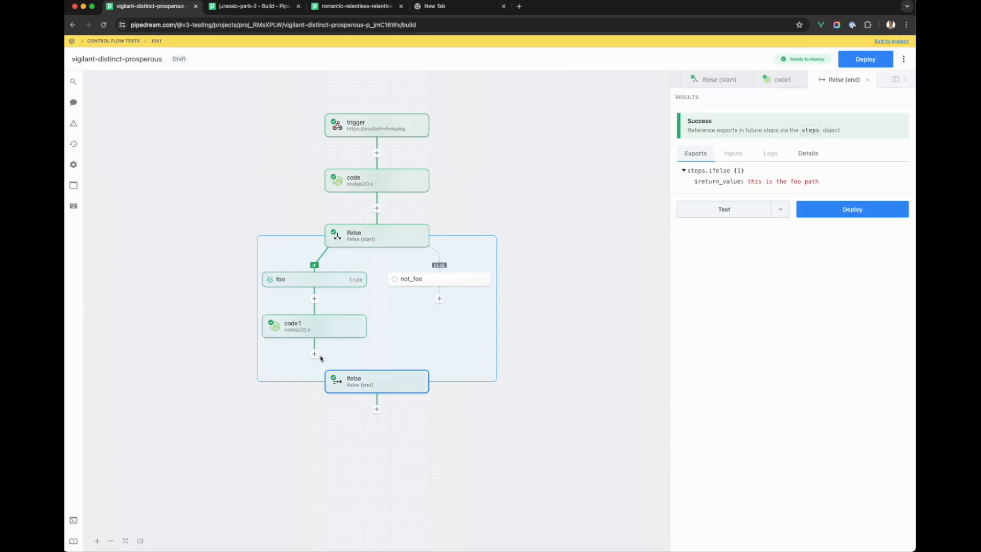
pyautogui.moveTo(384, 468)
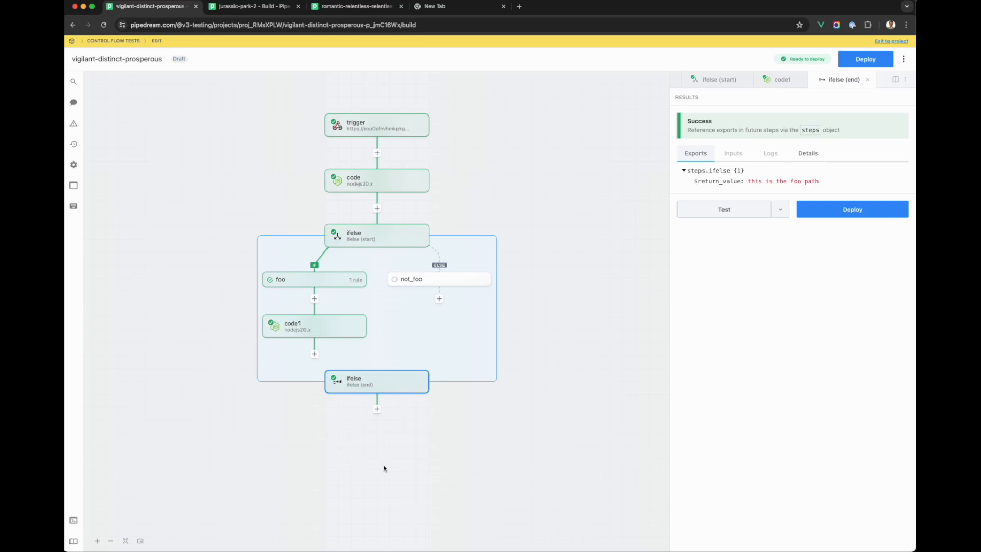
pyautogui.moveTo(453, 501)
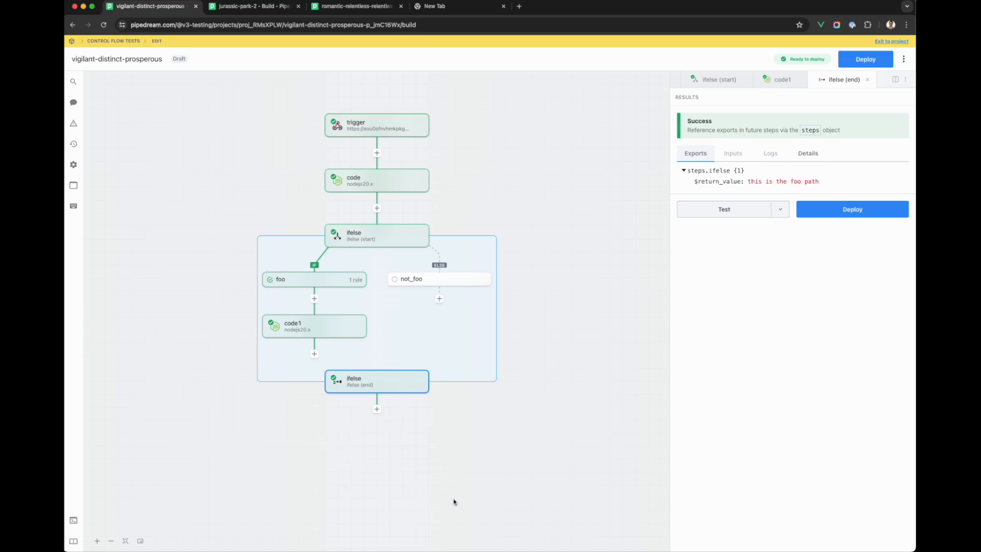
pyautogui.moveTo(351, 430)
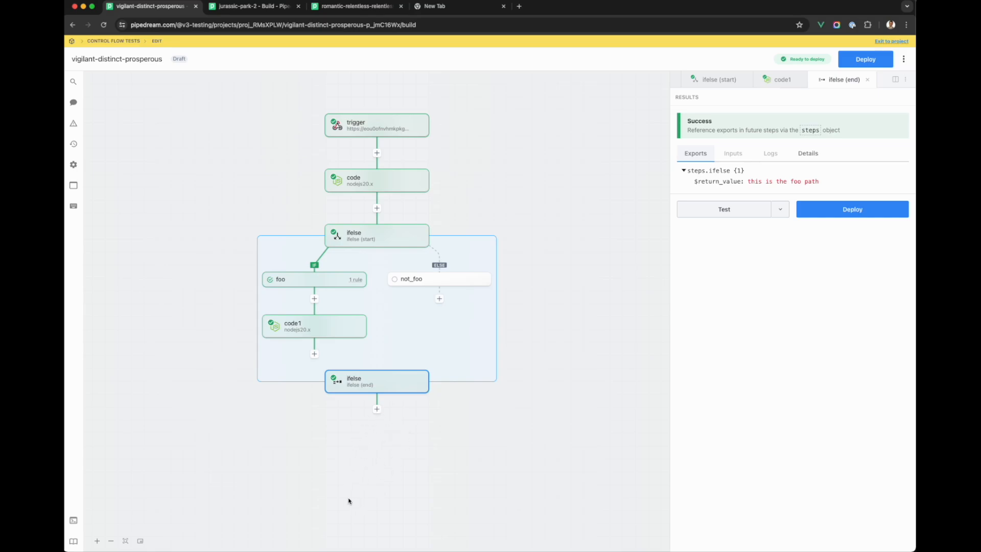
pyautogui.moveTo(400, 444)
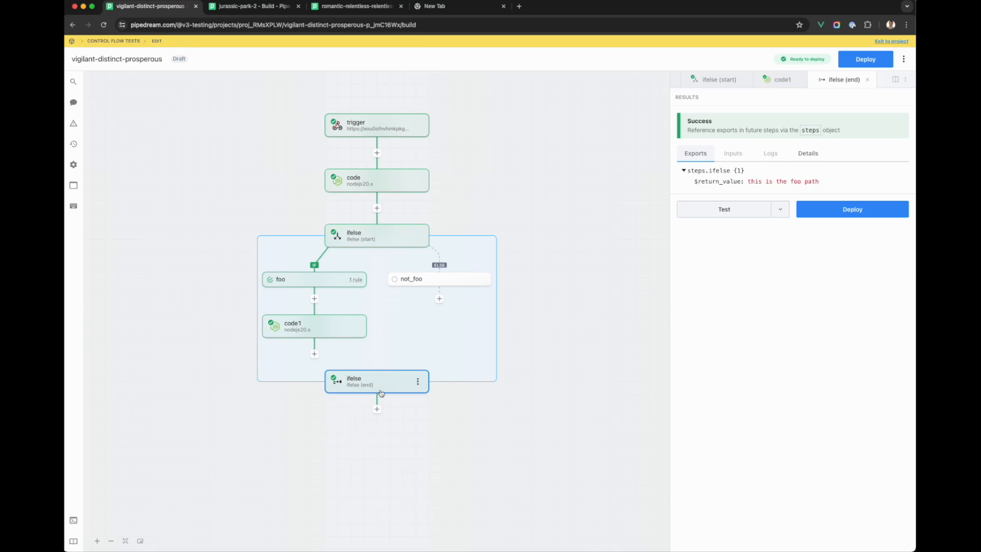
pyautogui.moveTo(389, 383)
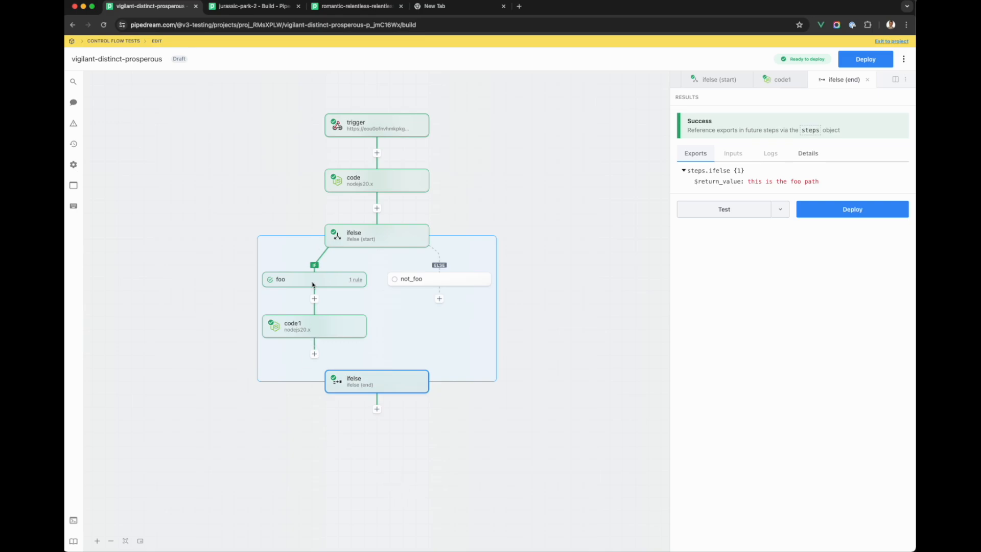
pyautogui.moveTo(321, 343)
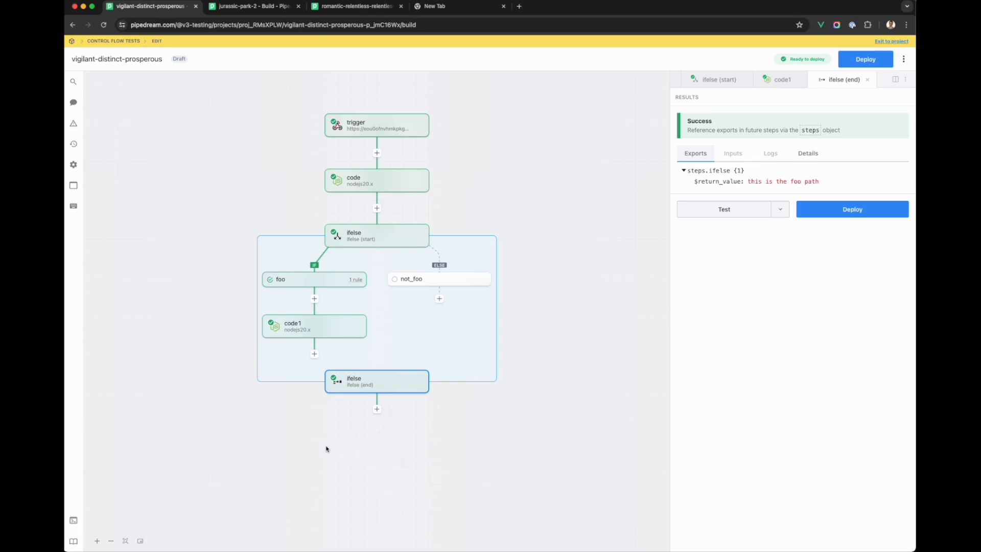
pyautogui.moveTo(330, 515)
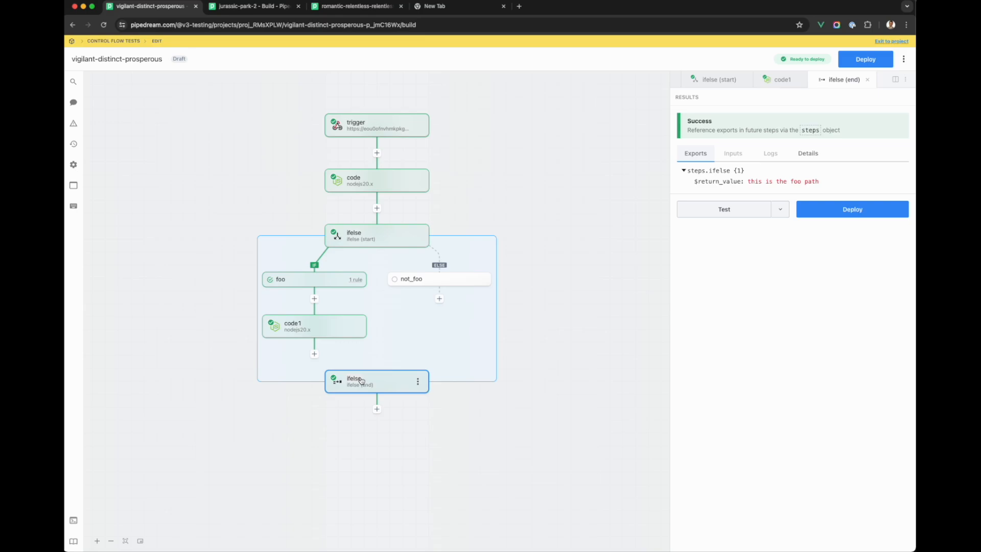
pyautogui.moveTo(404, 356)
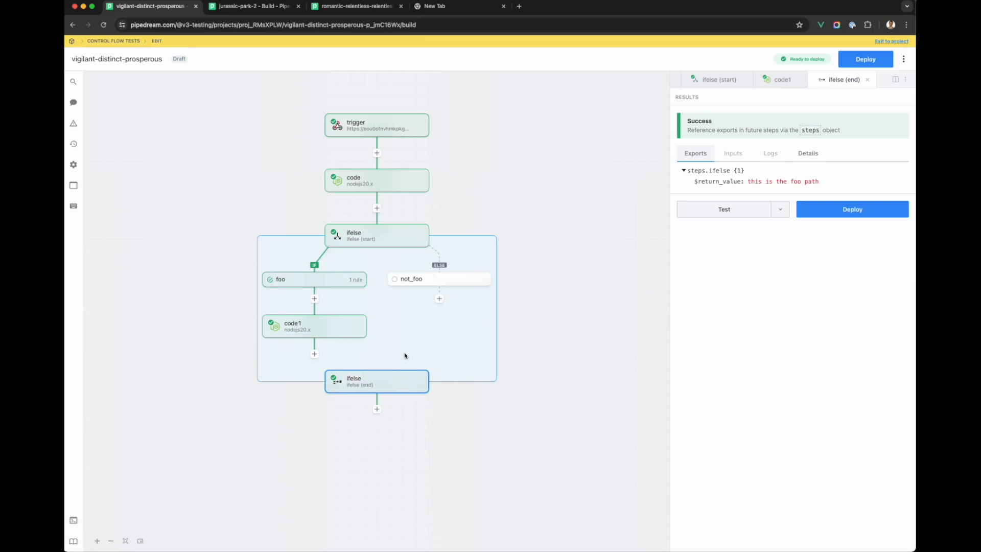
pyautogui.moveTo(405, 454)
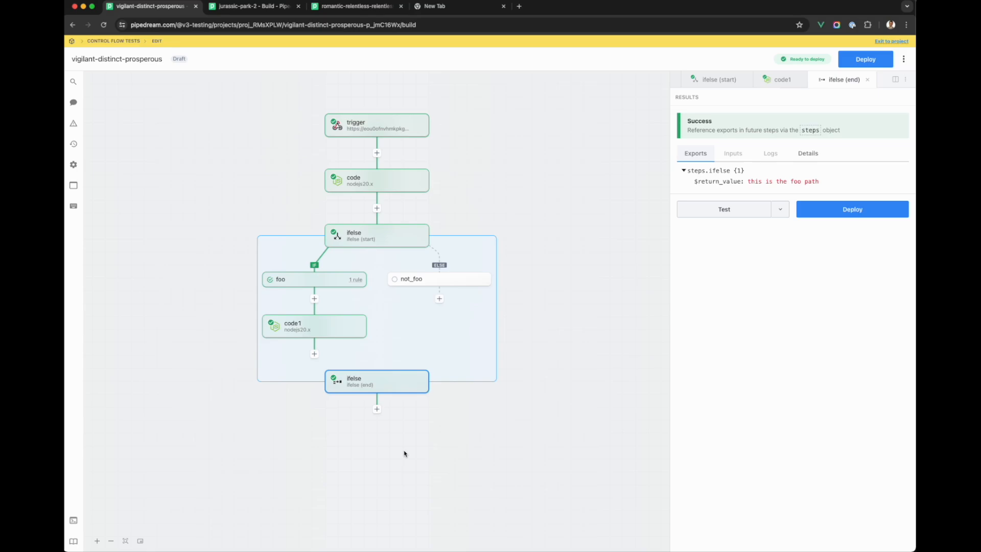
pyautogui.moveTo(342, 444)
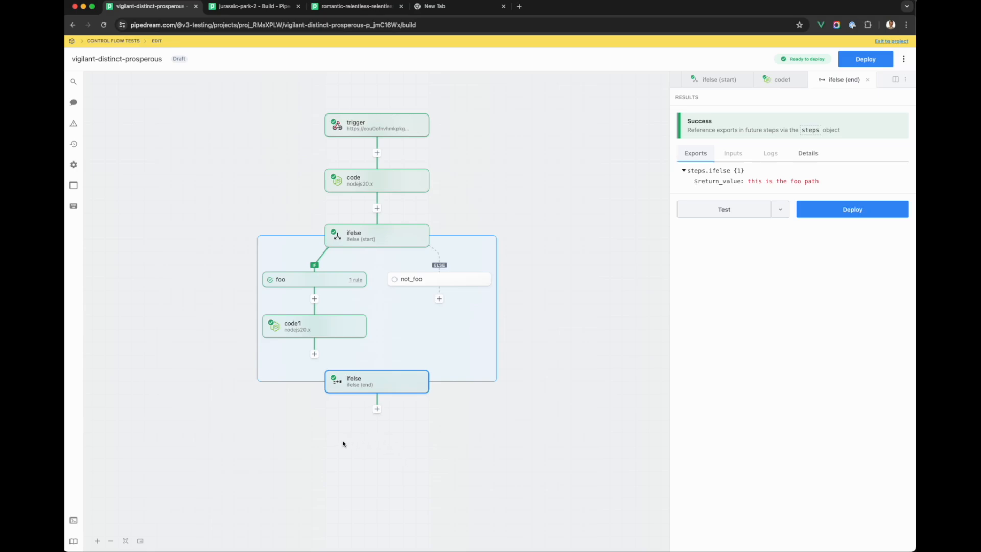
pyautogui.moveTo(463, 332)
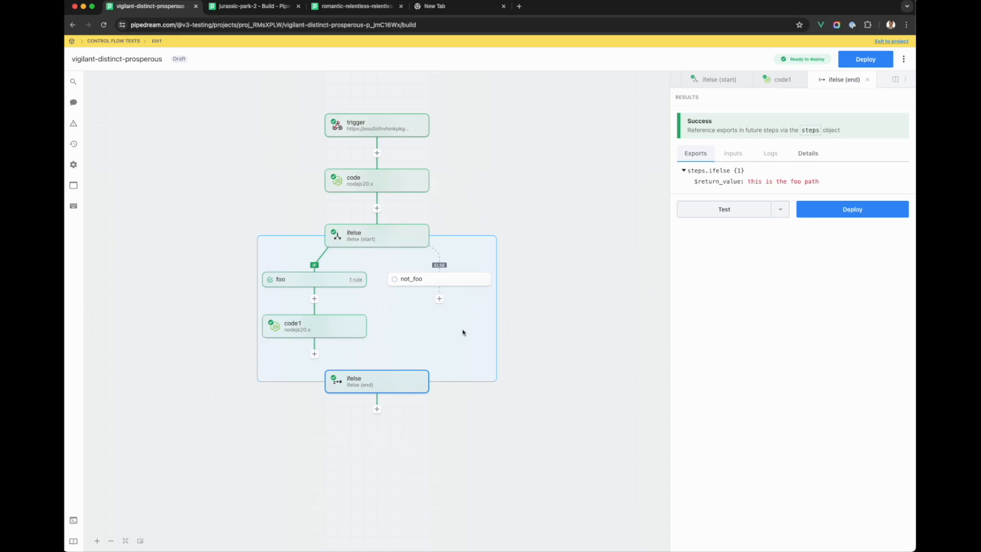
pyautogui.moveTo(291, 511)
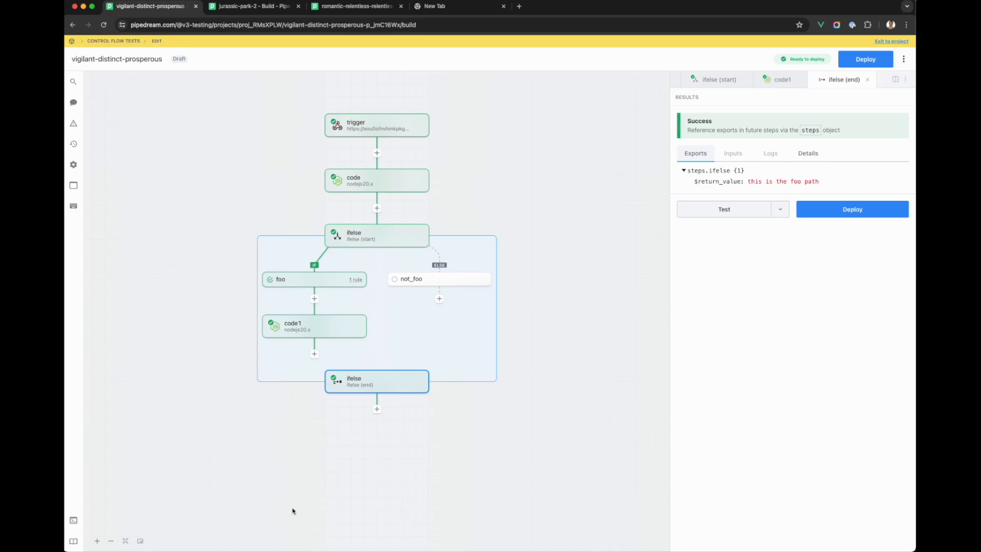
pyautogui.moveTo(388, 489)
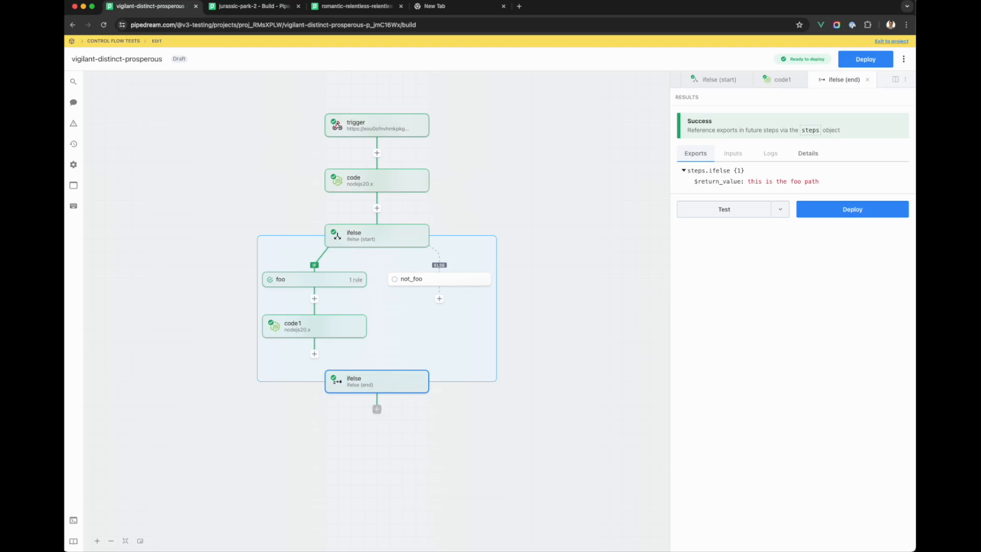
# - Add code2 after ifelse (end) returning steps.ifelse.$return_value, and test it
pyautogui.click(376, 409)
pyautogui.write('return steps.')
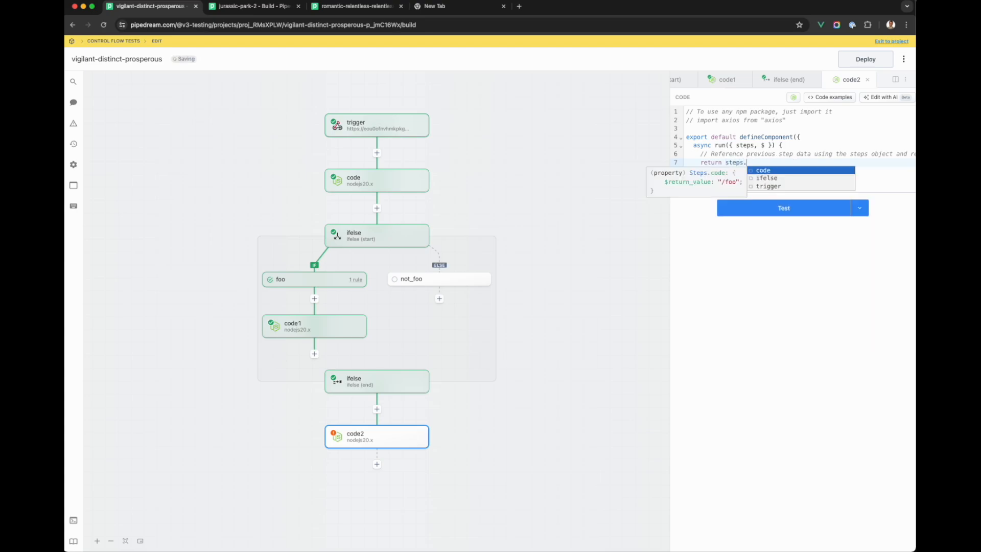
pyautogui.write('trig')
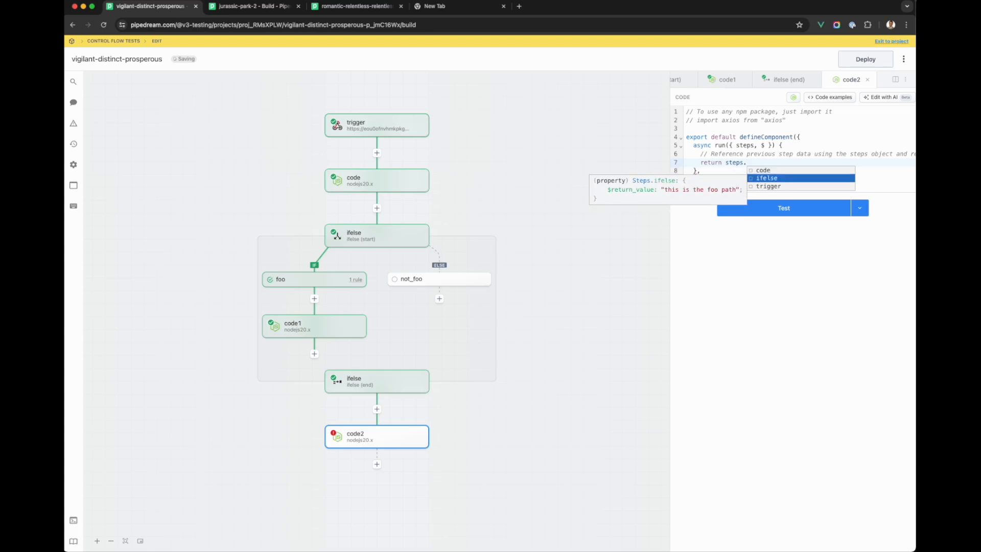
pyautogui.click(766, 178)
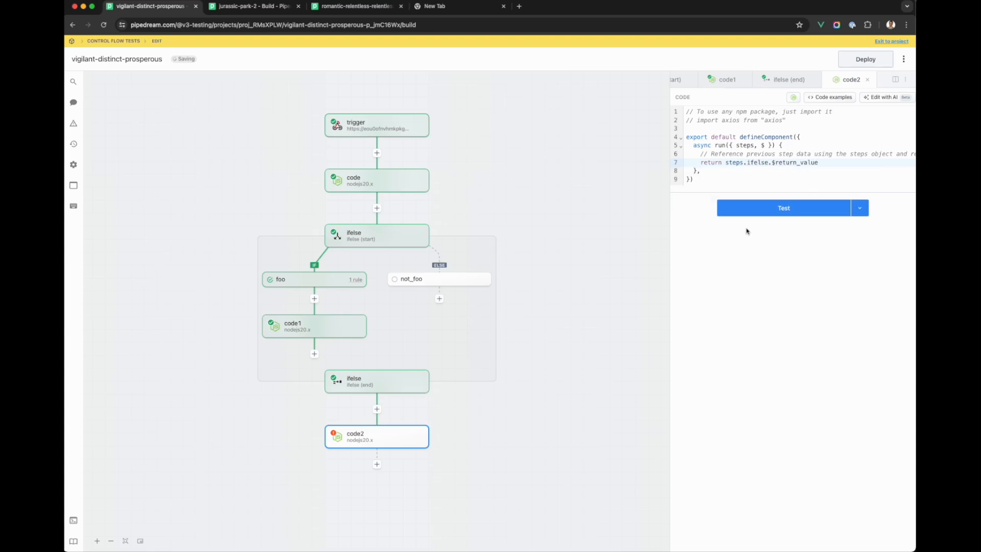
pyautogui.click(783, 208)
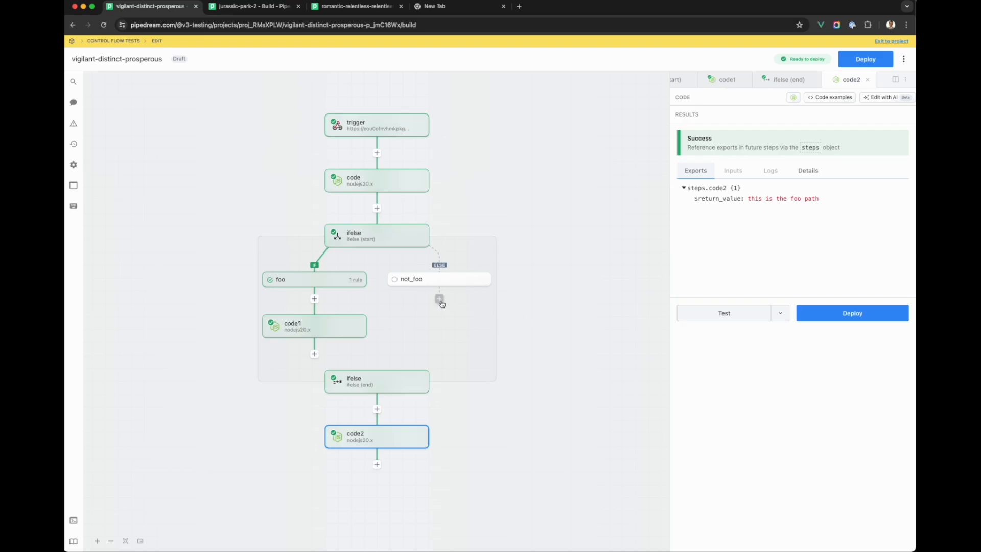
# - Add code3 under not_foo returning 'not foo' and run its test
pyautogui.click(376, 463)
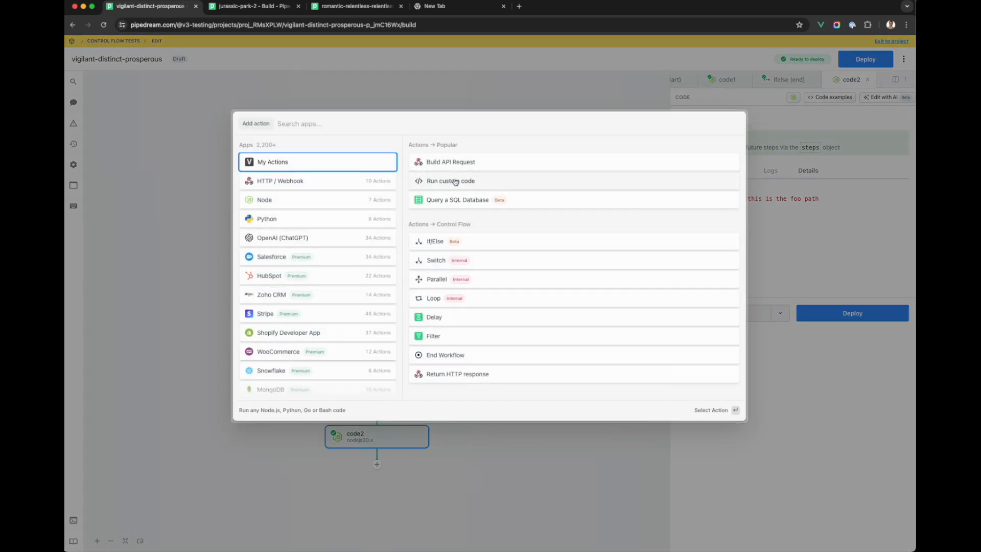
pyautogui.click(449, 181)
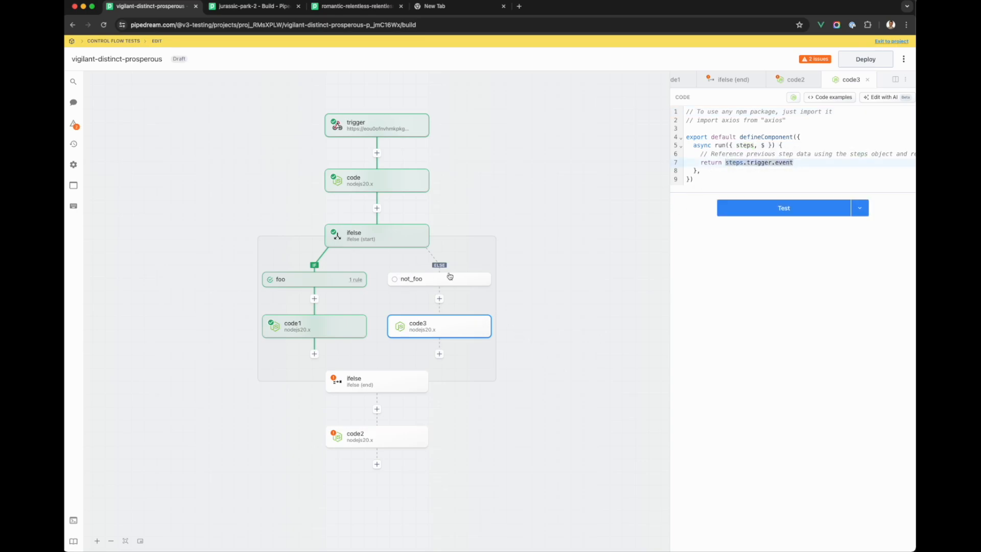
pyautogui.moveTo(441, 349)
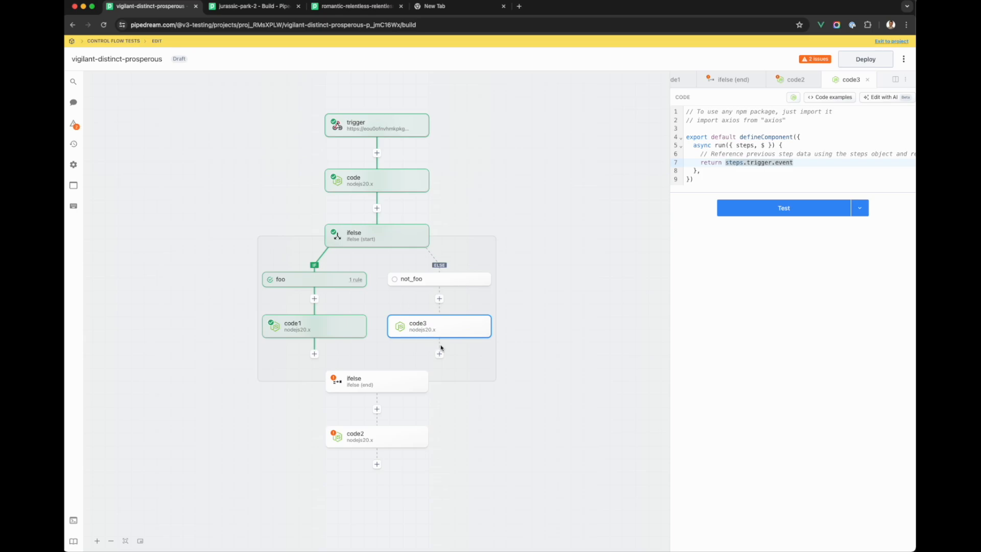
pyautogui.moveTo(435, 515)
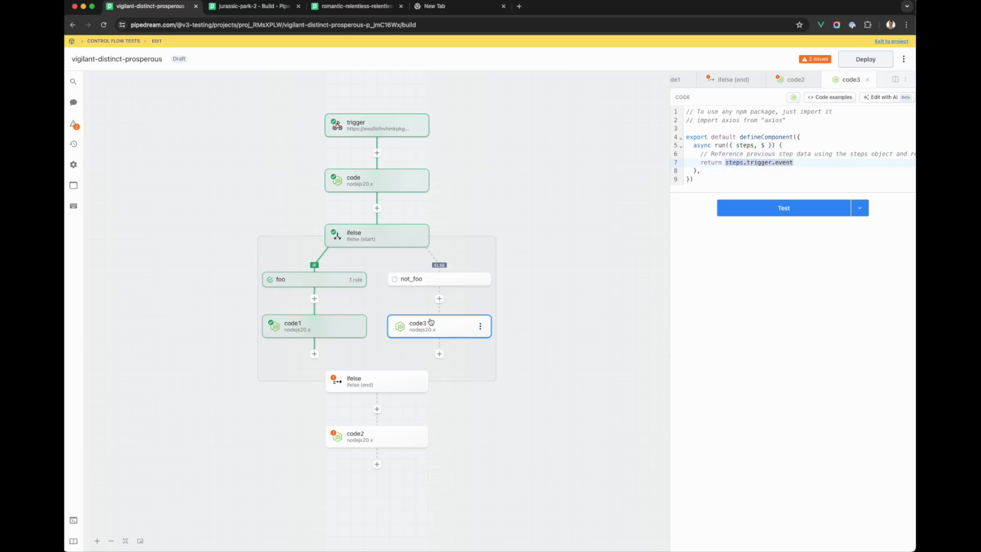
pyautogui.moveTo(342, 345)
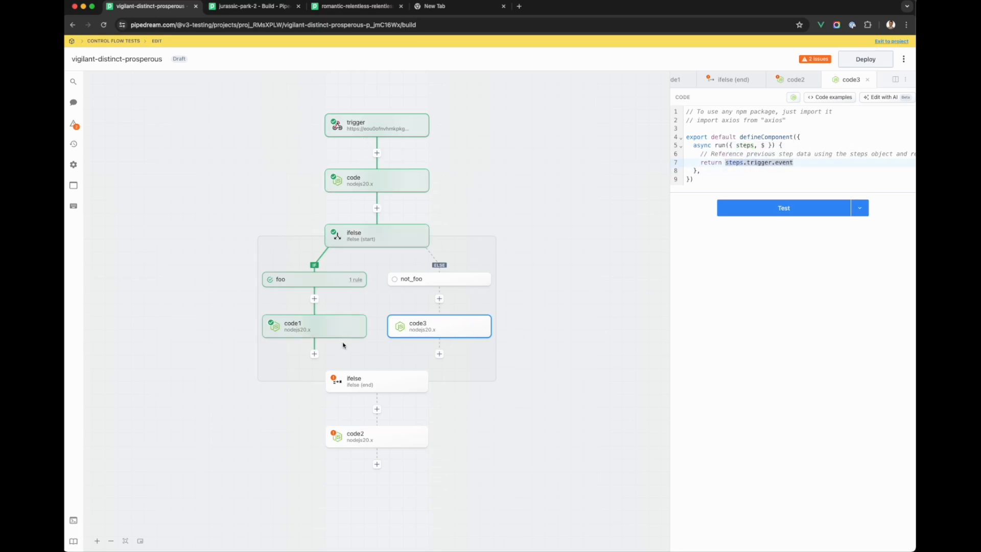
pyautogui.moveTo(400, 414)
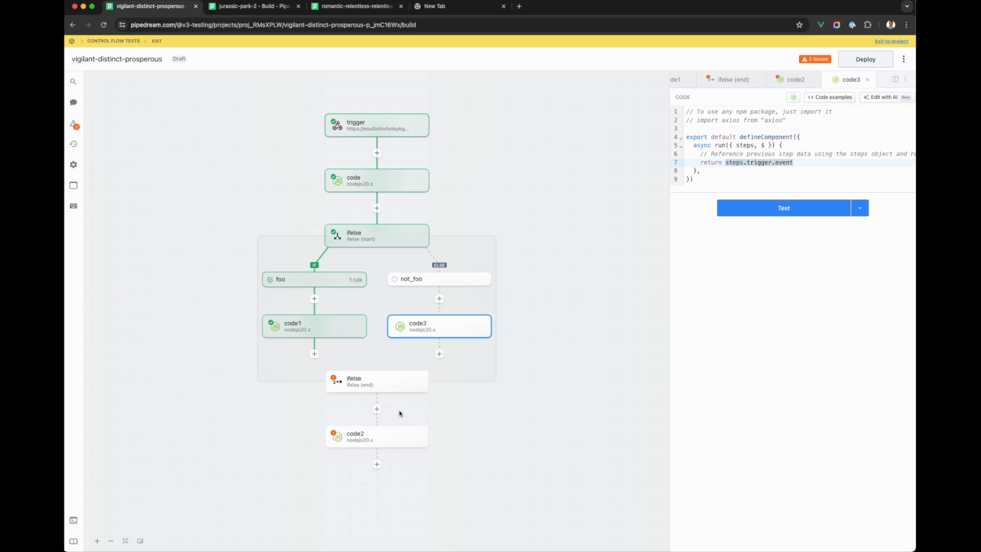
pyautogui.moveTo(523, 385)
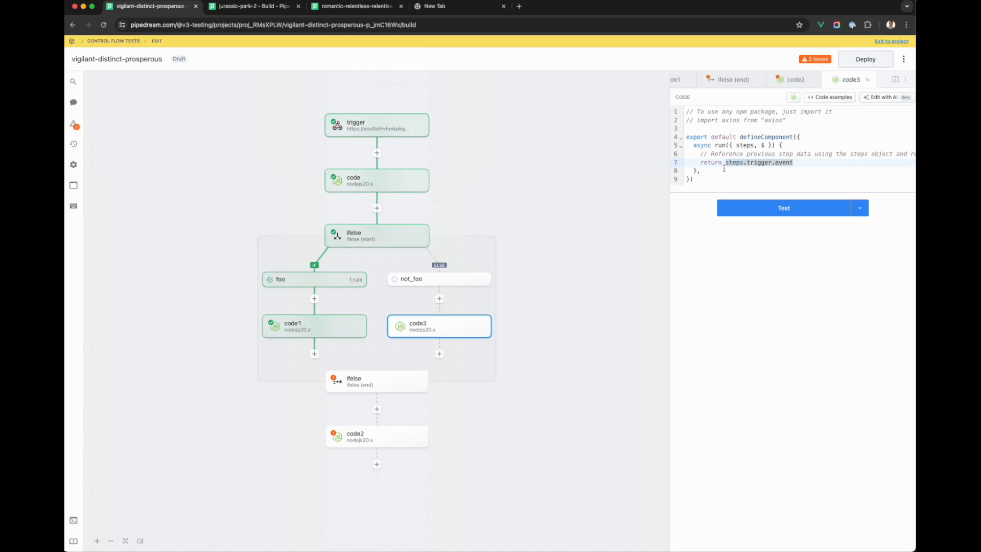
pyautogui.write('"steps.trigger.event"')
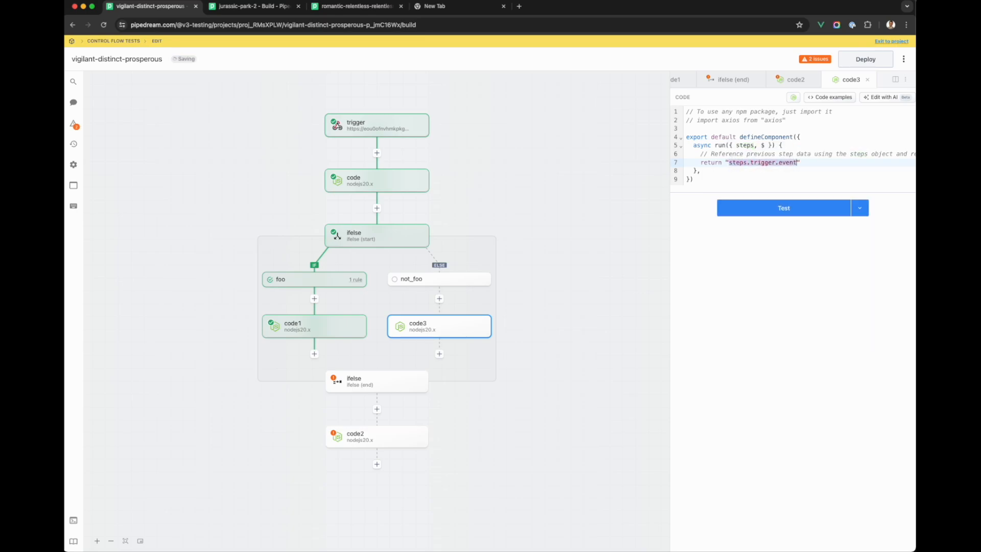
pyautogui.write('thi"')
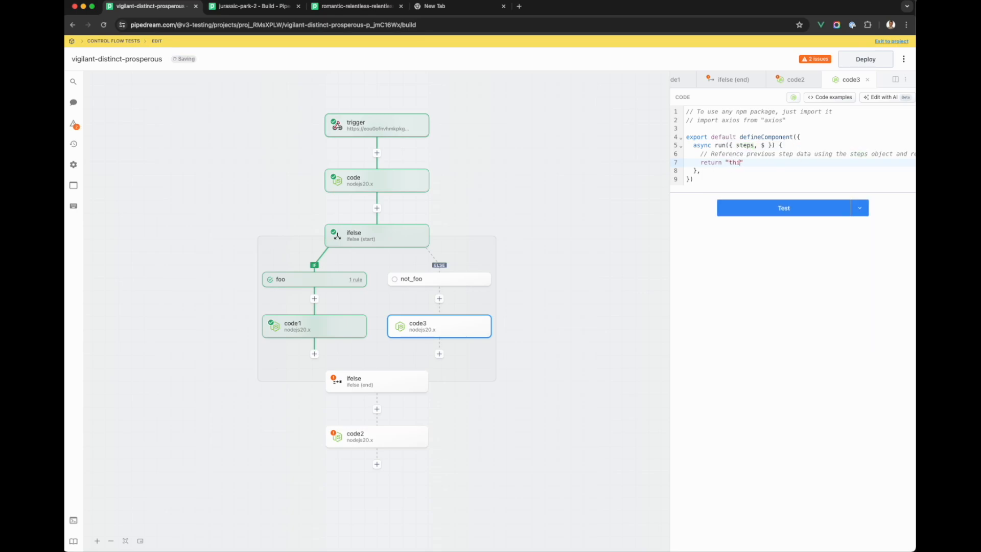
pyautogui.write('this is the not foo')
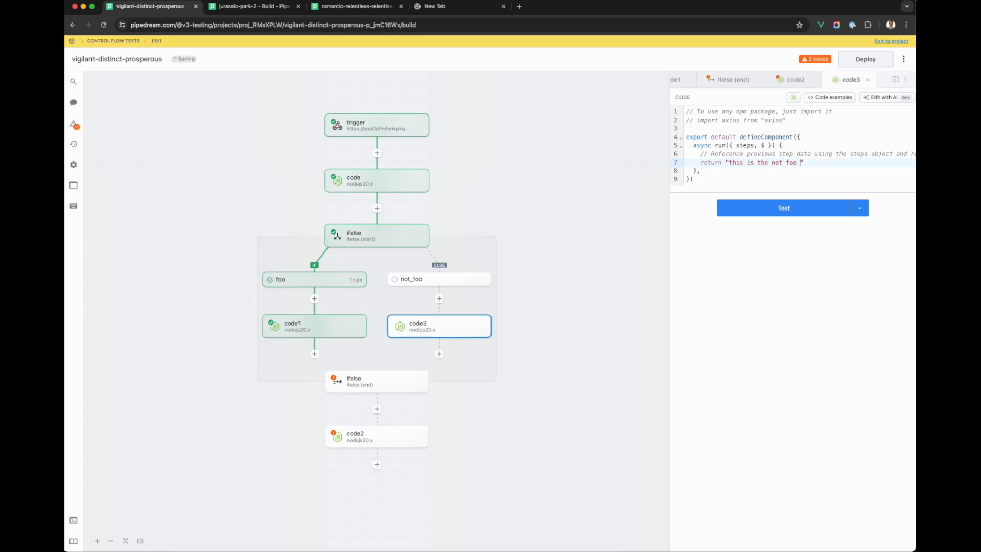
pyautogui.write('path')
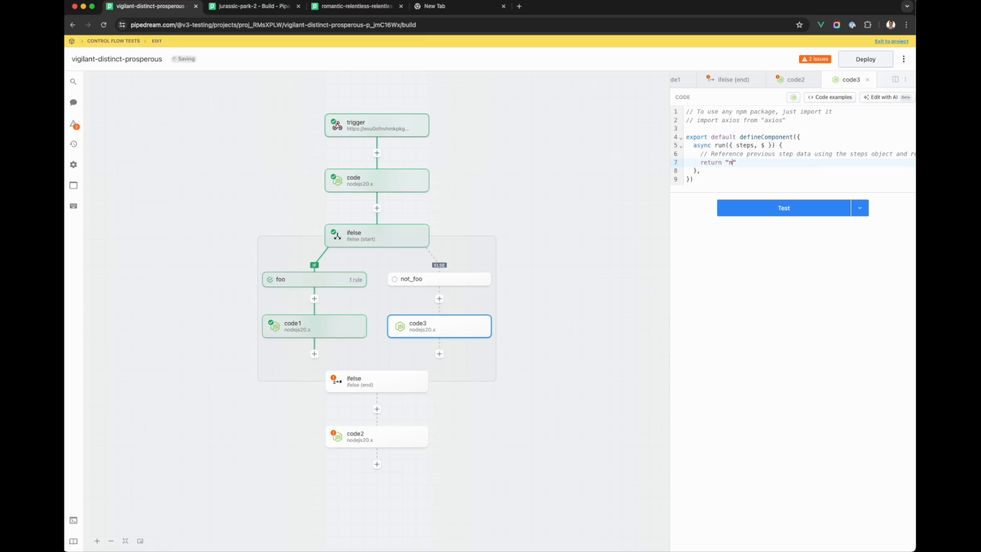
pyautogui.write('ot foo')
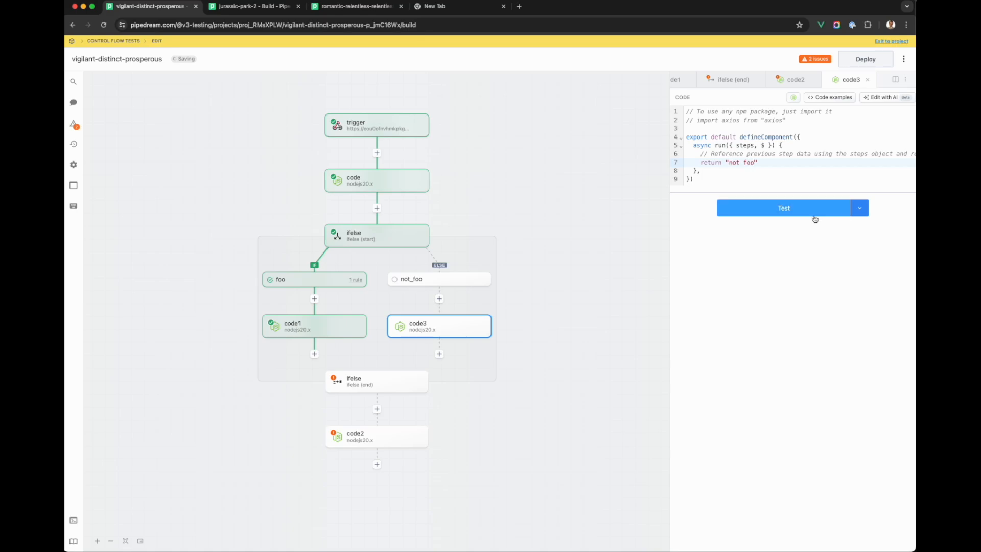
pyautogui.click(783, 208)
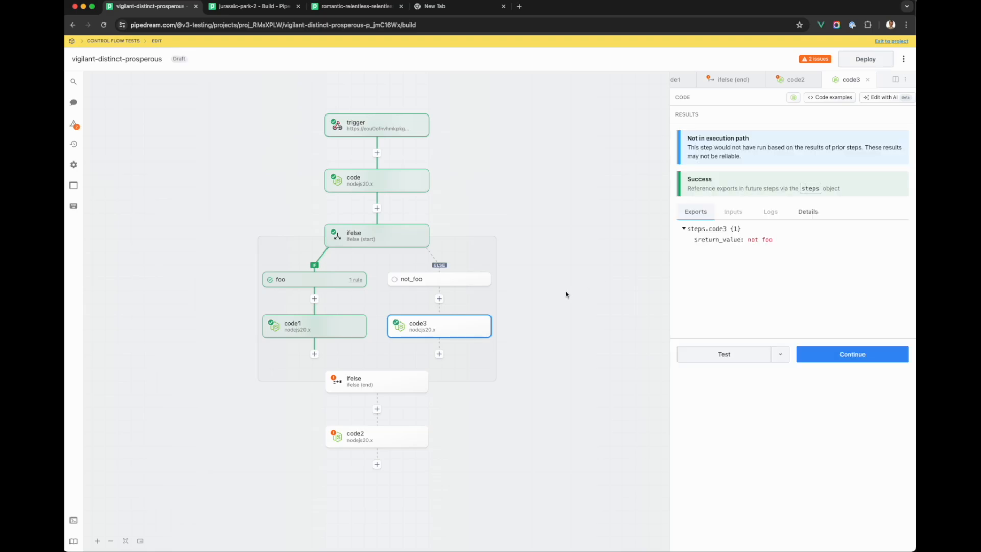
pyautogui.moveTo(649, 187)
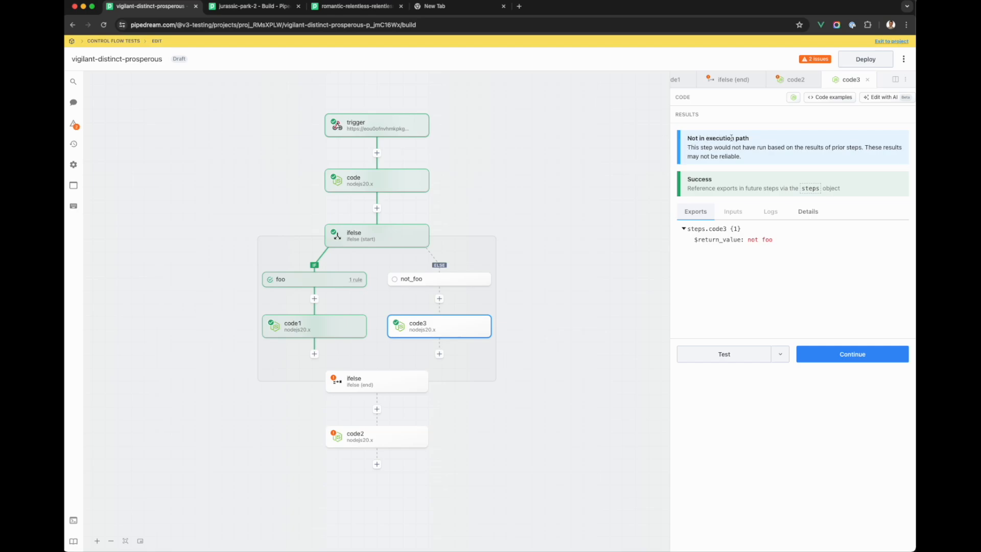
pyautogui.moveTo(468, 343)
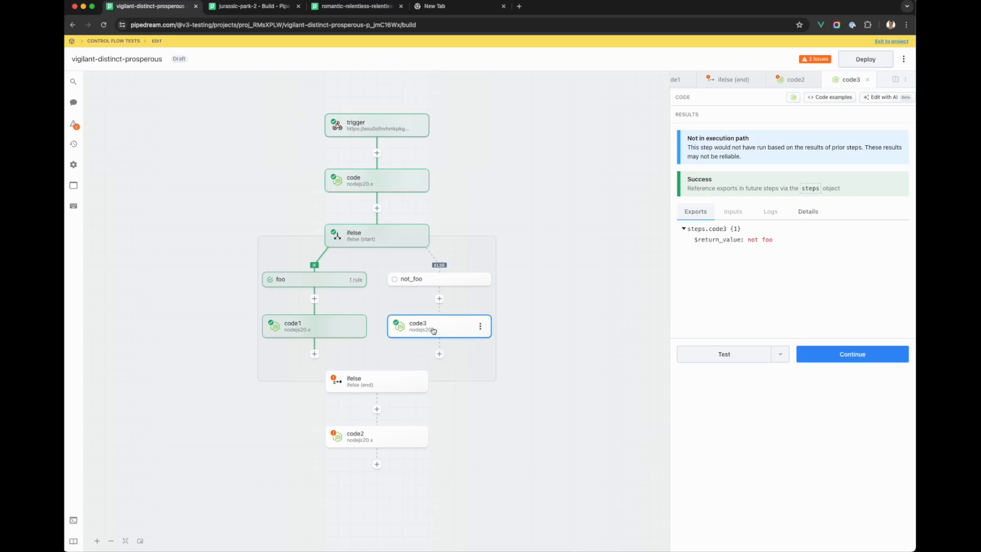
pyautogui.moveTo(506, 361)
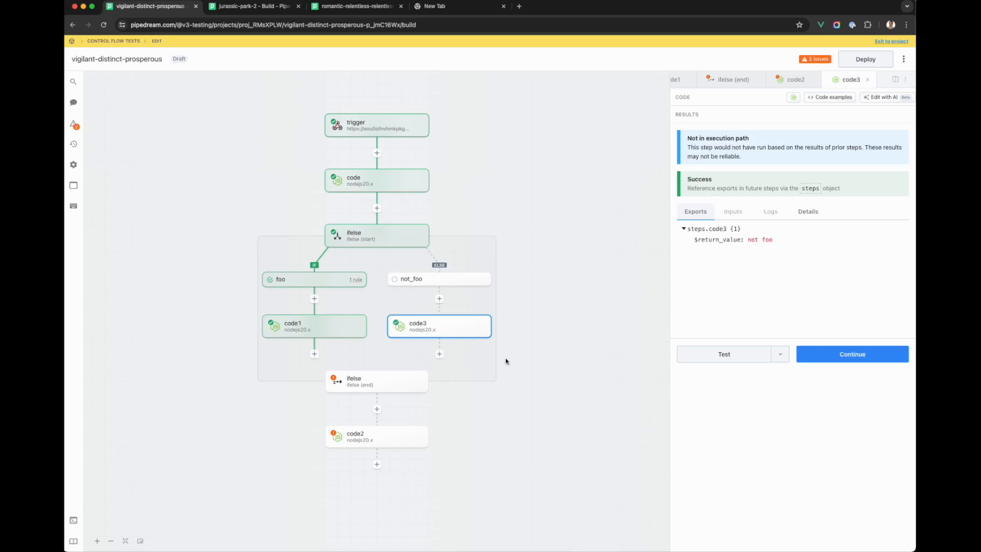
pyautogui.moveTo(518, 390)
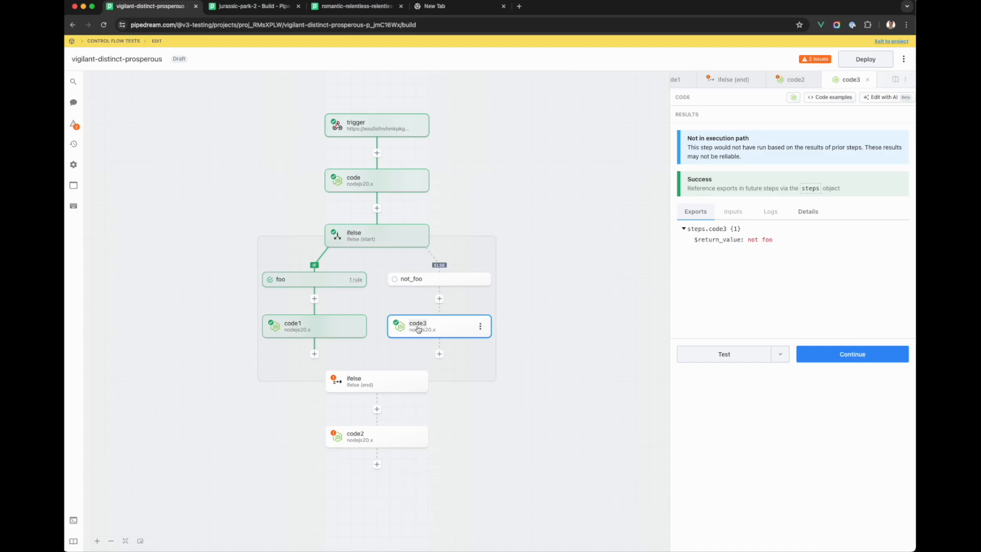
pyautogui.moveTo(491, 326)
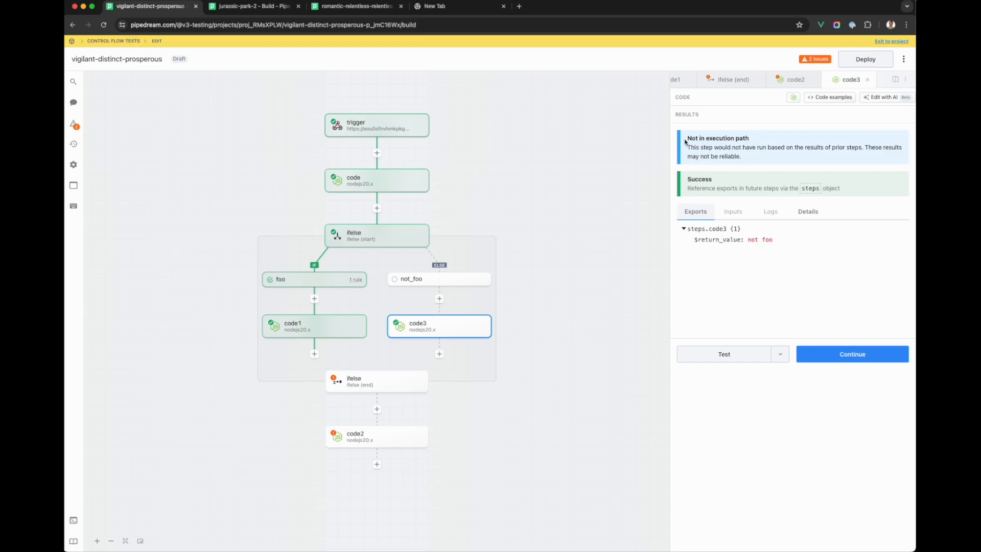
pyautogui.moveTo(754, 164)
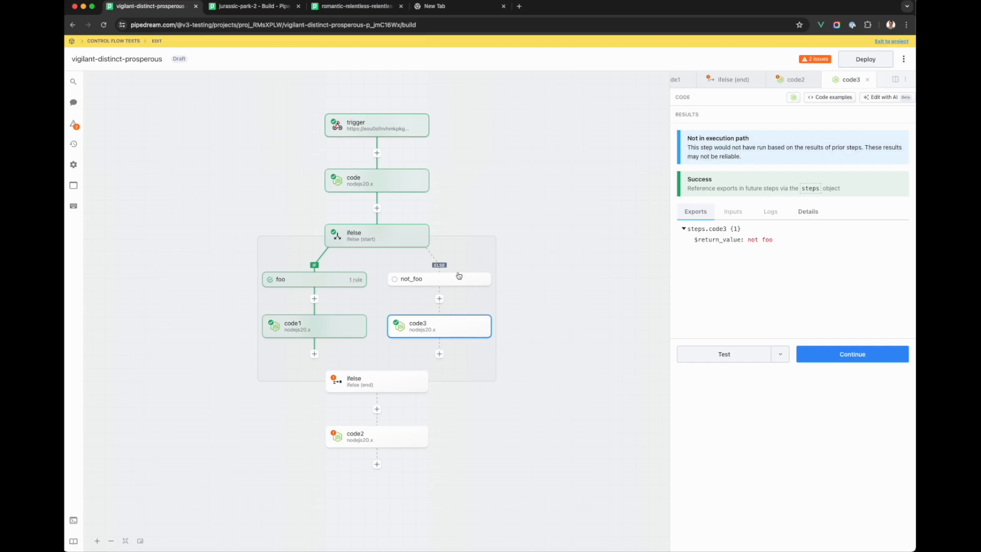
pyautogui.moveTo(448, 232)
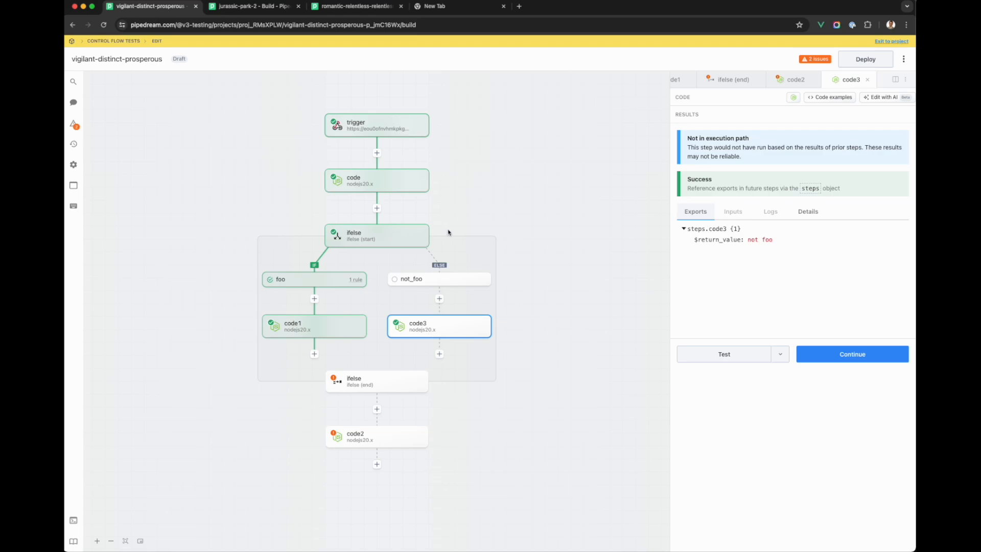
pyautogui.moveTo(377, 107)
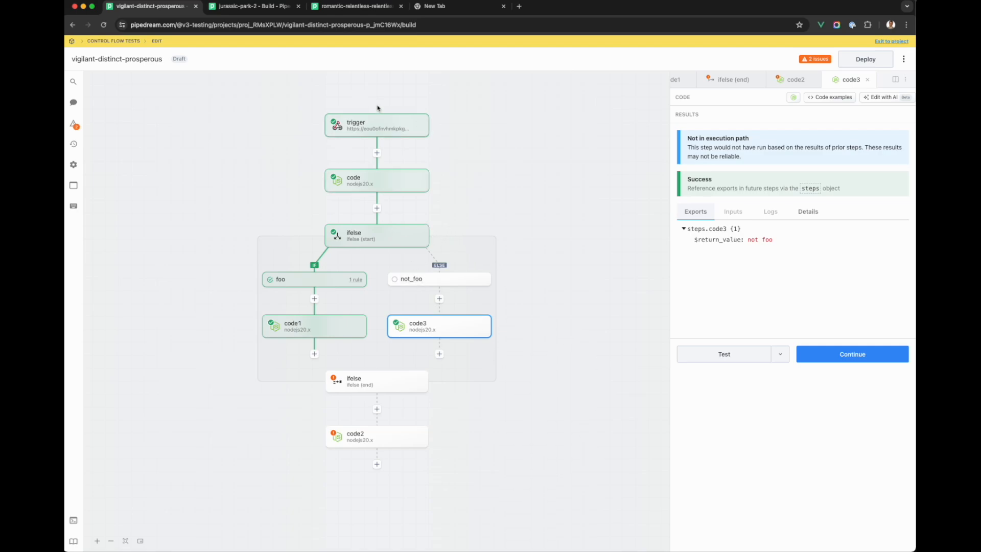
pyautogui.moveTo(435, 345)
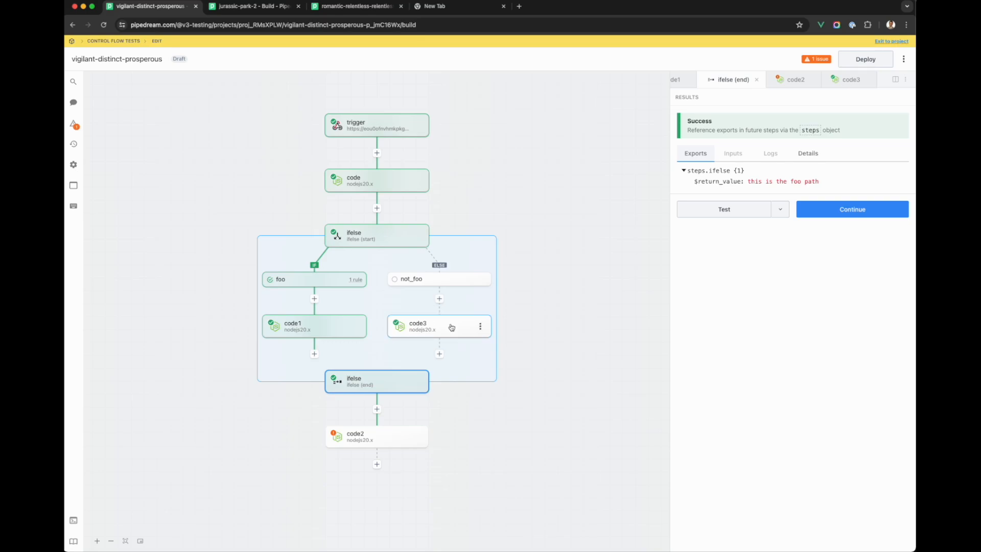
# - Open code2's out-of-date results on the canvas and re-test it
pyautogui.click(438, 326)
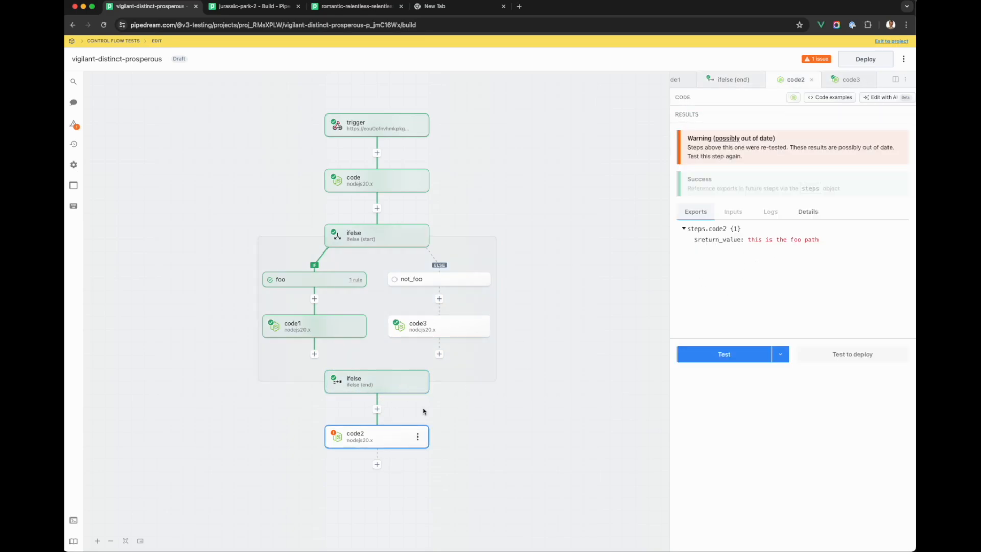
pyautogui.click(724, 354)
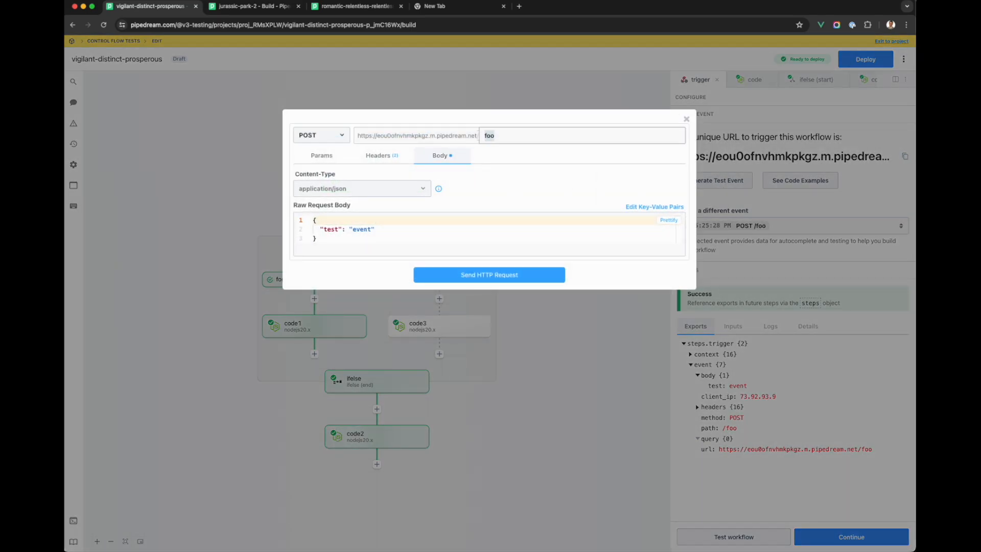
# - Change the test event path from foo to bar and send the POST request
pyautogui.write('bar')
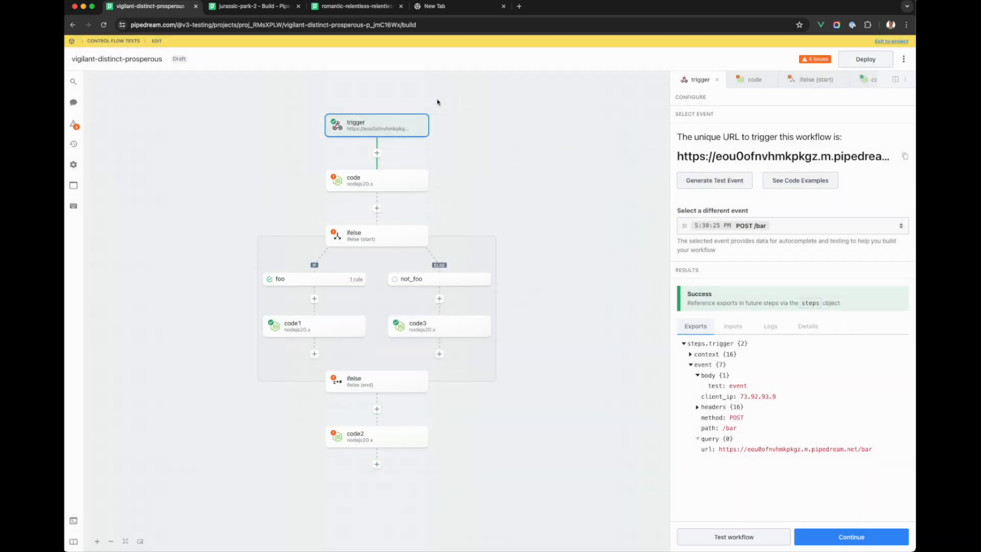
pyautogui.moveTo(373, 393)
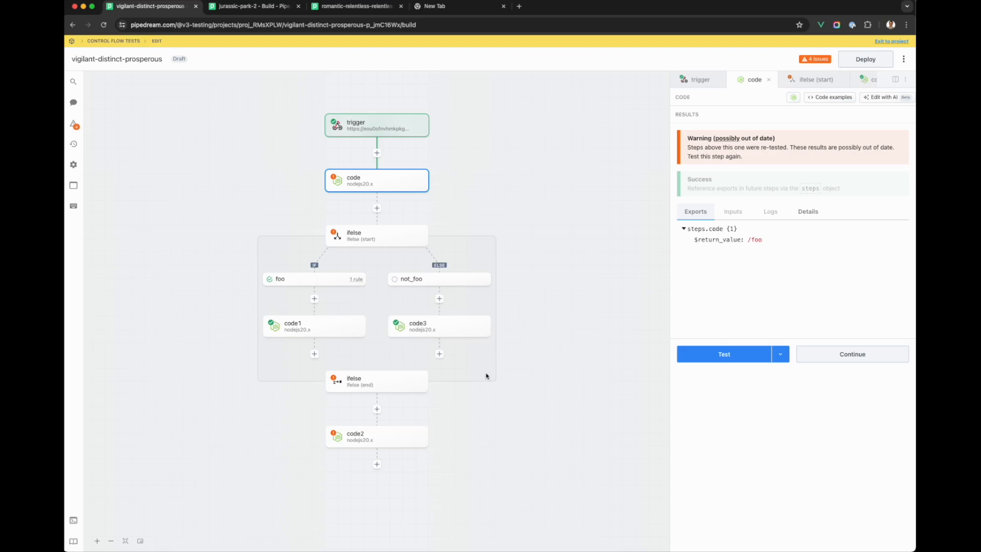
pyautogui.moveTo(533, 331)
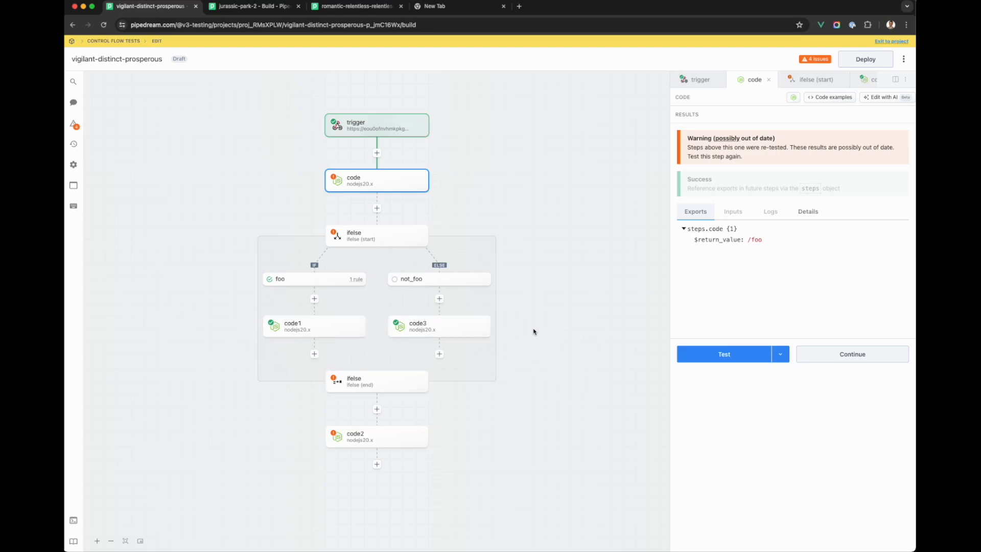
pyautogui.moveTo(547, 315)
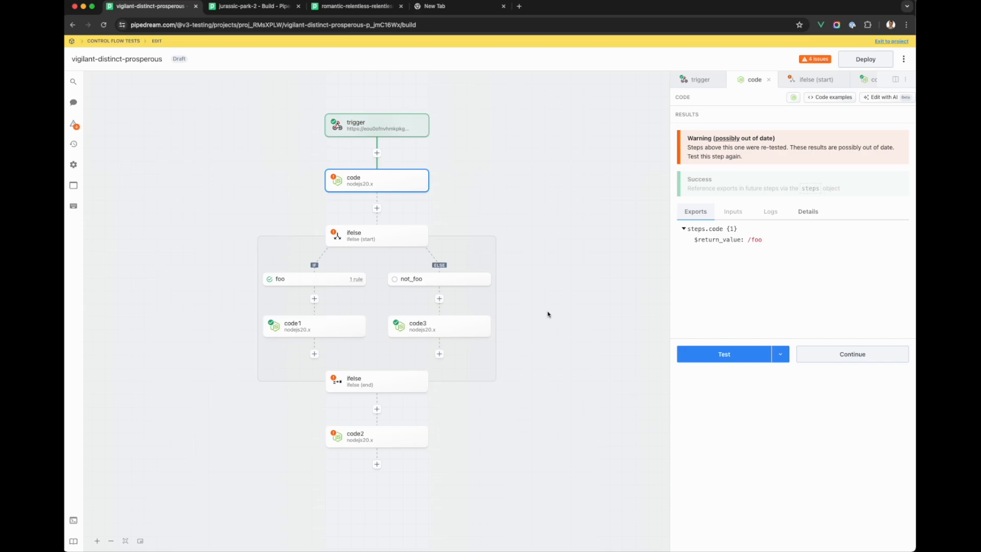
pyautogui.moveTo(373, 227)
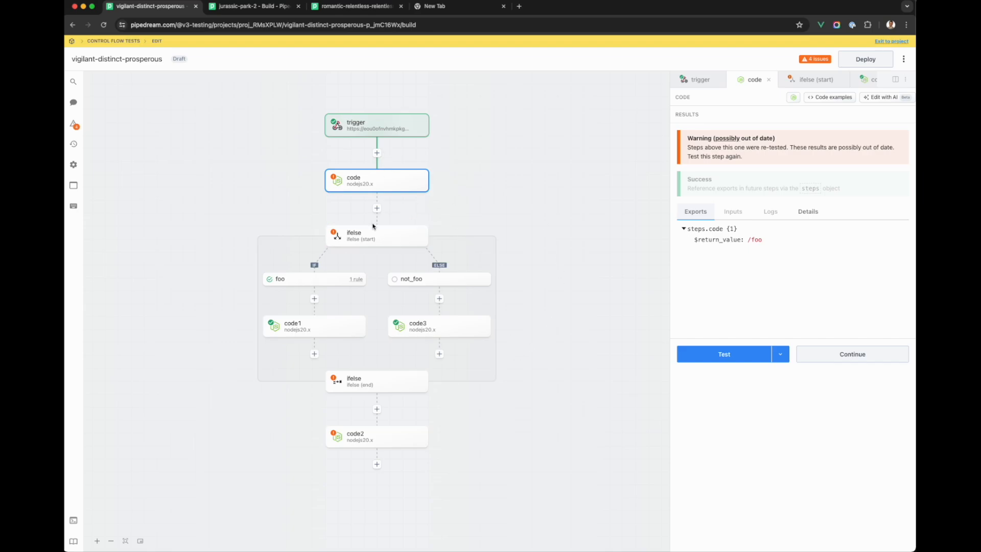
pyautogui.moveTo(388, 251)
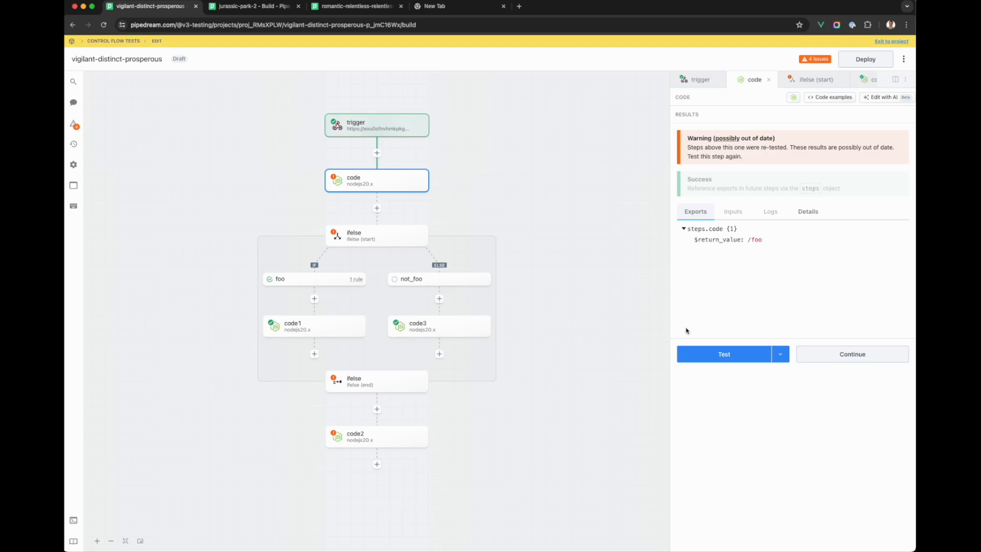
# - Re-test code, ifelse, code3 and code2 with the /bar event so code2 returns 'not foo'
pyautogui.click(723, 353)
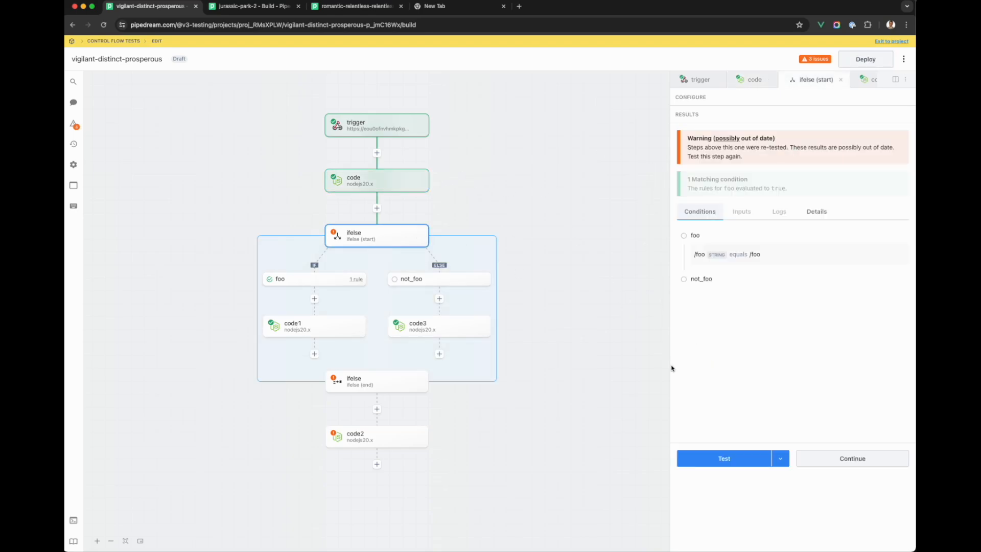
pyautogui.click(724, 458)
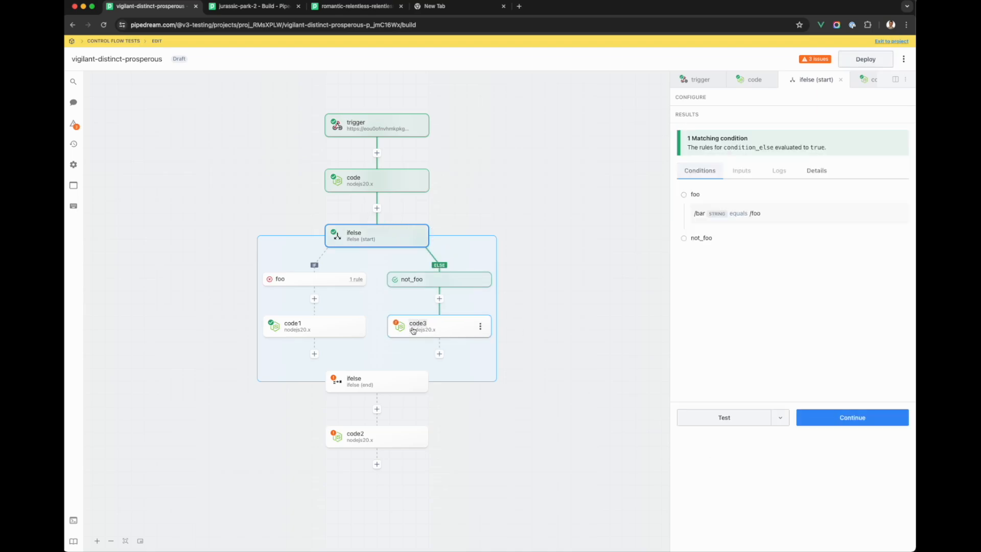
pyautogui.moveTo(376, 378)
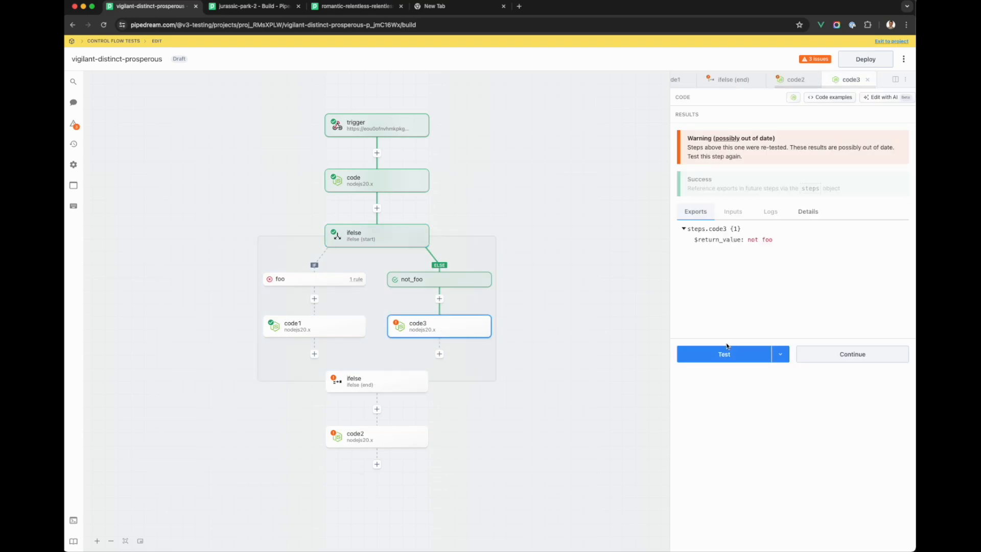
pyautogui.click(724, 353)
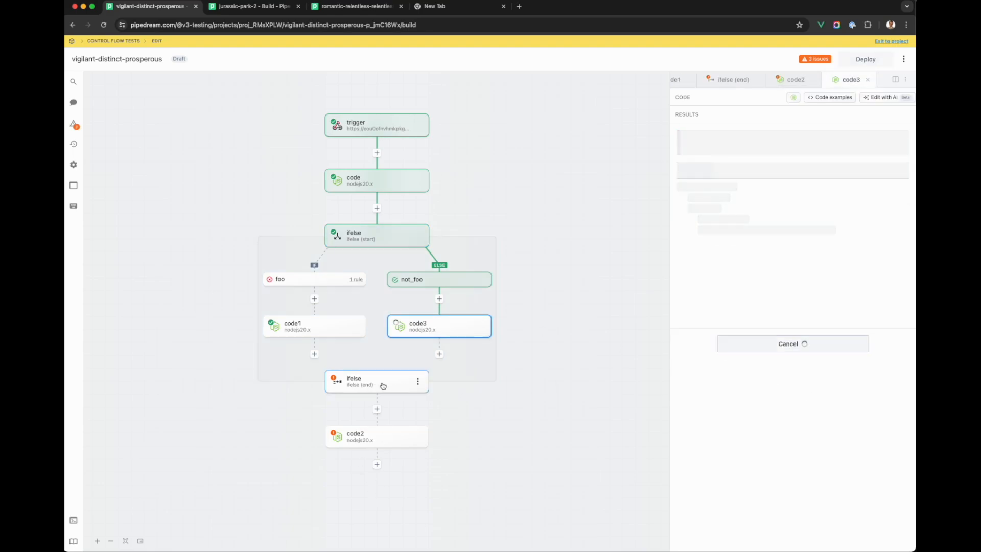
pyautogui.click(376, 381)
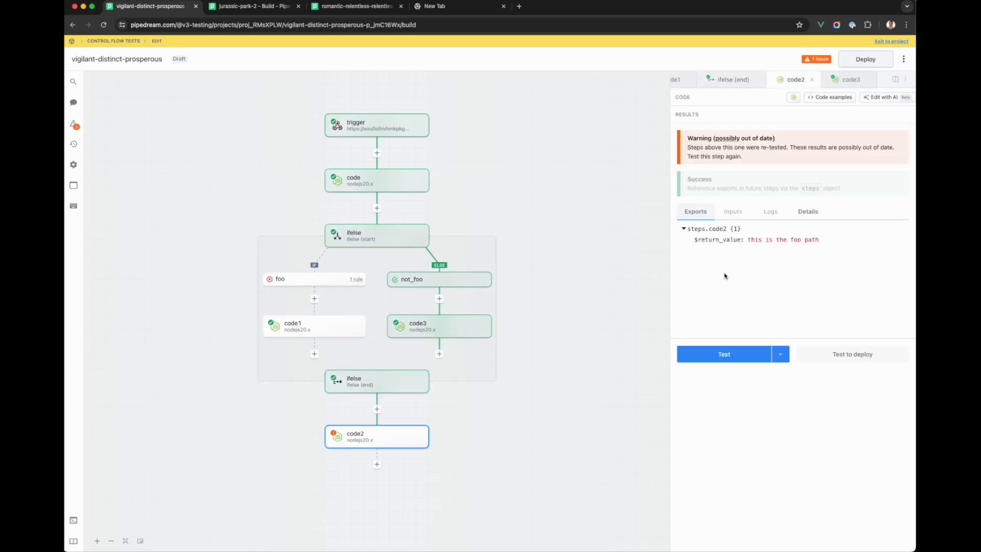
pyautogui.click(724, 354)
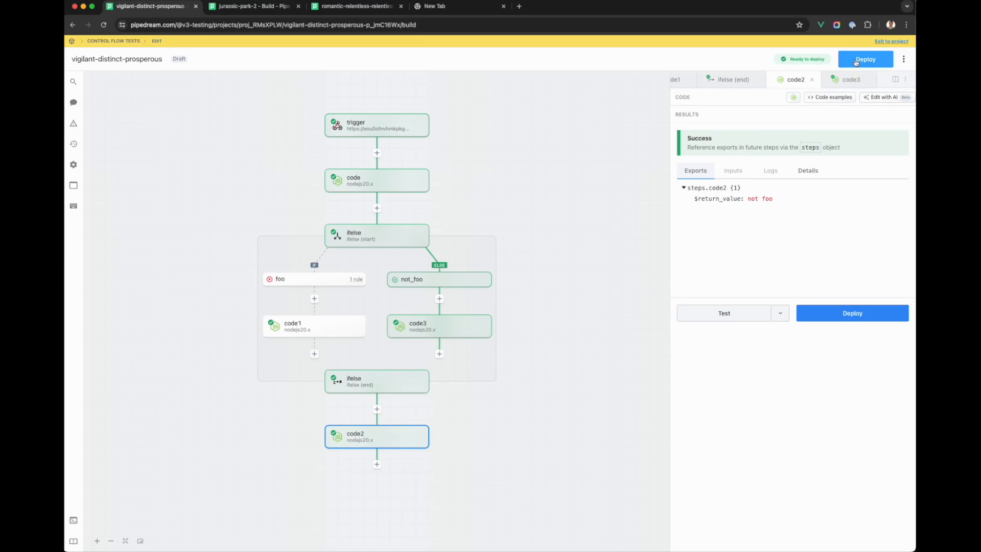
# - Deploy the workflow and send a live POST /foo event from the inspector
pyautogui.click(865, 59)
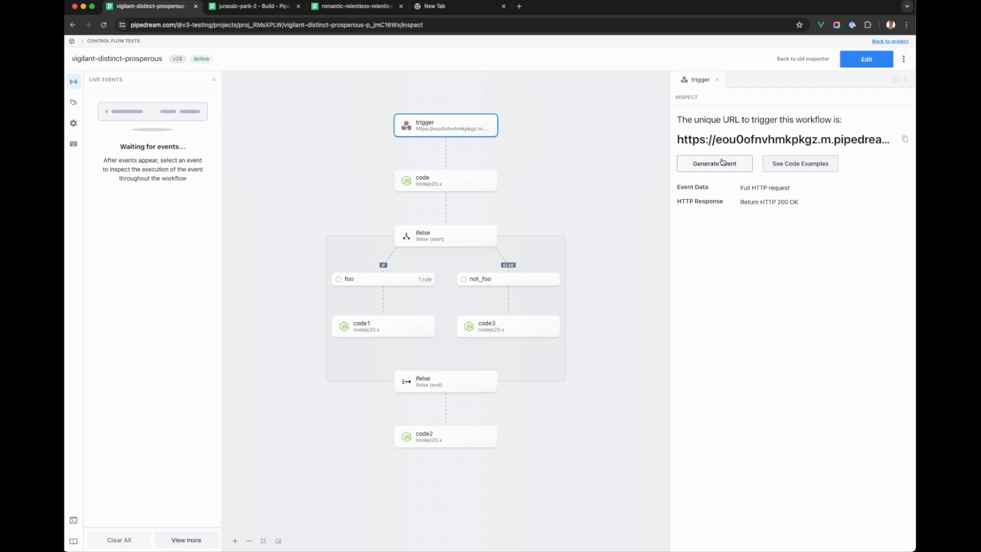
pyautogui.click(714, 164)
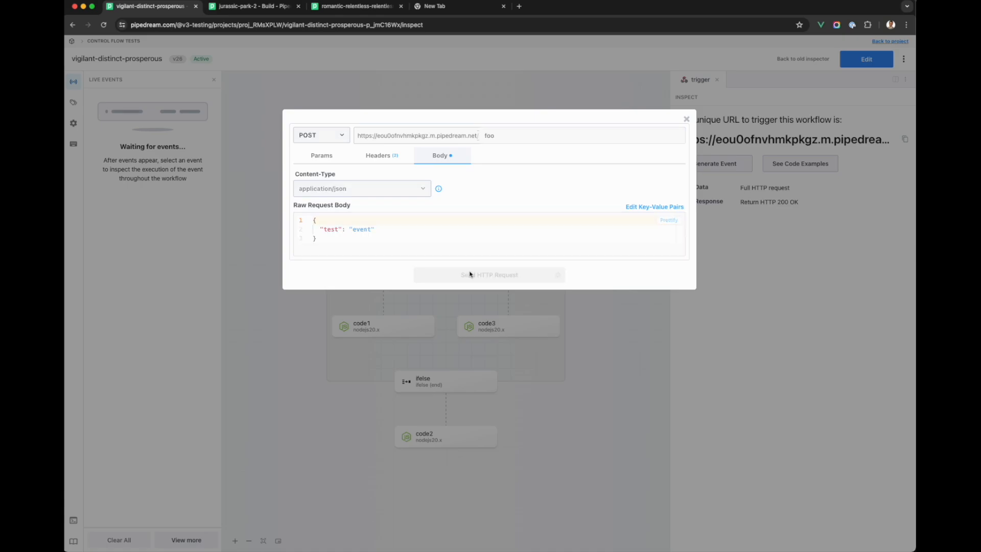
pyautogui.click(489, 275)
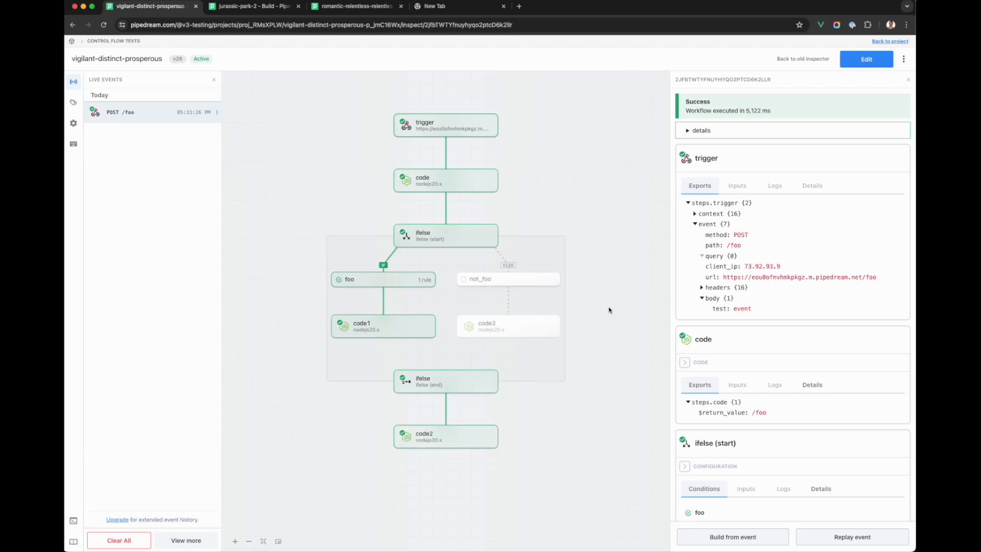
pyautogui.moveTo(445, 461)
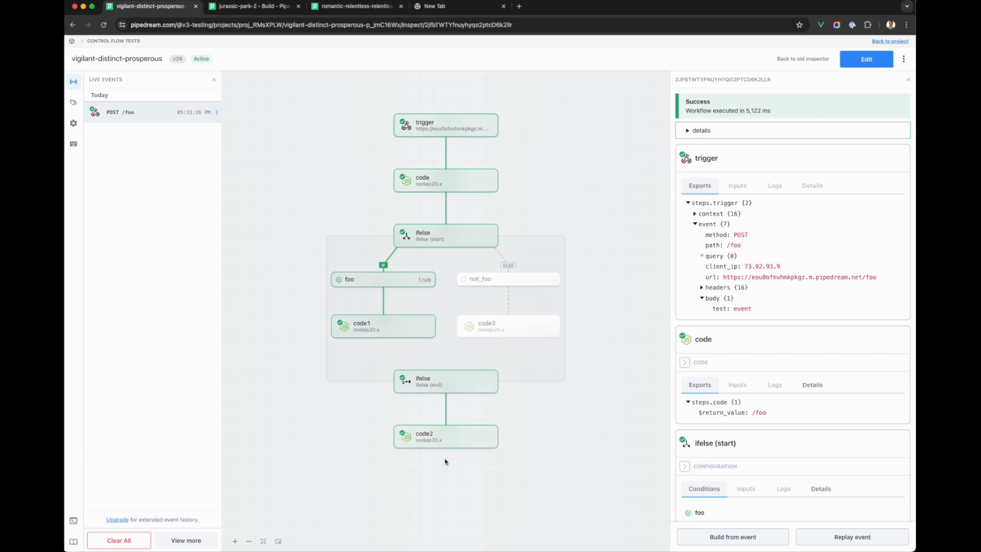
pyautogui.moveTo(325, 373)
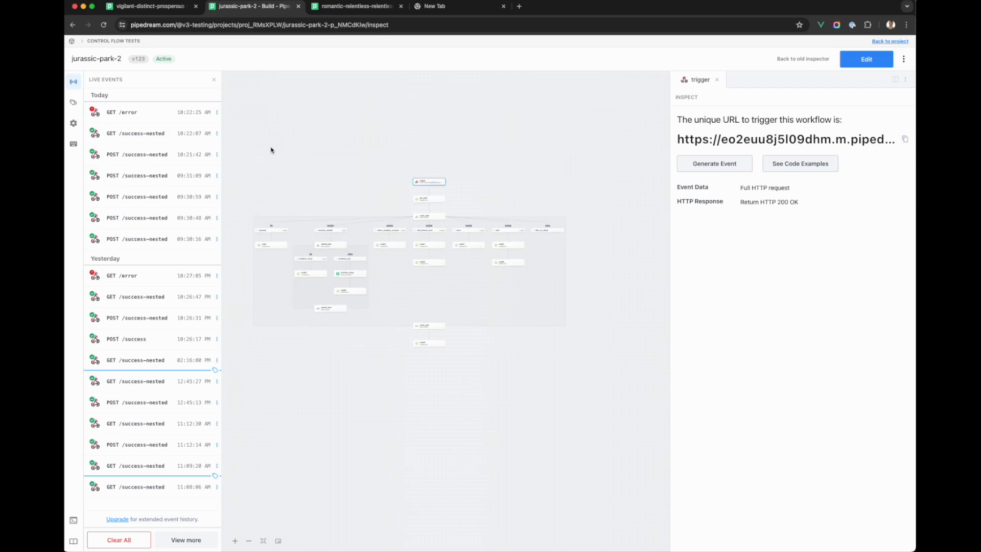
# - Send a POST test request with a JSON body to the /success-nested path
pyautogui.click(714, 163)
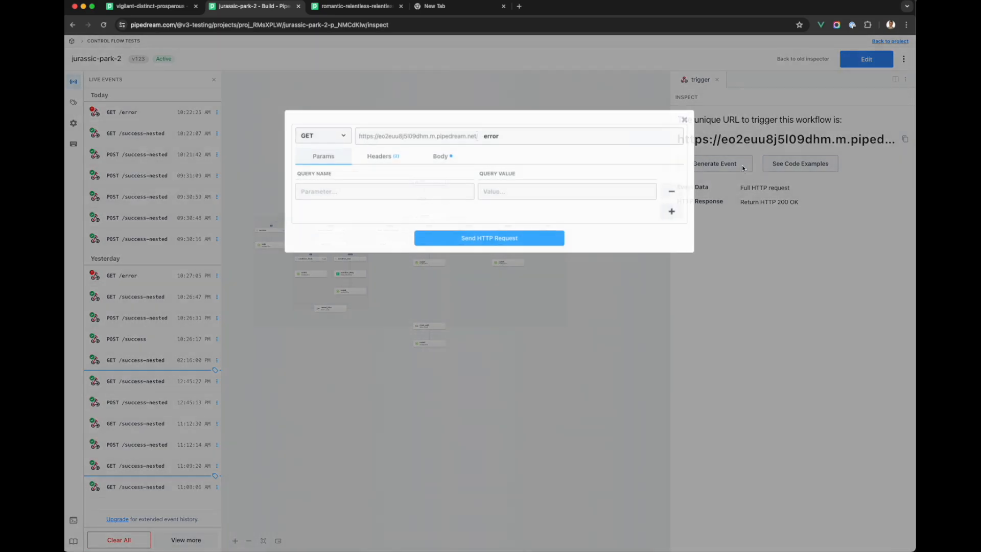
pyautogui.write('s')
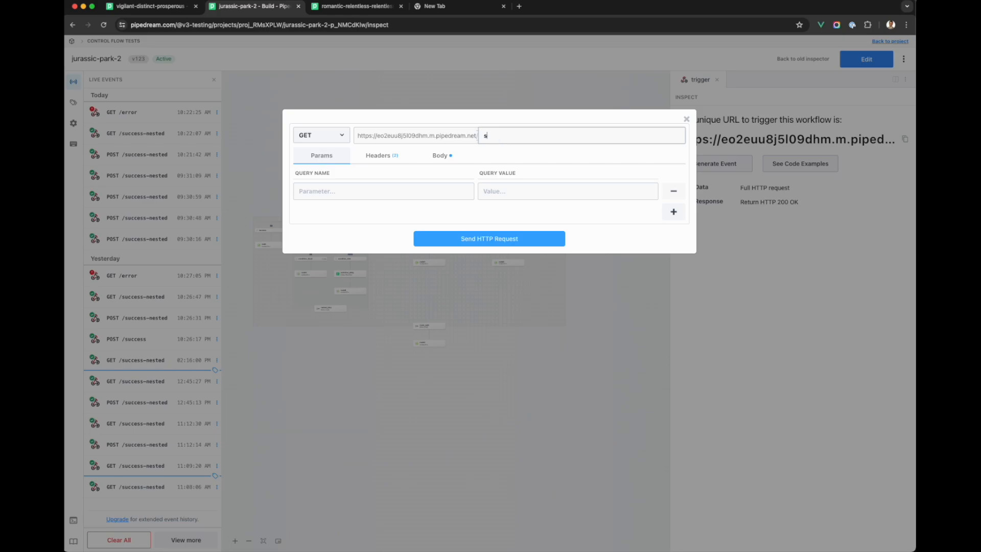
pyautogui.write('uccess-')
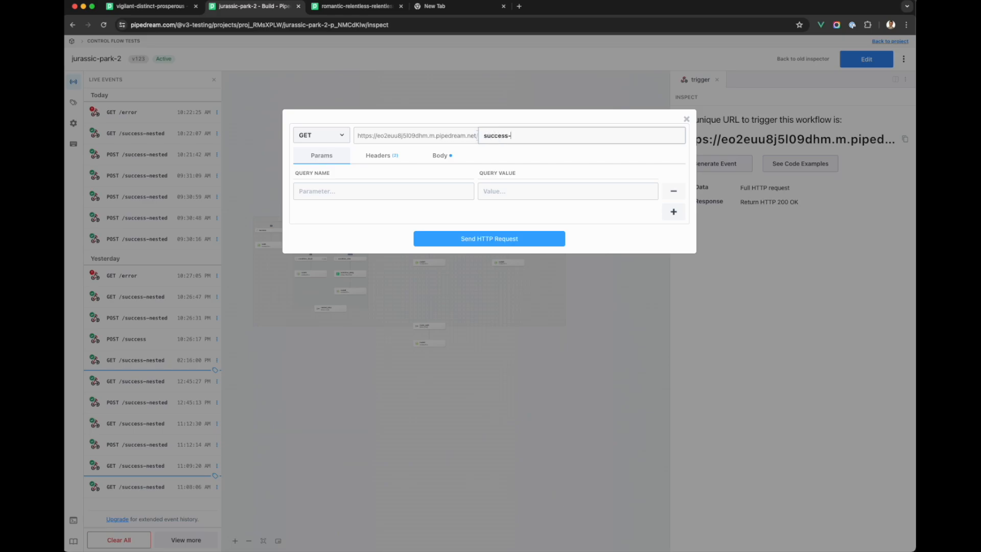
pyautogui.write('nested')
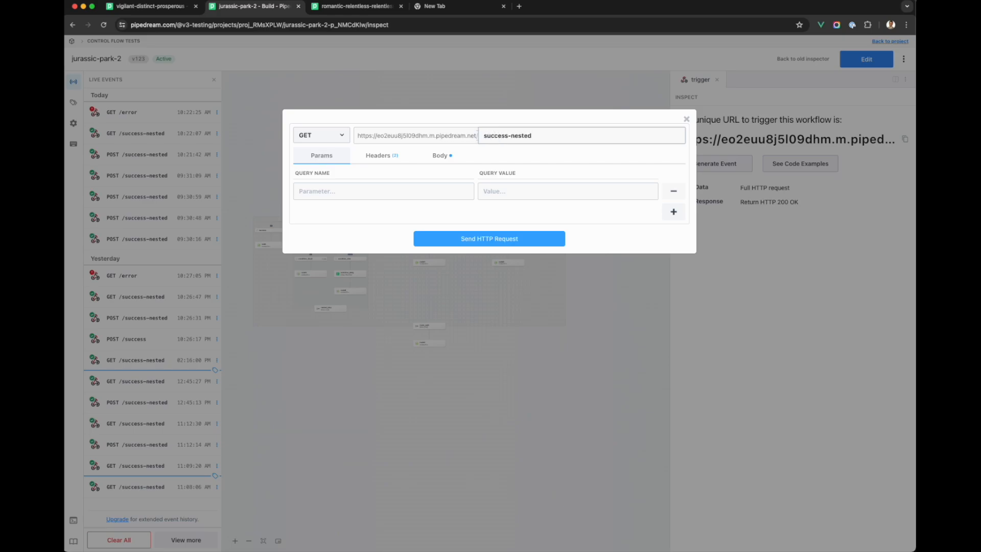
pyautogui.click(320, 134)
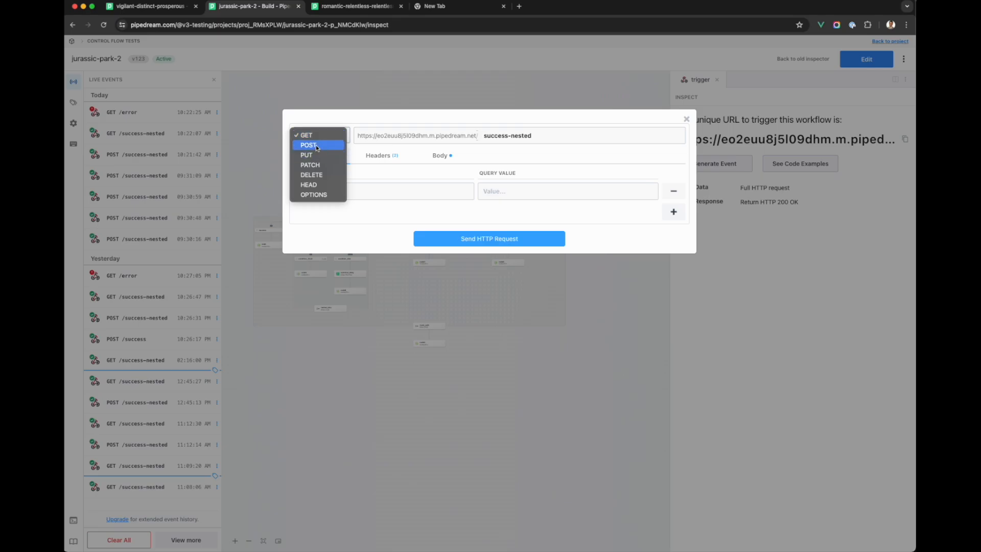
pyautogui.click(307, 145)
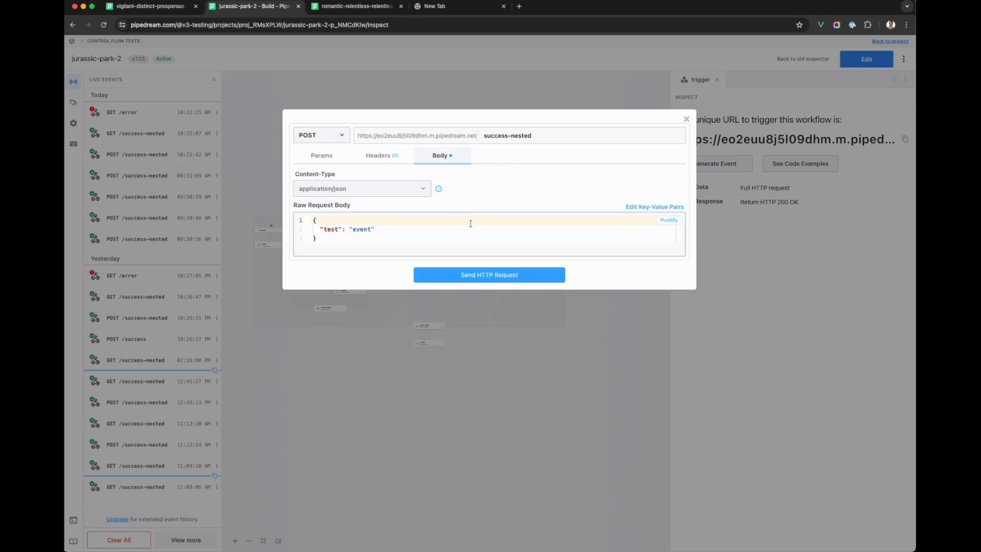
pyautogui.click(488, 275)
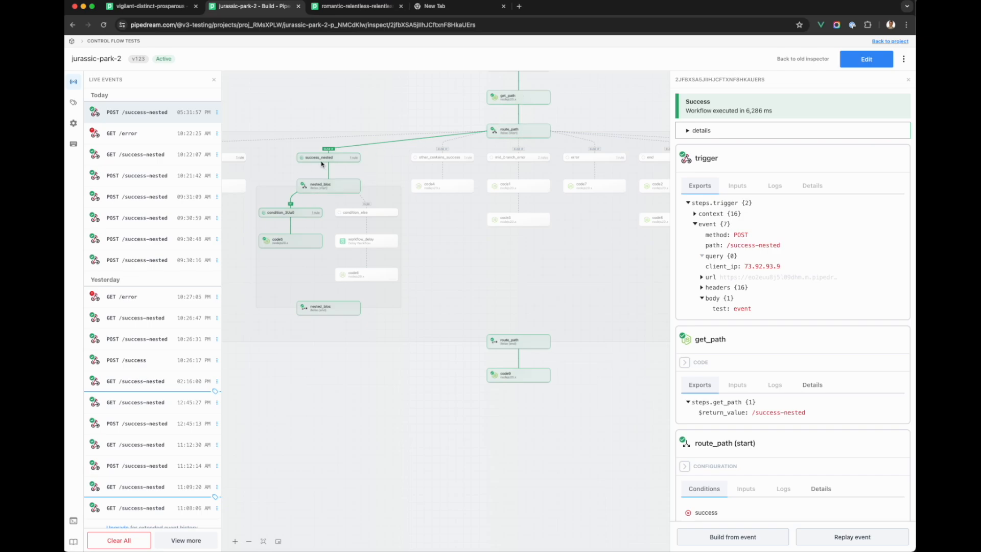
pyautogui.moveTo(314, 261)
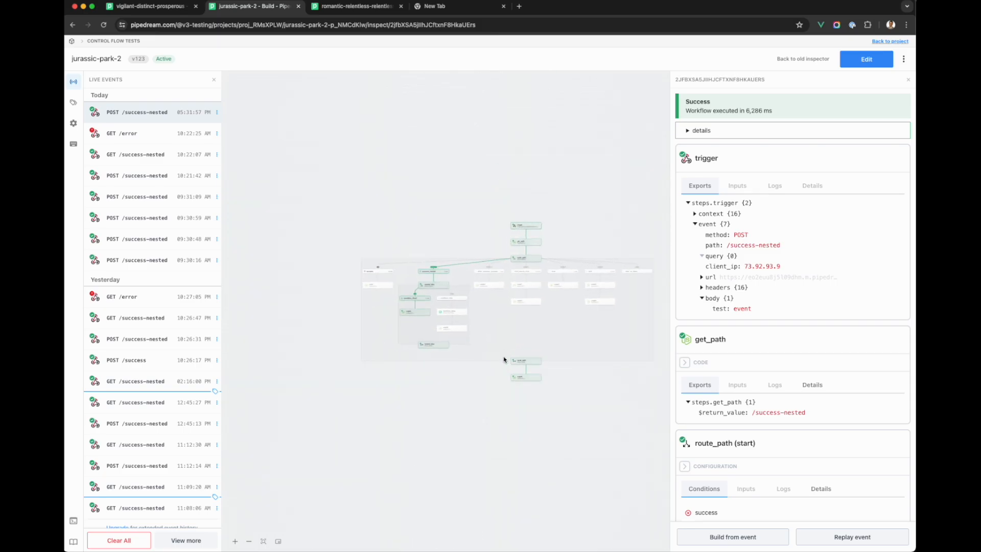
# - Send another test request to /success-nested and watch the event run
pyautogui.click(150, 111)
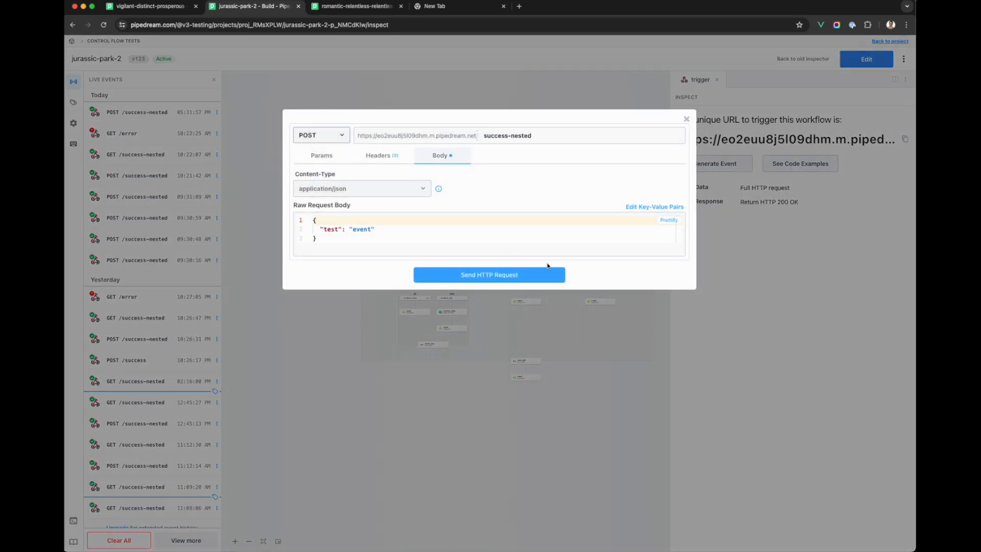
pyautogui.click(488, 275)
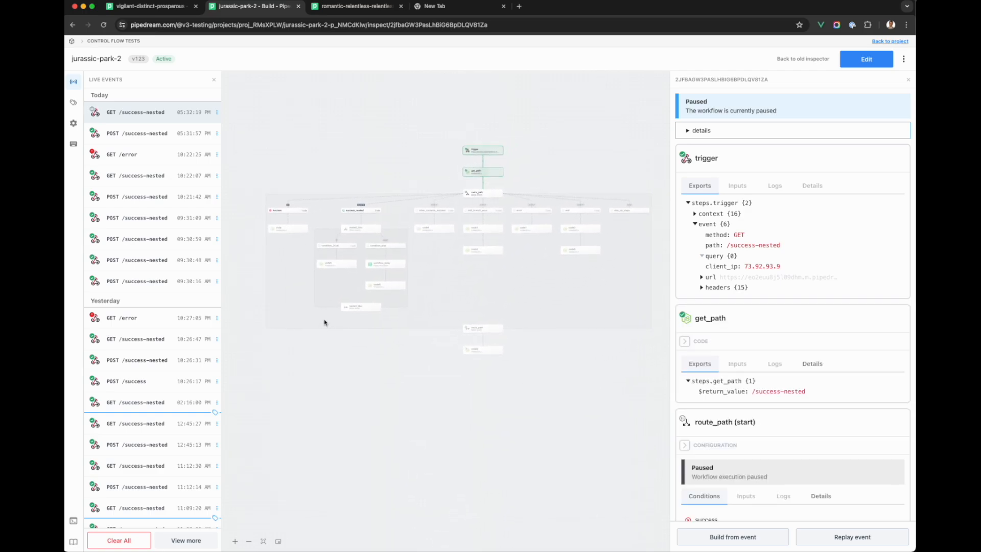
pyautogui.moveTo(400, 343)
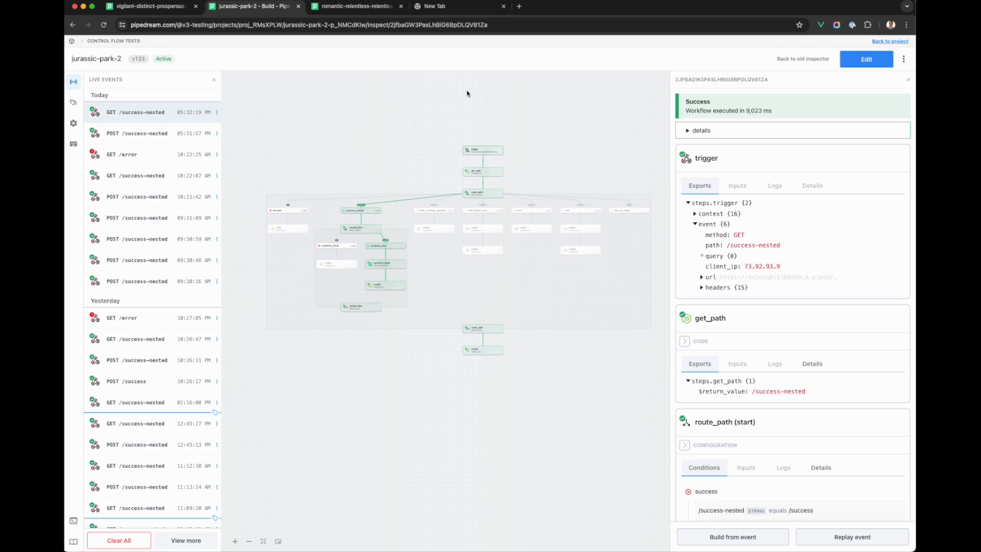
# - Review the failed GET /error run, then switch to the romantic-relentless-relentless workflow
pyautogui.click(482, 150)
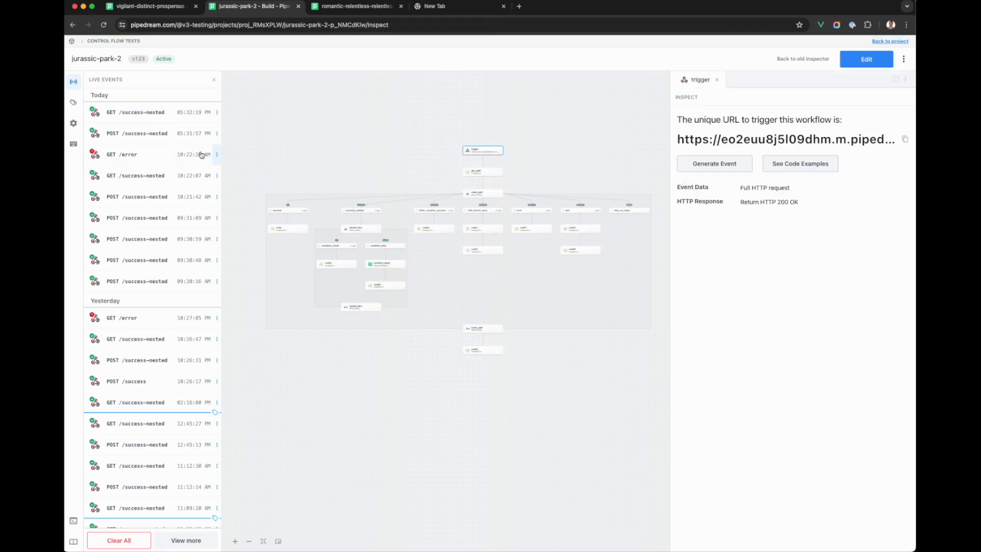
pyautogui.click(150, 154)
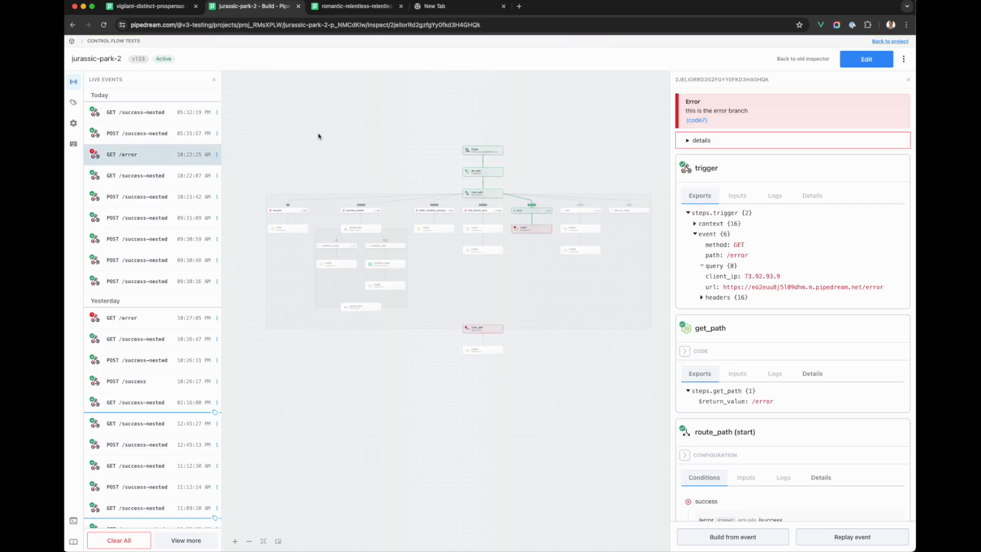
pyautogui.moveTo(534, 219)
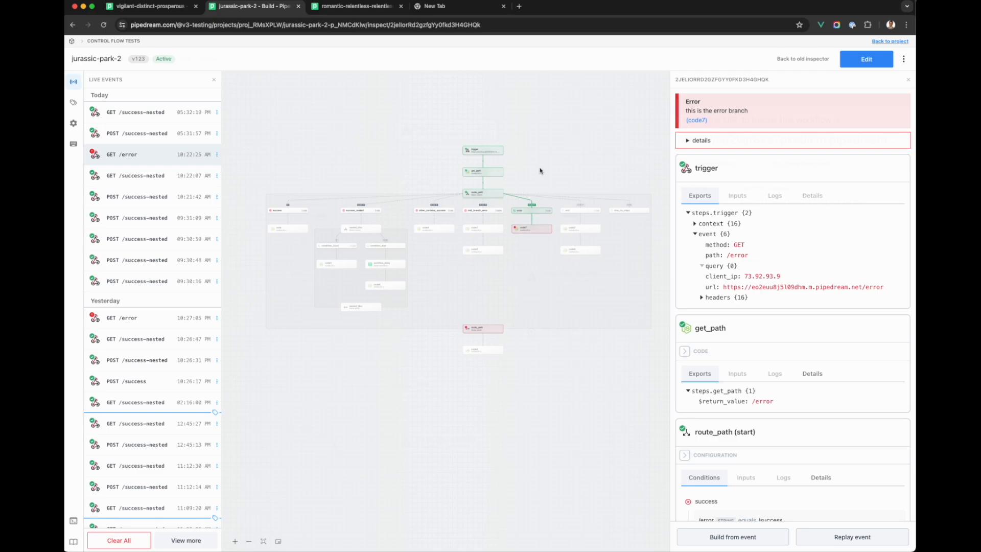
pyautogui.click(355, 6)
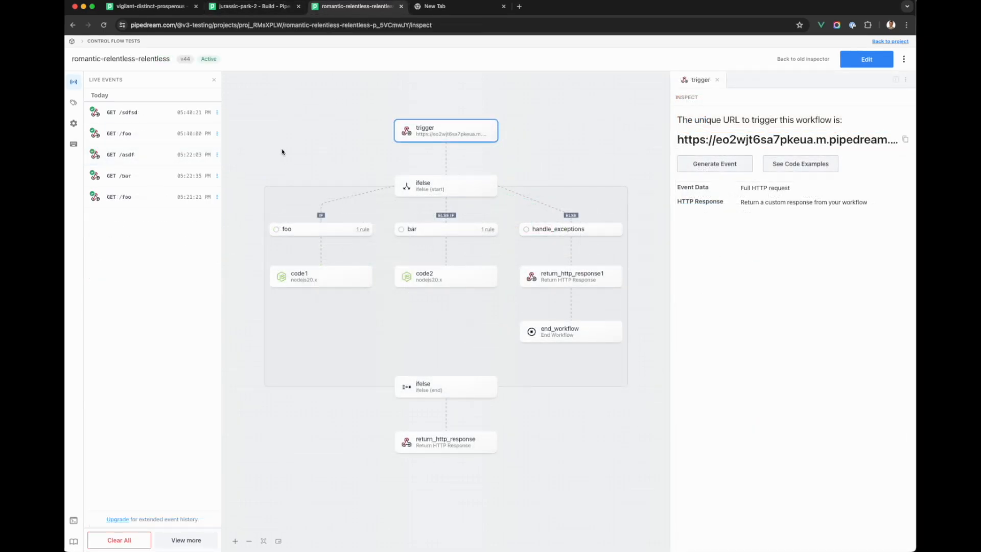
pyautogui.moveTo(349, 317)
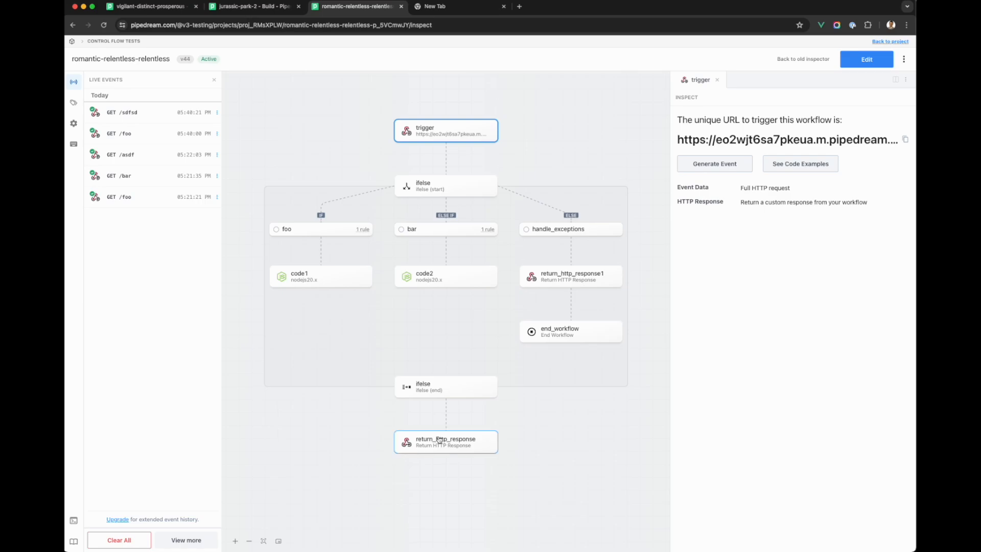
pyautogui.moveTo(494, 388)
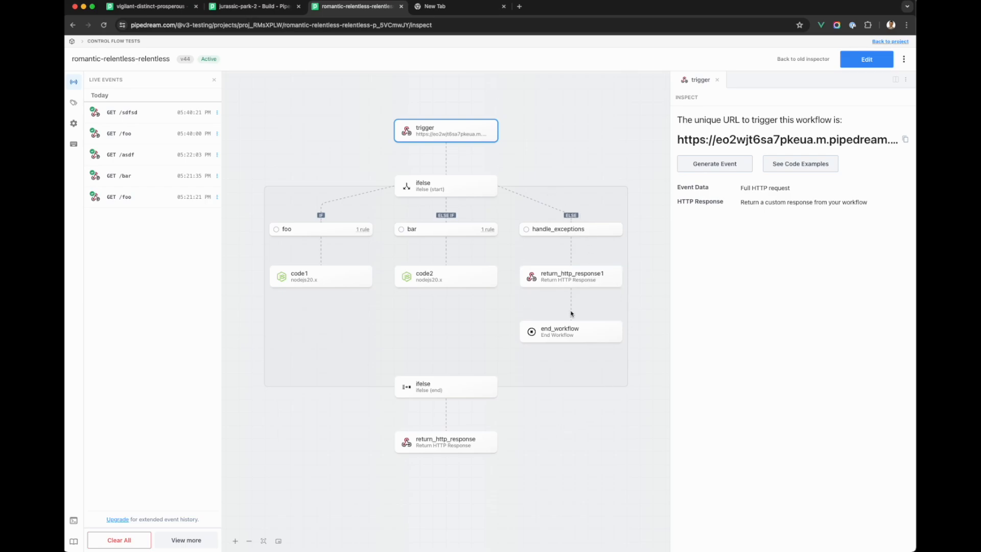
pyautogui.moveTo(641, 264)
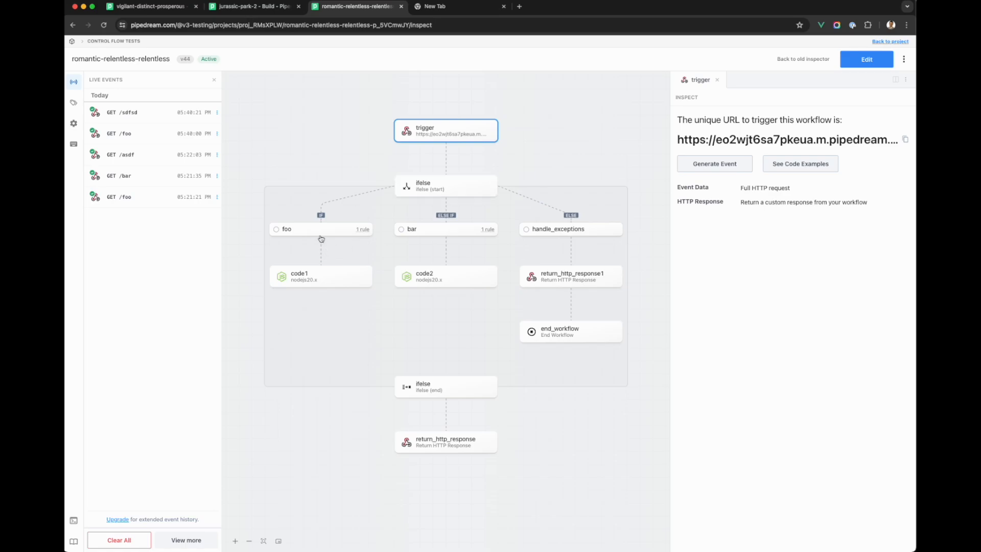
# - Select the ifelse start node to view its foo/bar branch conditions
pyautogui.click(445, 185)
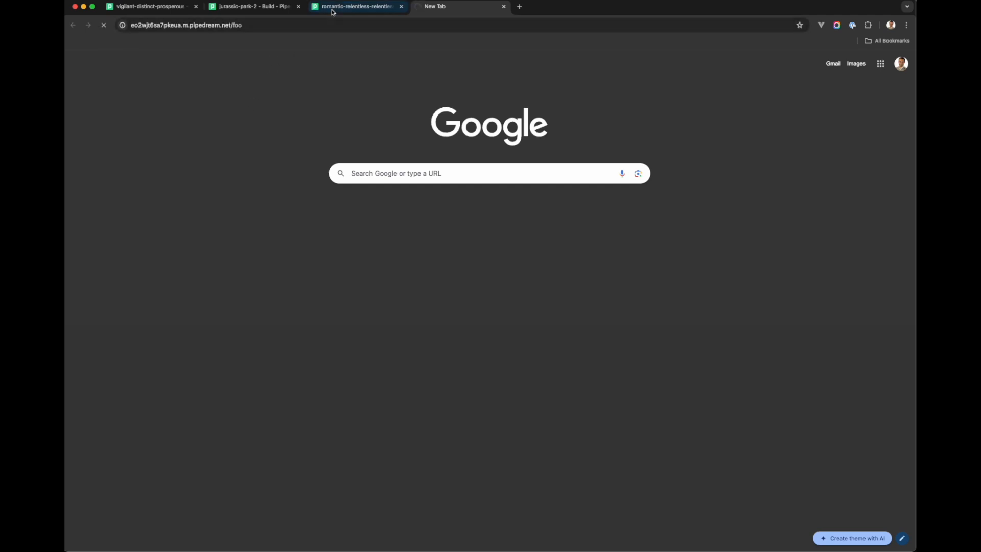
# - Open the GET /foo run and view the HTTP response: status 200, 'response from foo path'
pyautogui.click(356, 6)
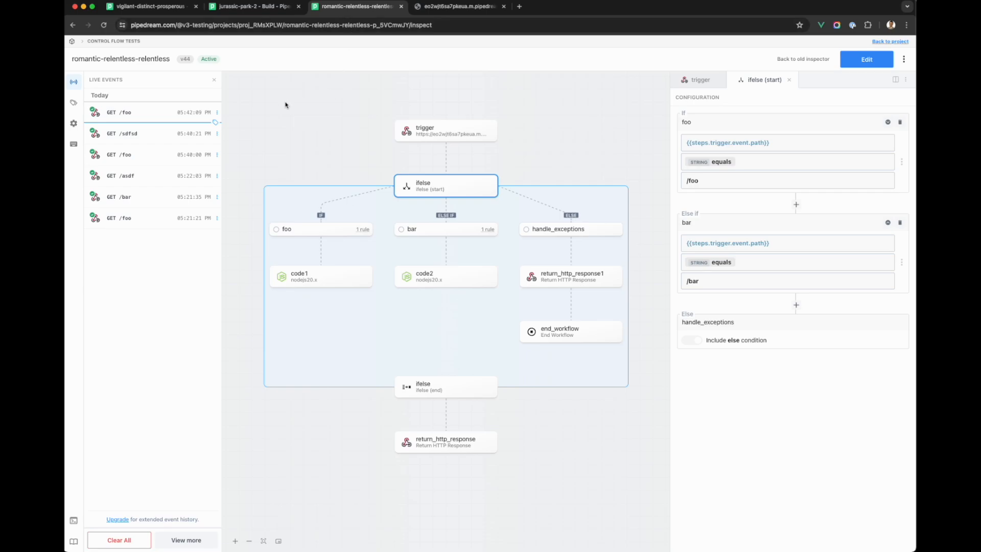
pyautogui.click(123, 112)
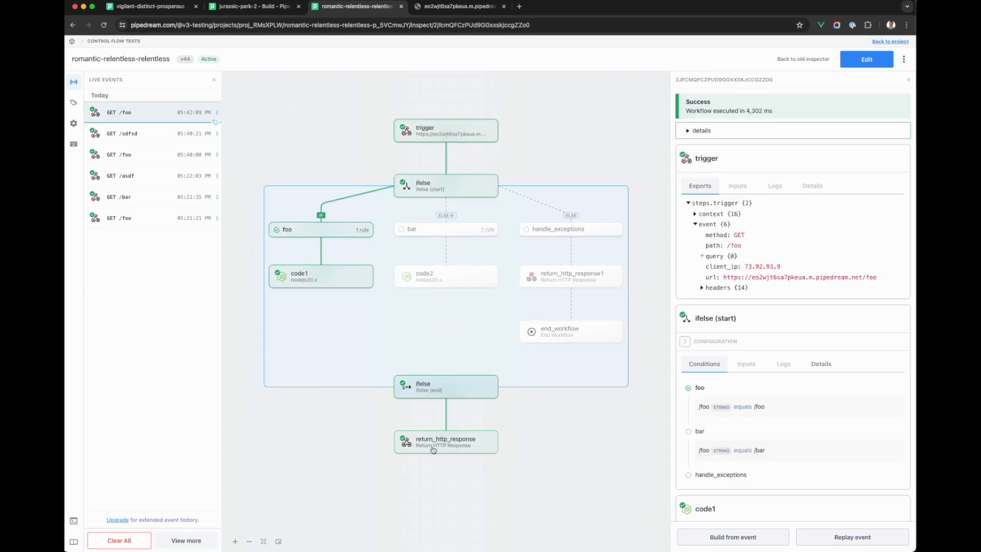
pyautogui.click(445, 441)
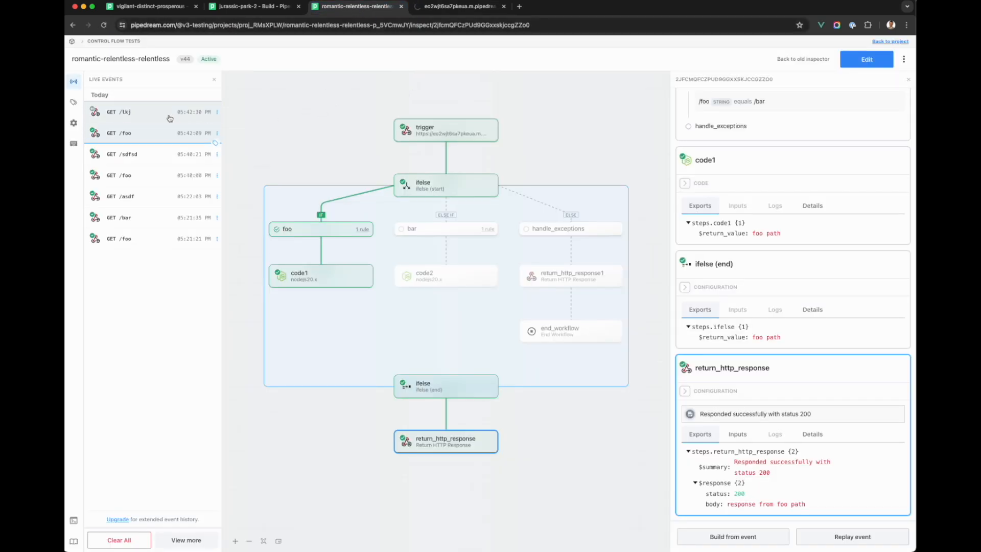
# - Inspect the GET /lkj run via handle_exceptions, then reopen and exit the /foo run
pyautogui.click(119, 111)
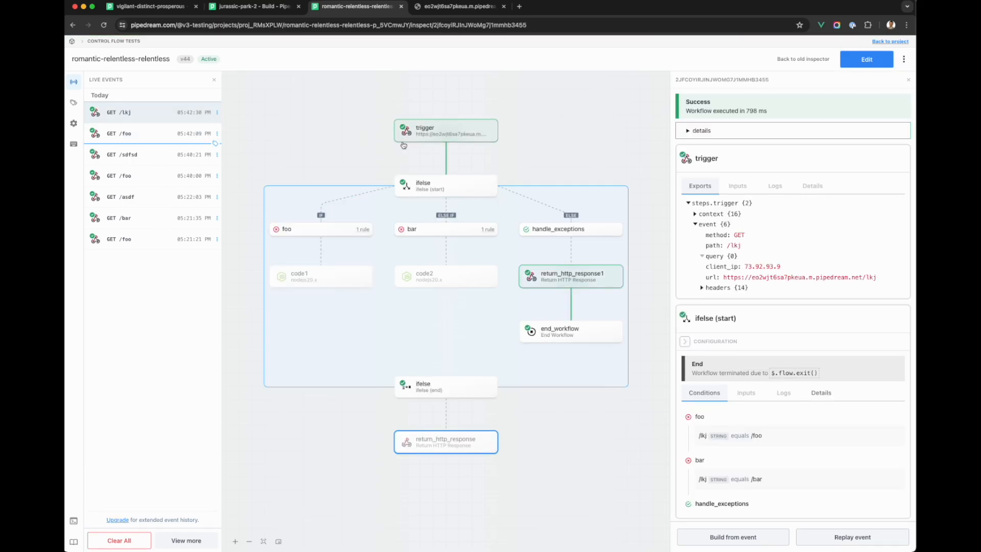
pyautogui.moveTo(569, 326)
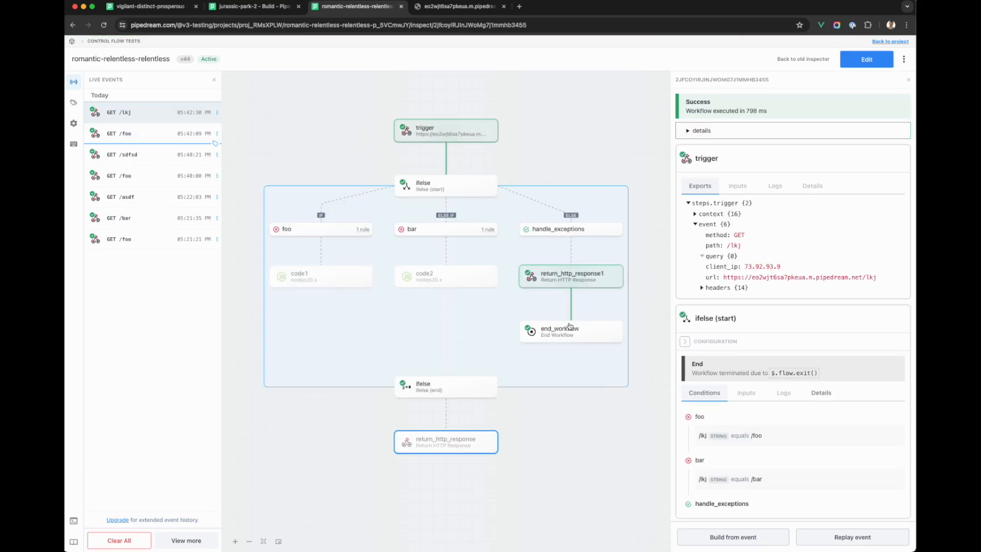
pyautogui.moveTo(467, 112)
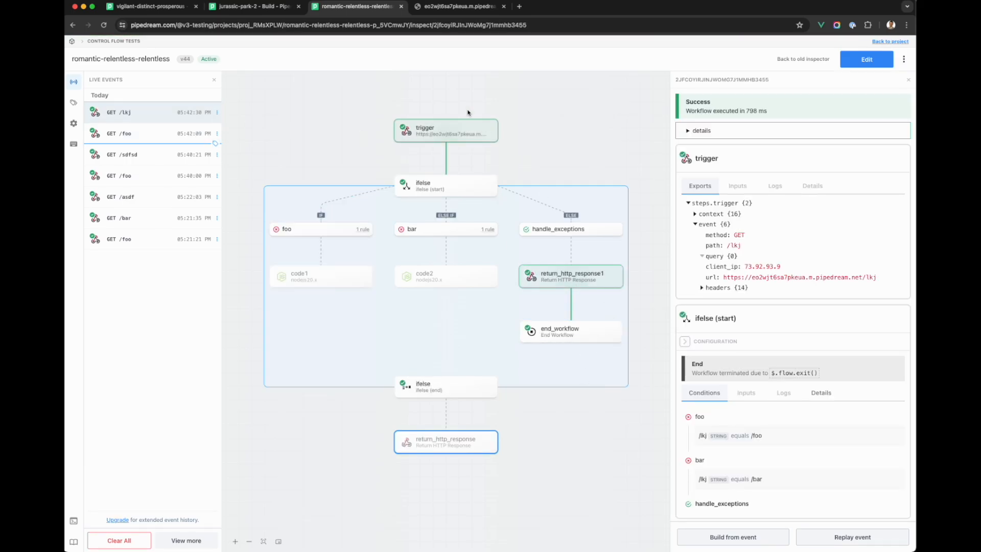
pyautogui.moveTo(339, 137)
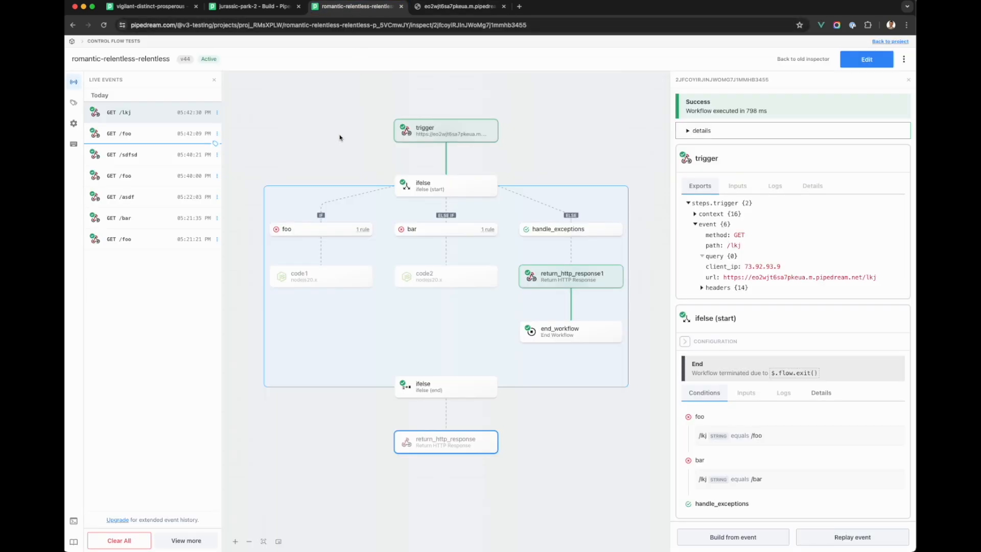
pyautogui.moveTo(576, 169)
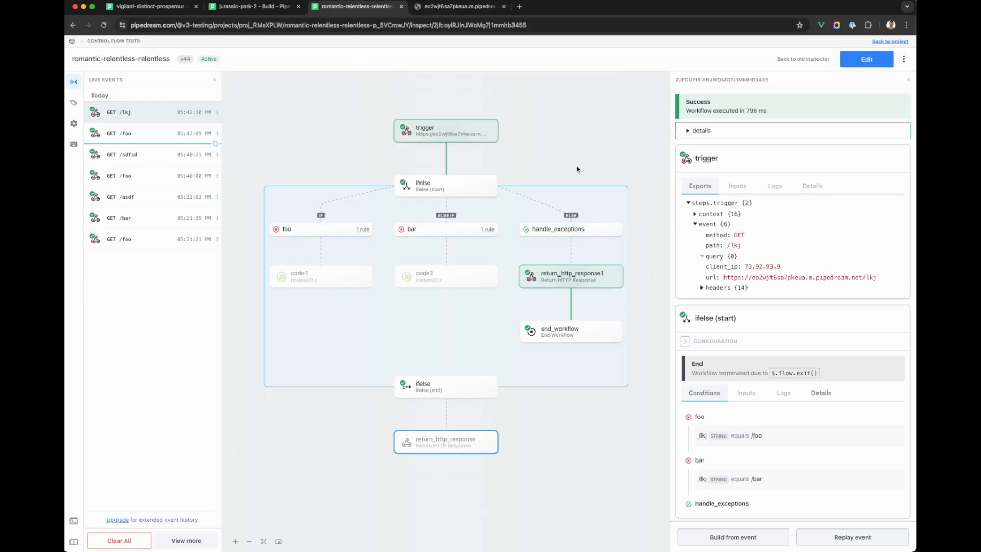
pyautogui.moveTo(583, 454)
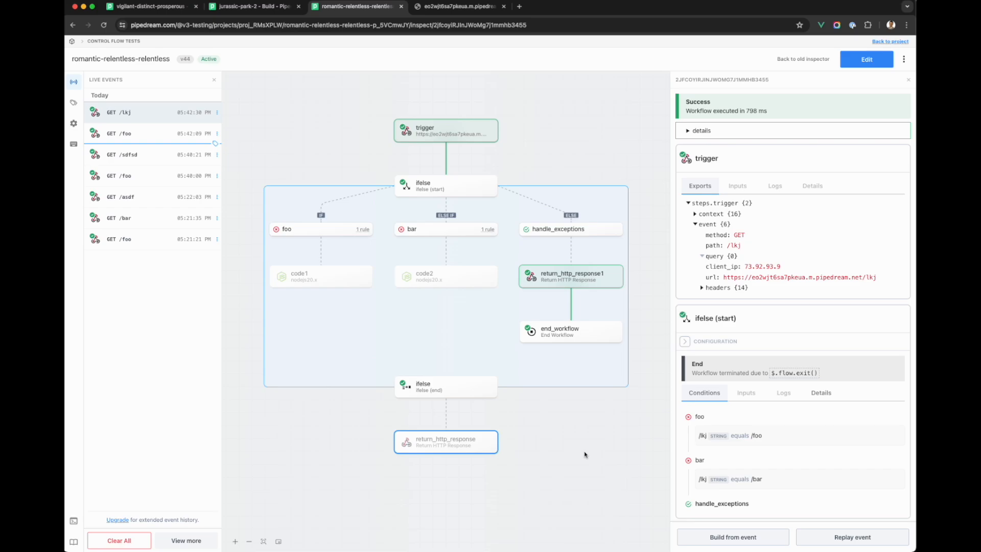
pyautogui.click(131, 133)
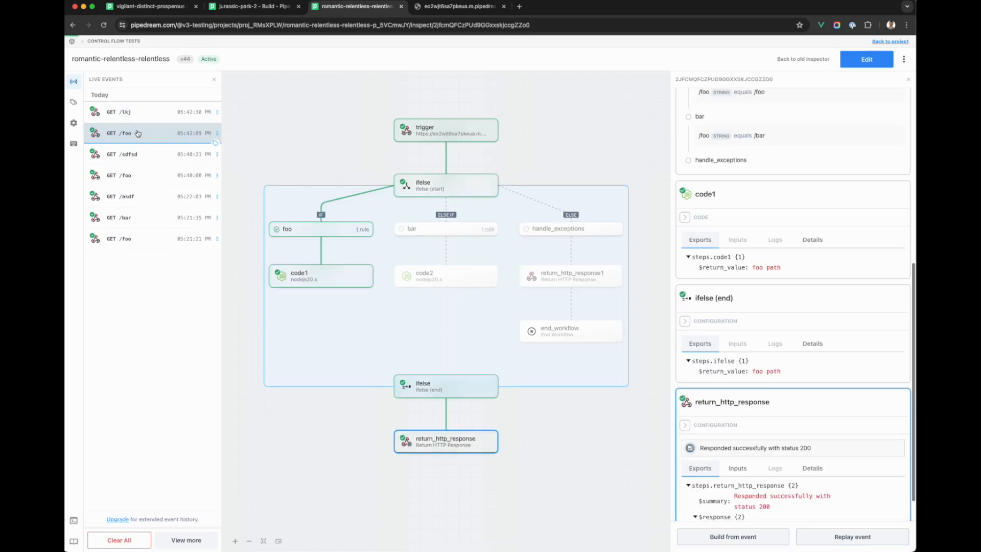
pyautogui.click(445, 185)
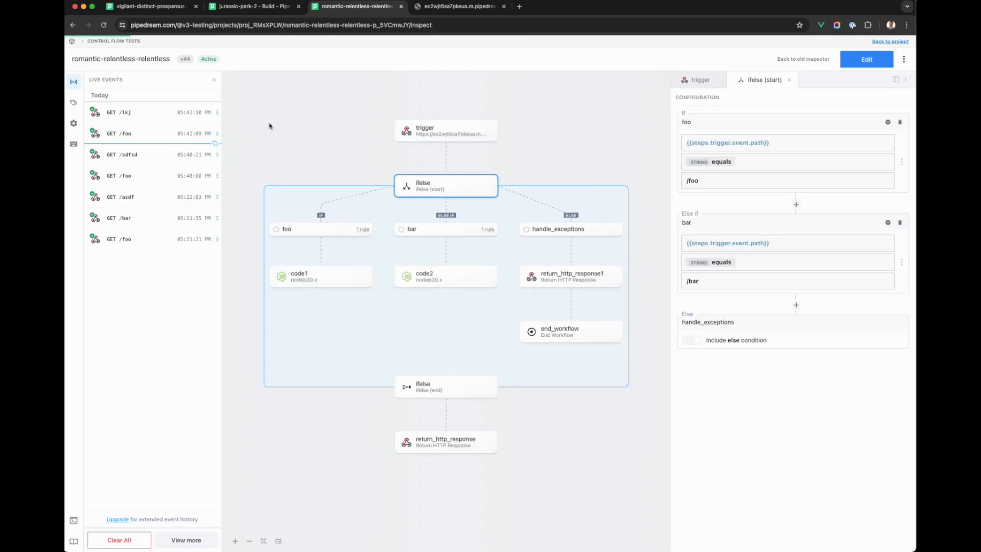